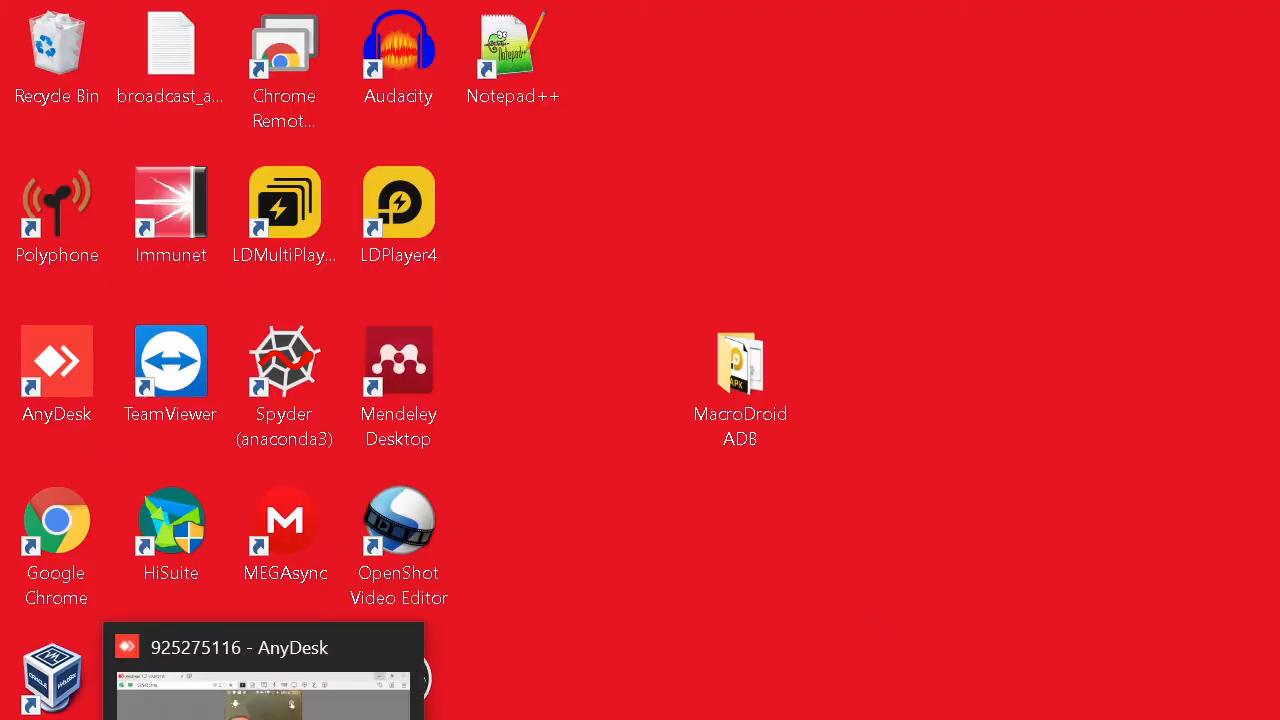
# - Switch to the remote phone session and scroll its app drawer down toward MacroDroid
pyautogui.click(240, 648)
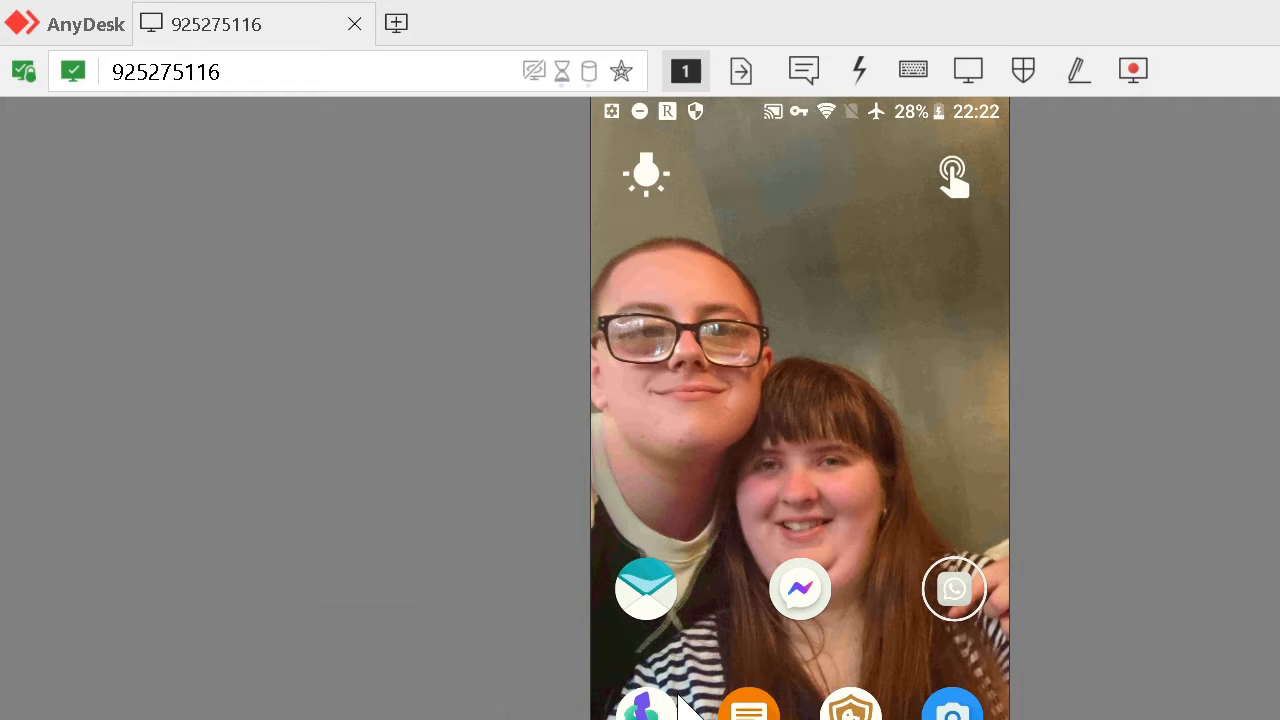
pyautogui.moveTo(740, 290)
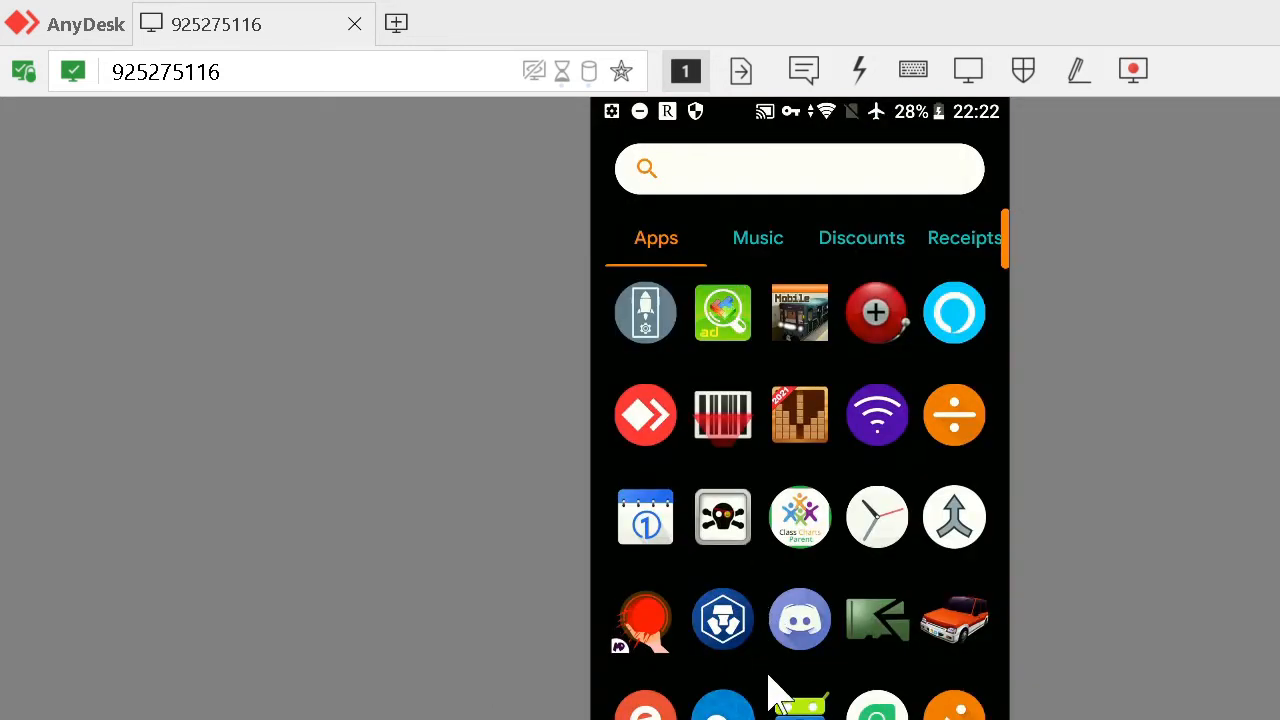
pyautogui.scroll(-3)
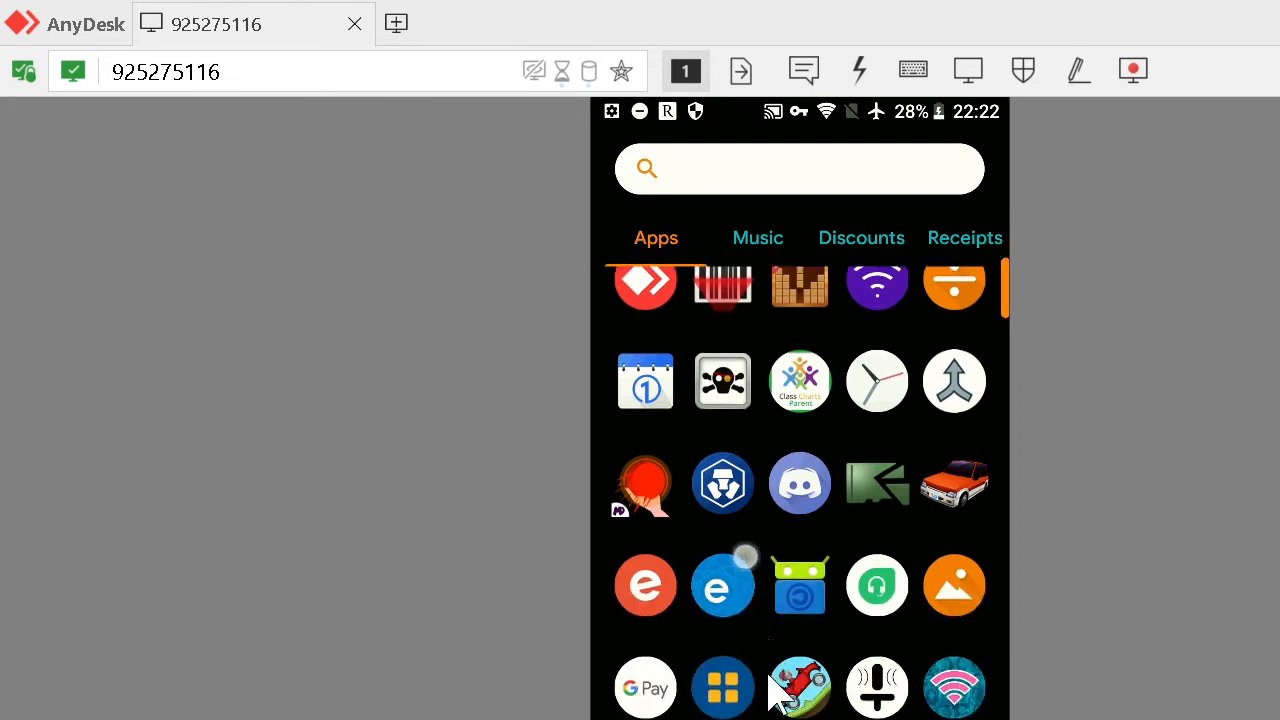
pyautogui.scroll(-3)
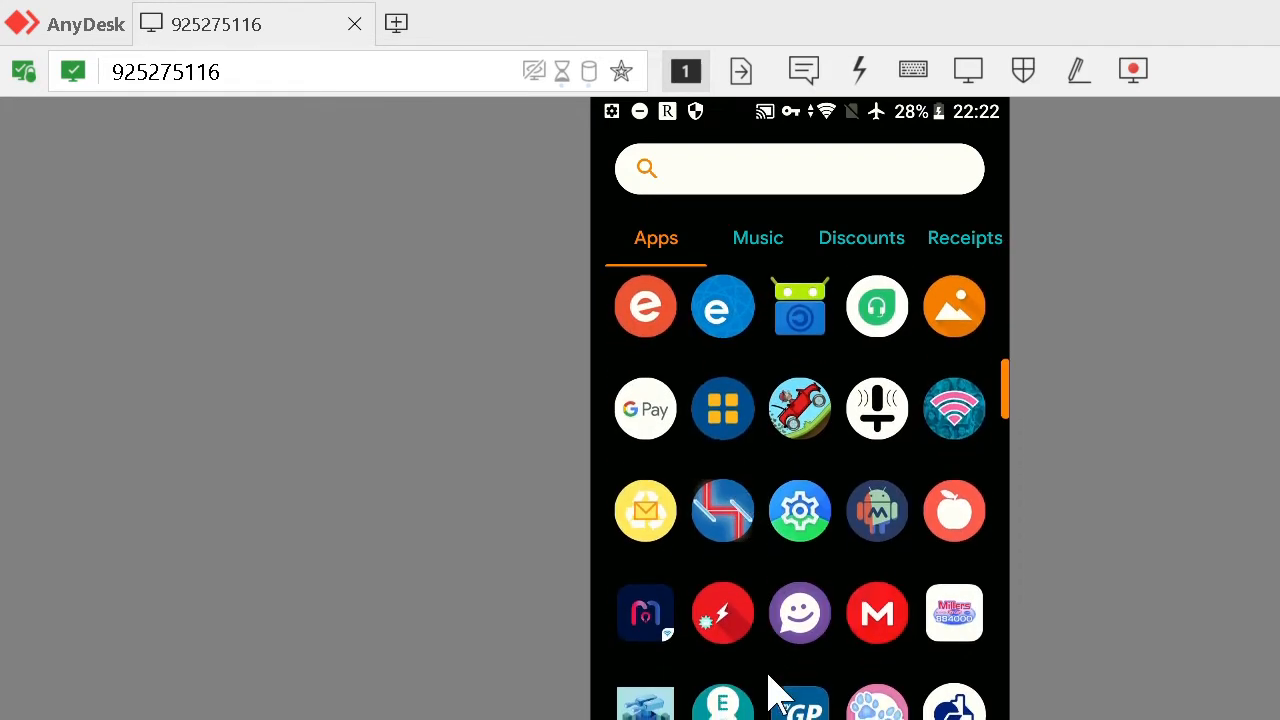
pyautogui.moveTo(878, 530)
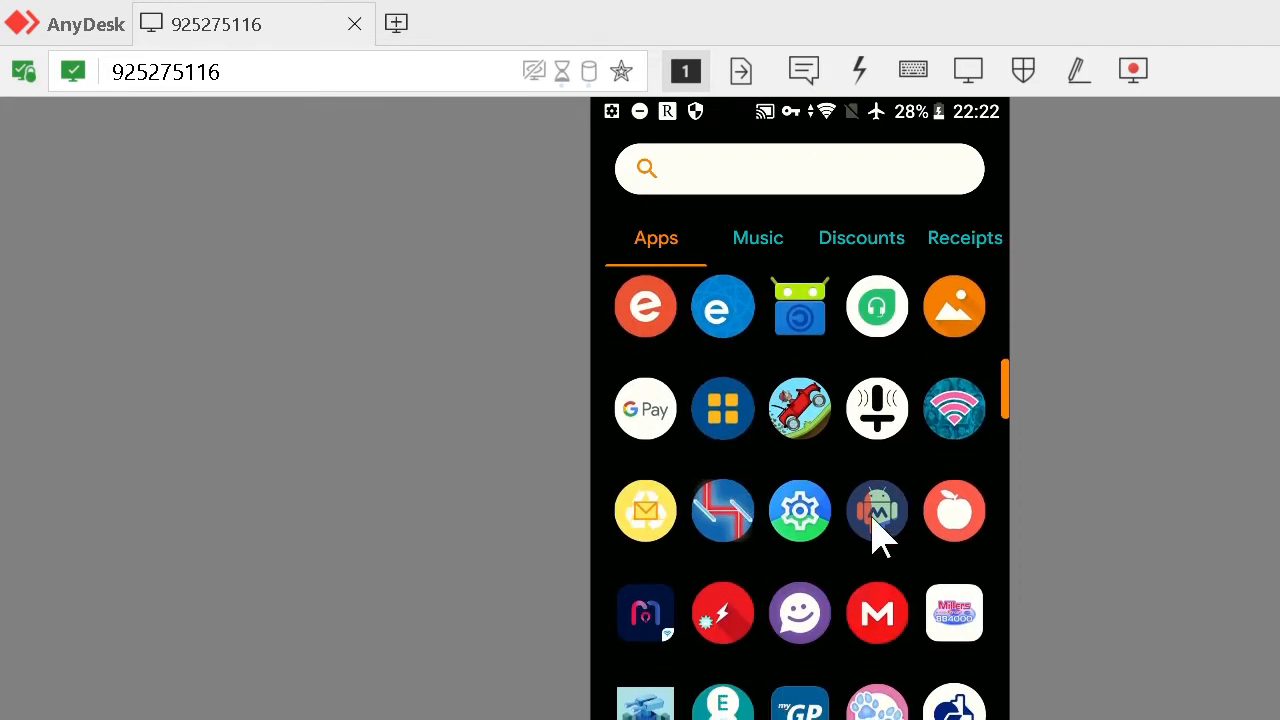
# - Launch MacroDroid, showing the unnamed macro with the Volume Up long-press trigger
pyautogui.click(876, 512)
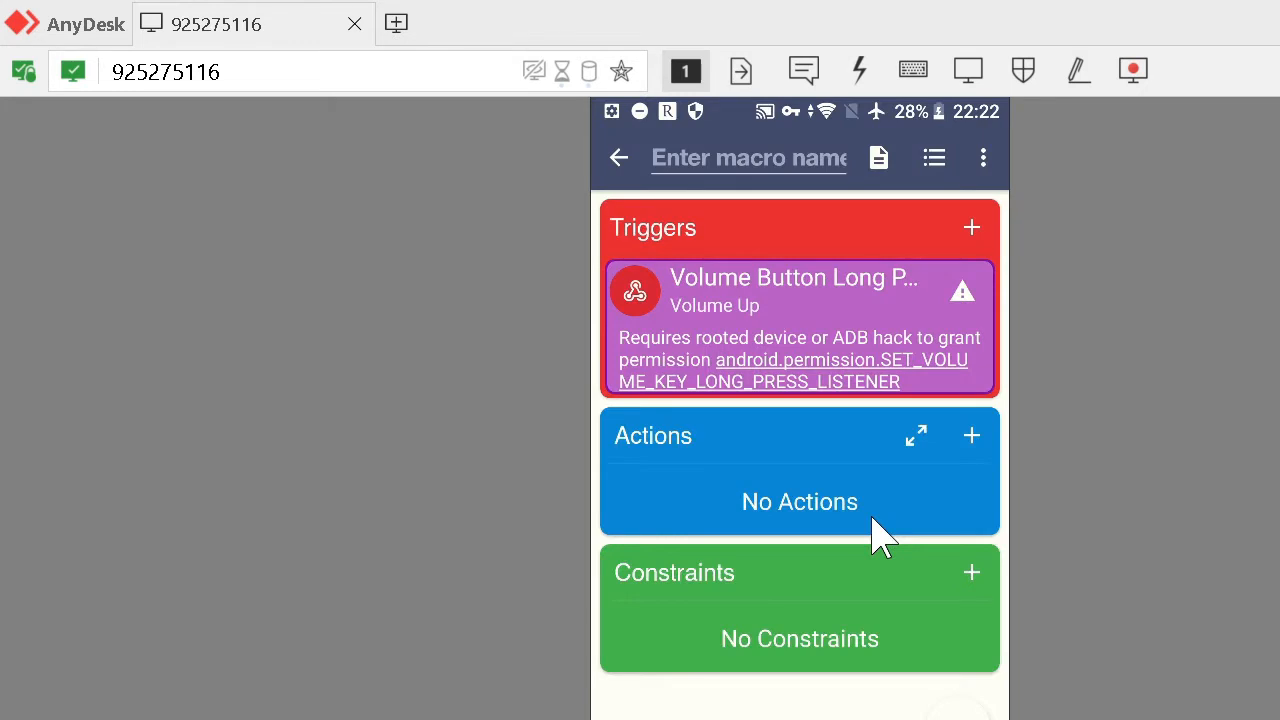
pyautogui.moveTo(796, 238)
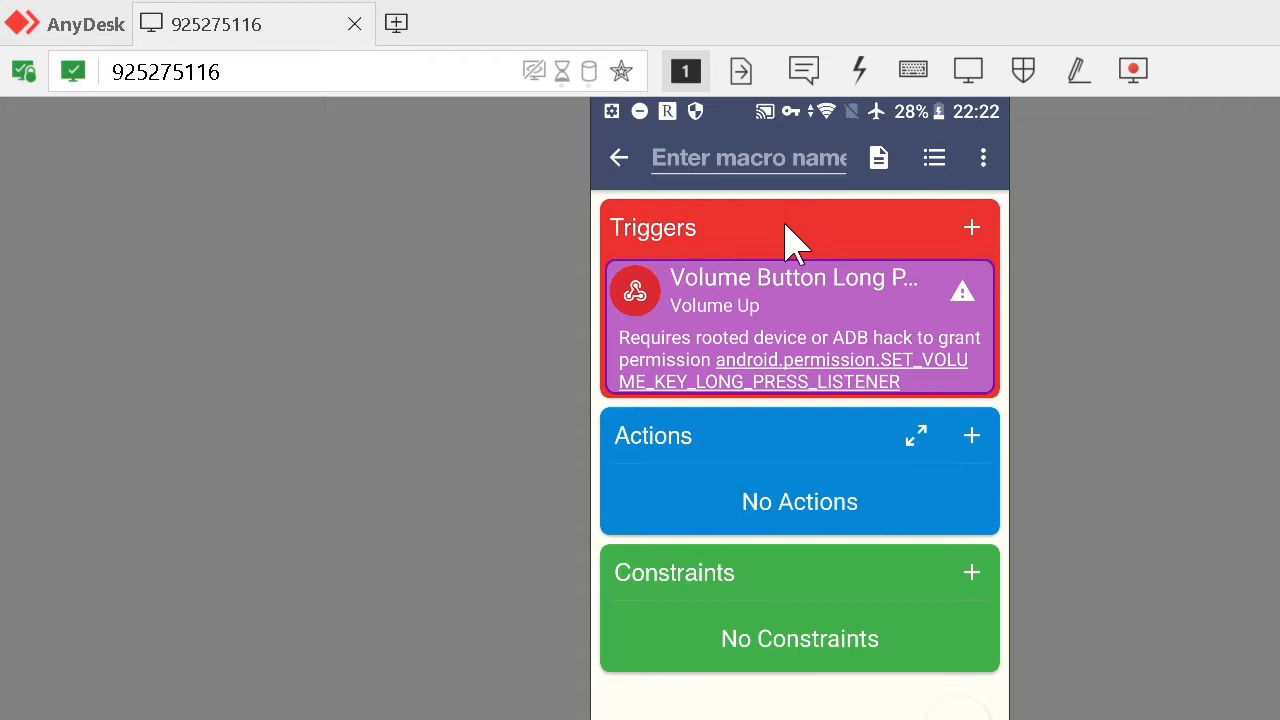
pyautogui.moveTo(918, 444)
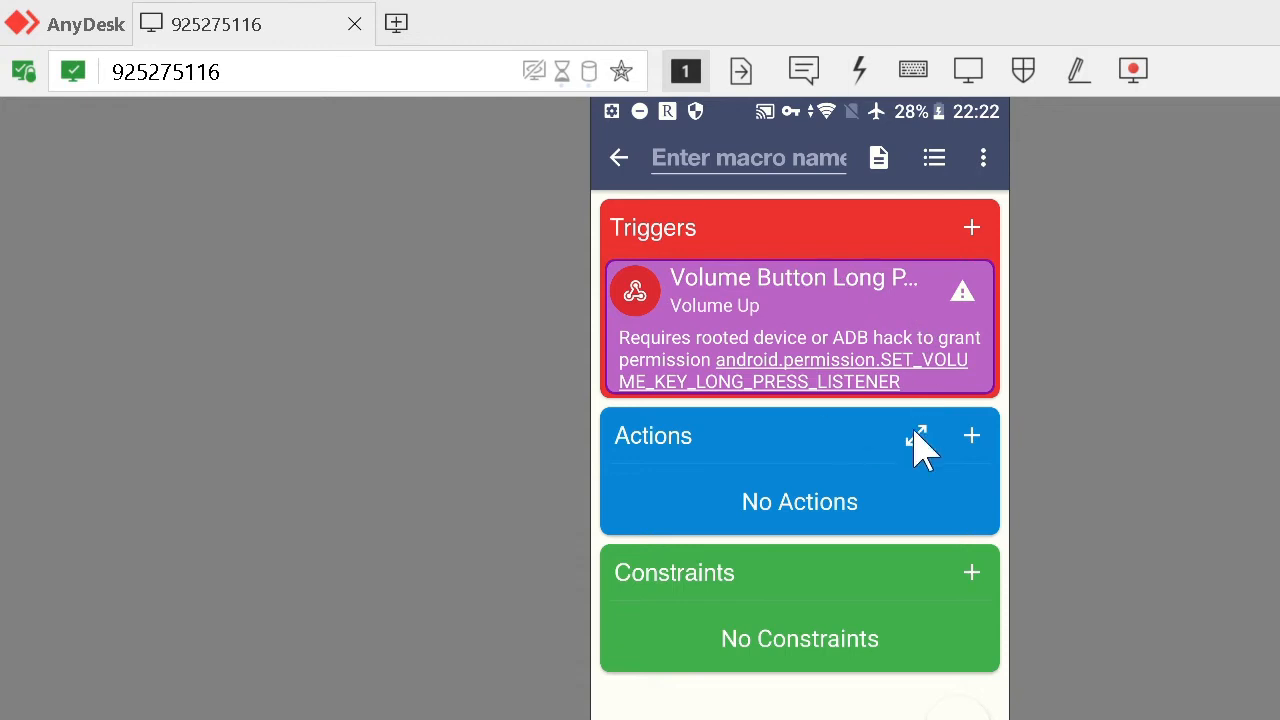
pyautogui.moveTo(824, 290)
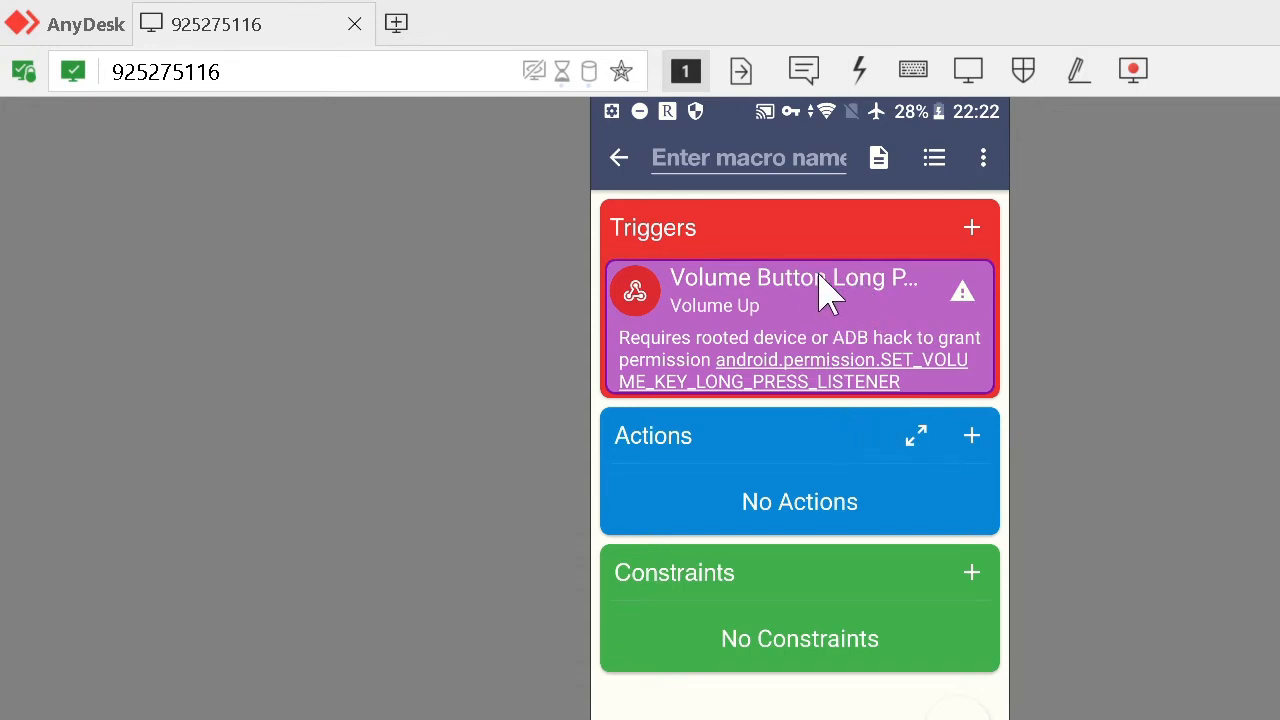
pyautogui.moveTo(808, 228)
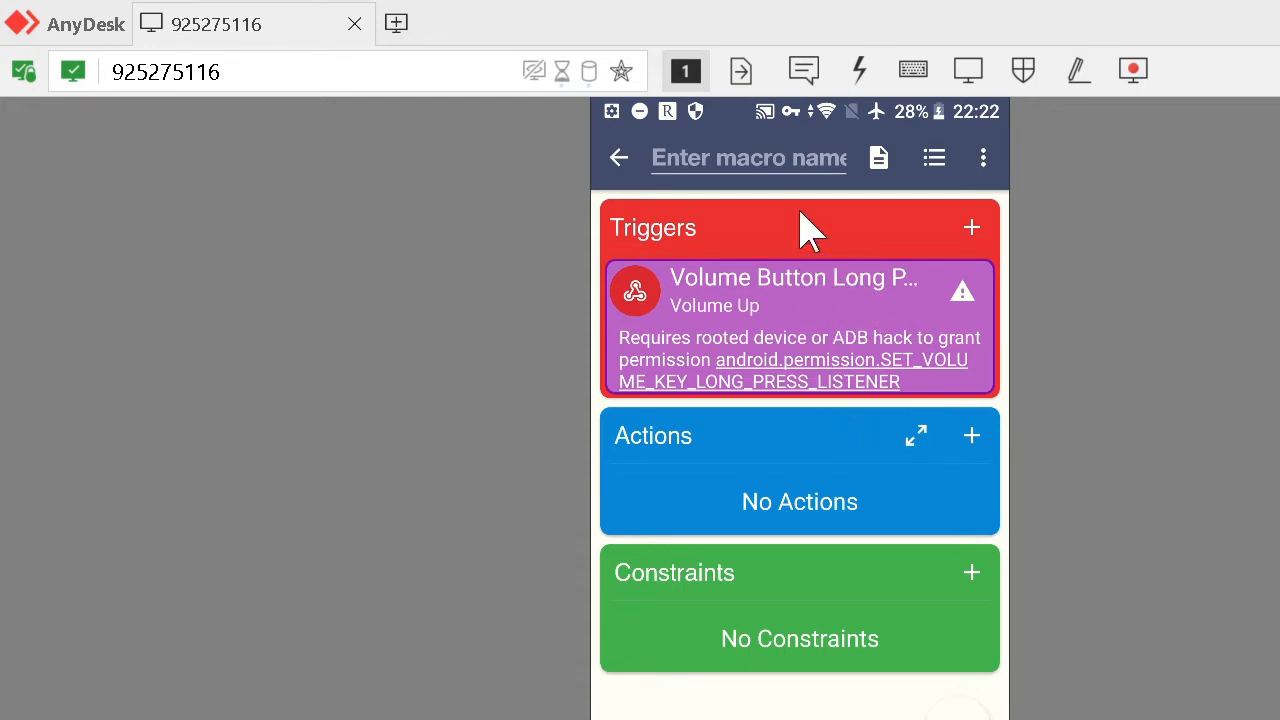
pyautogui.moveTo(744, 310)
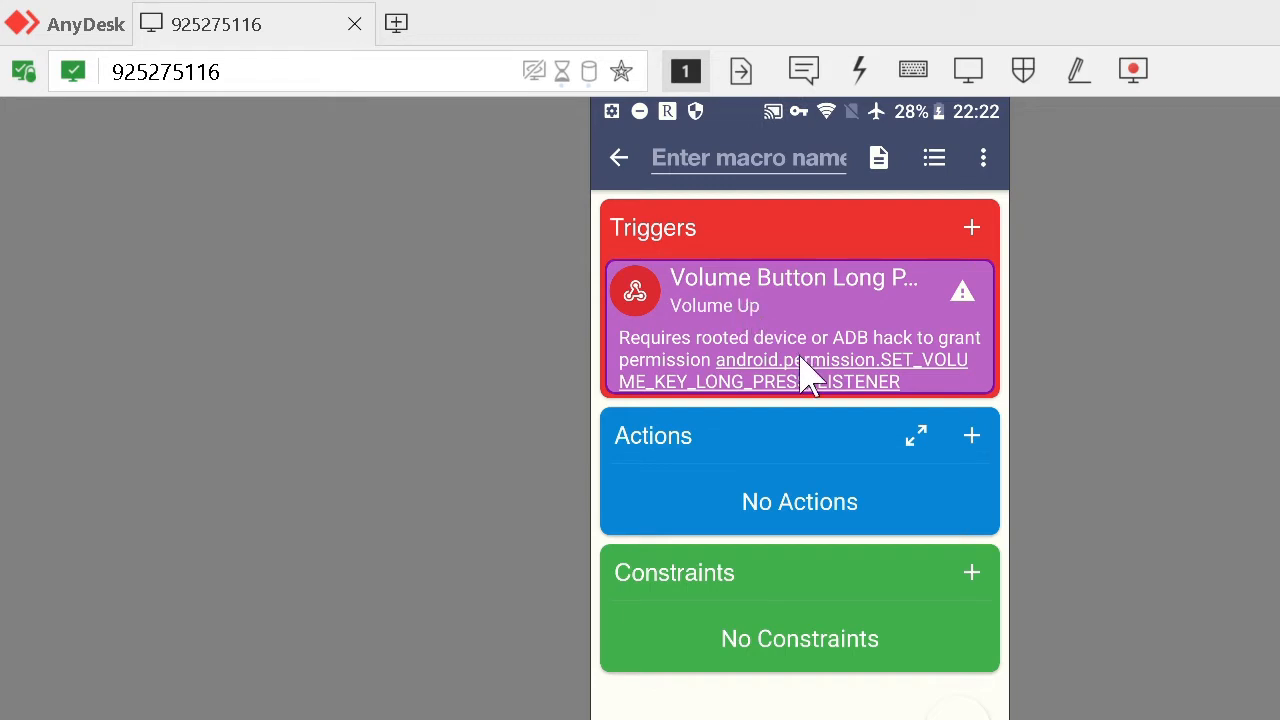
pyautogui.moveTo(820, 486)
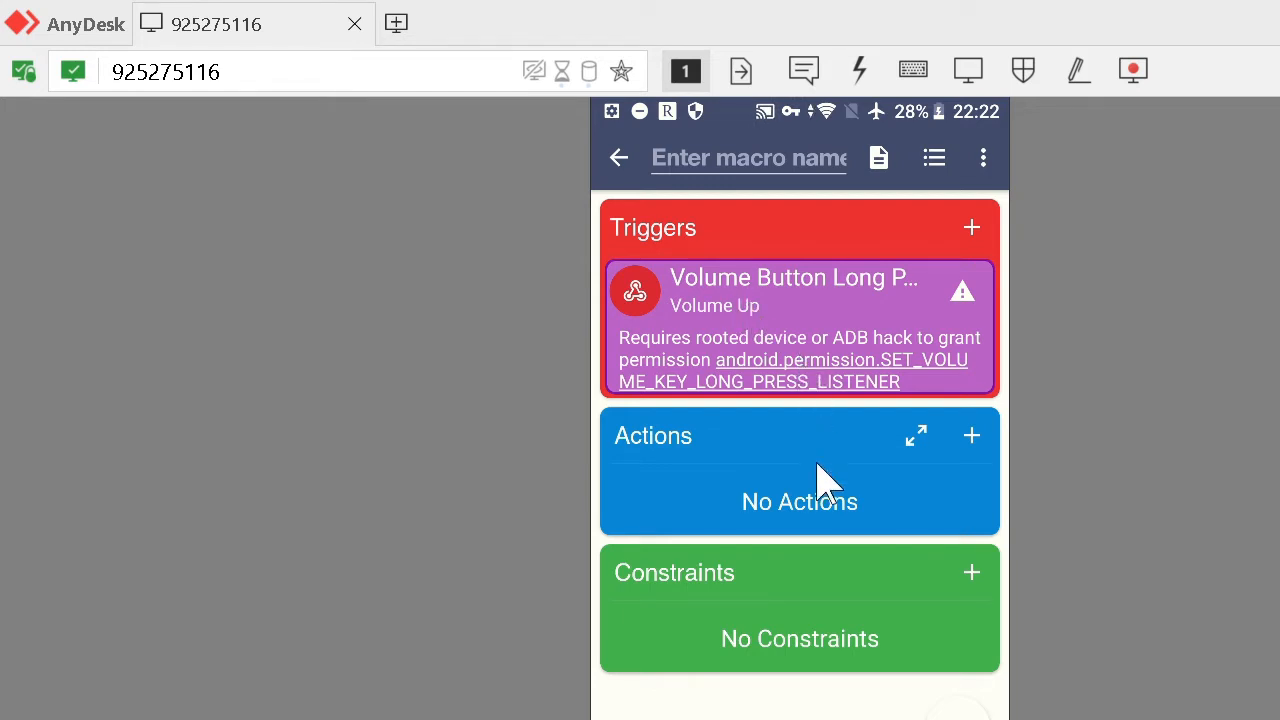
pyautogui.moveTo(818, 388)
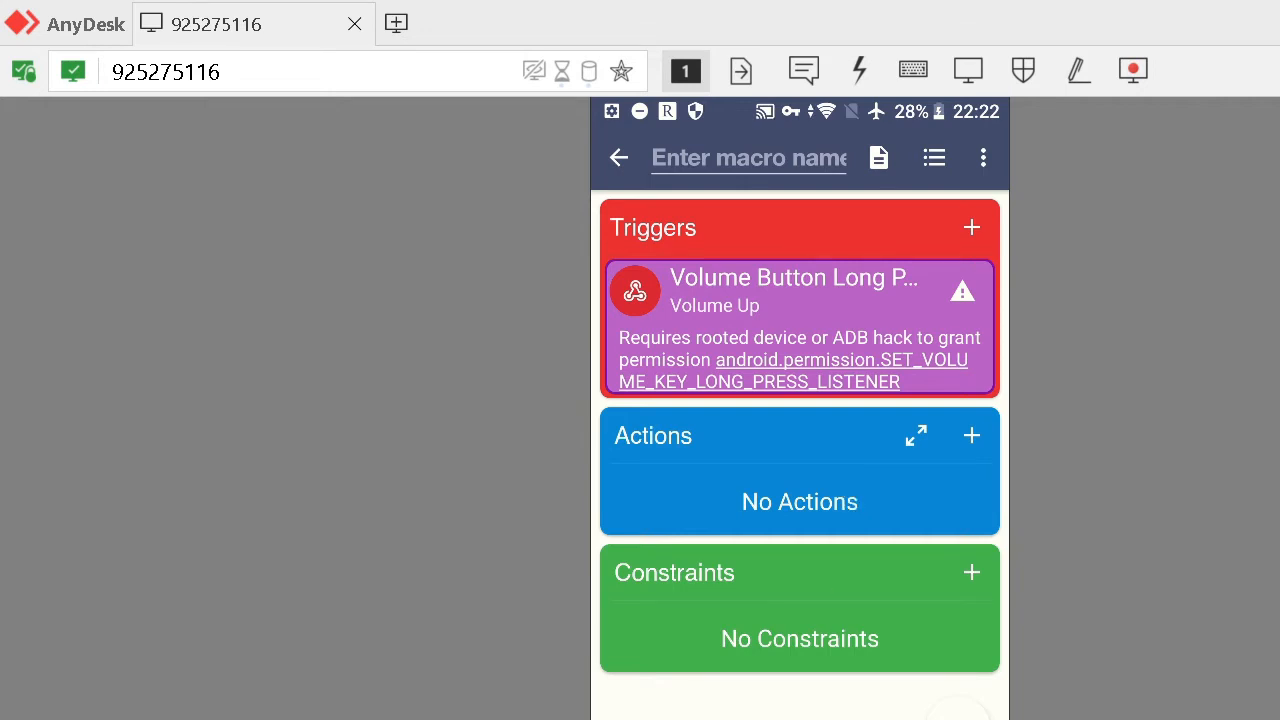
pyautogui.moveTo(650, 560)
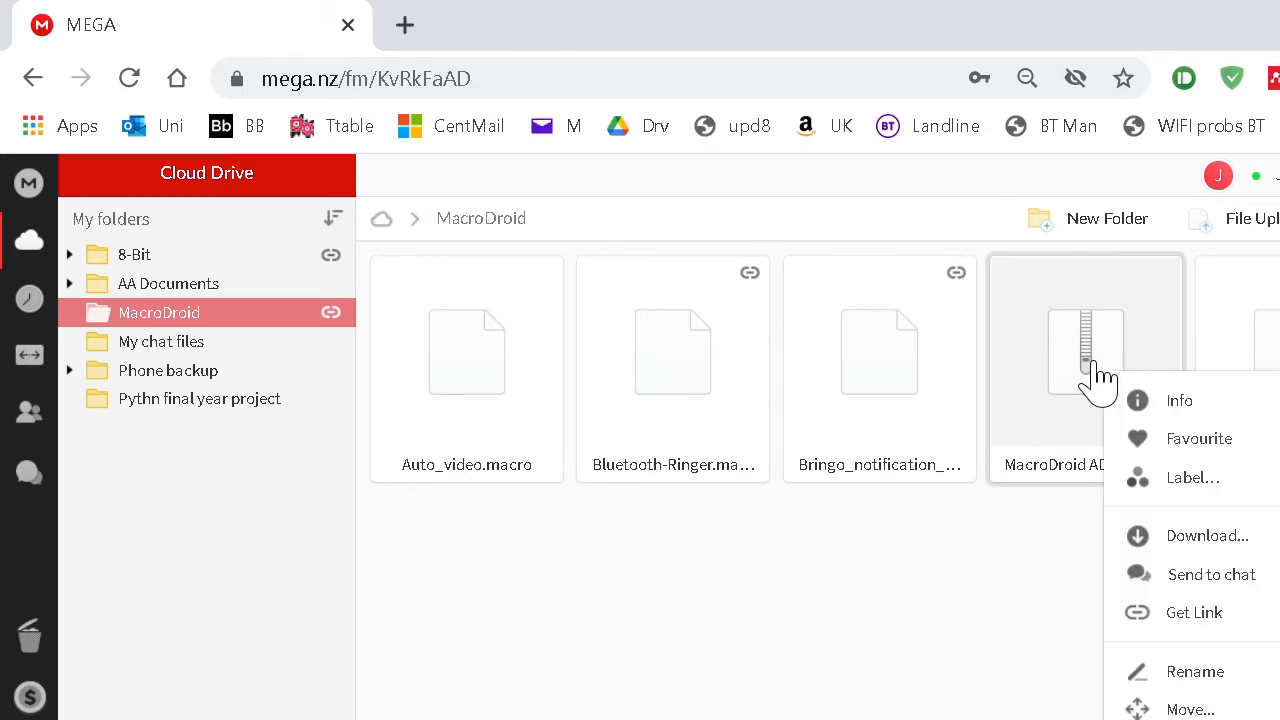
pyautogui.moveTo(1040, 556)
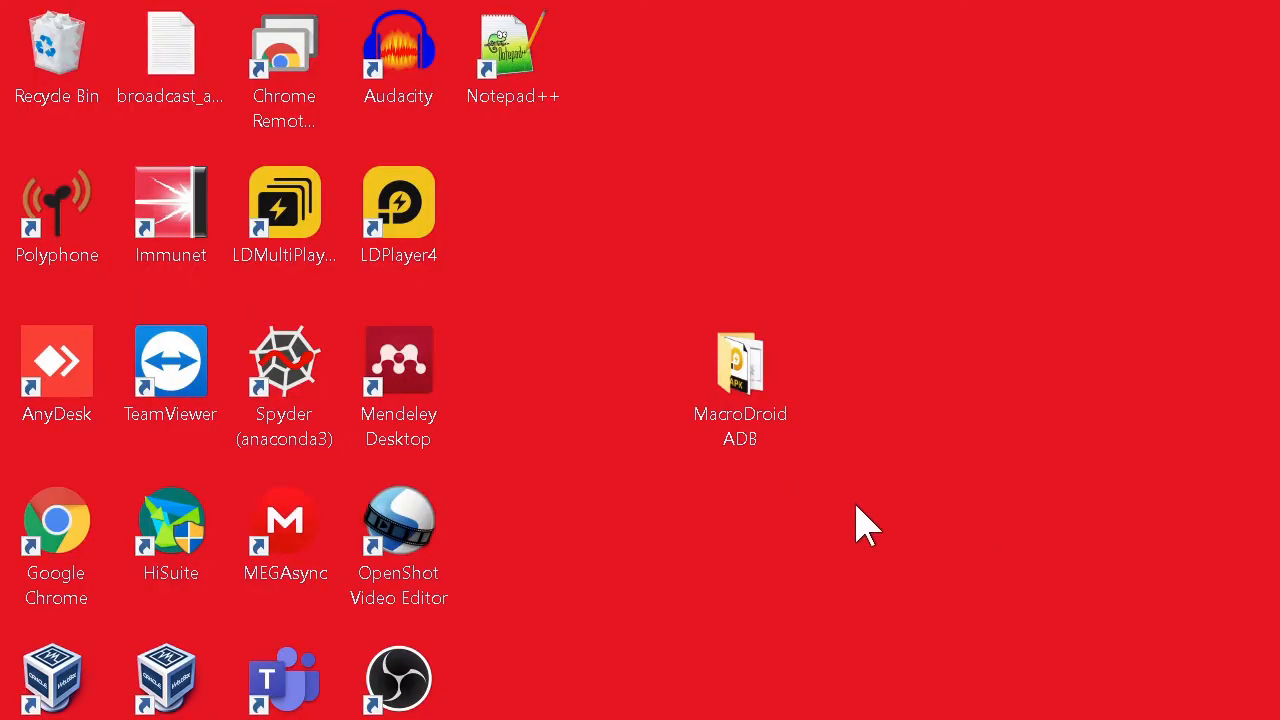
pyautogui.moveTo(836, 524)
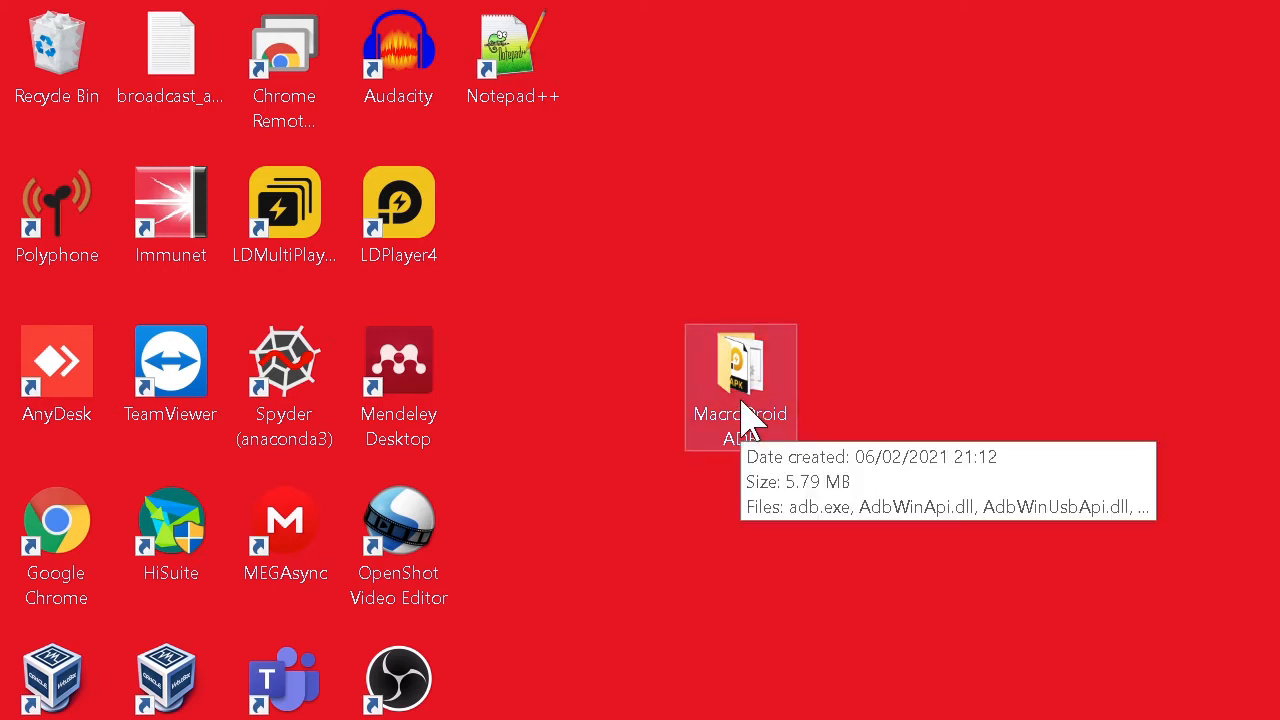
# - Open the MacroDroid ADB folder and select the Start here.bat script
pyautogui.doubleClick(740, 388)
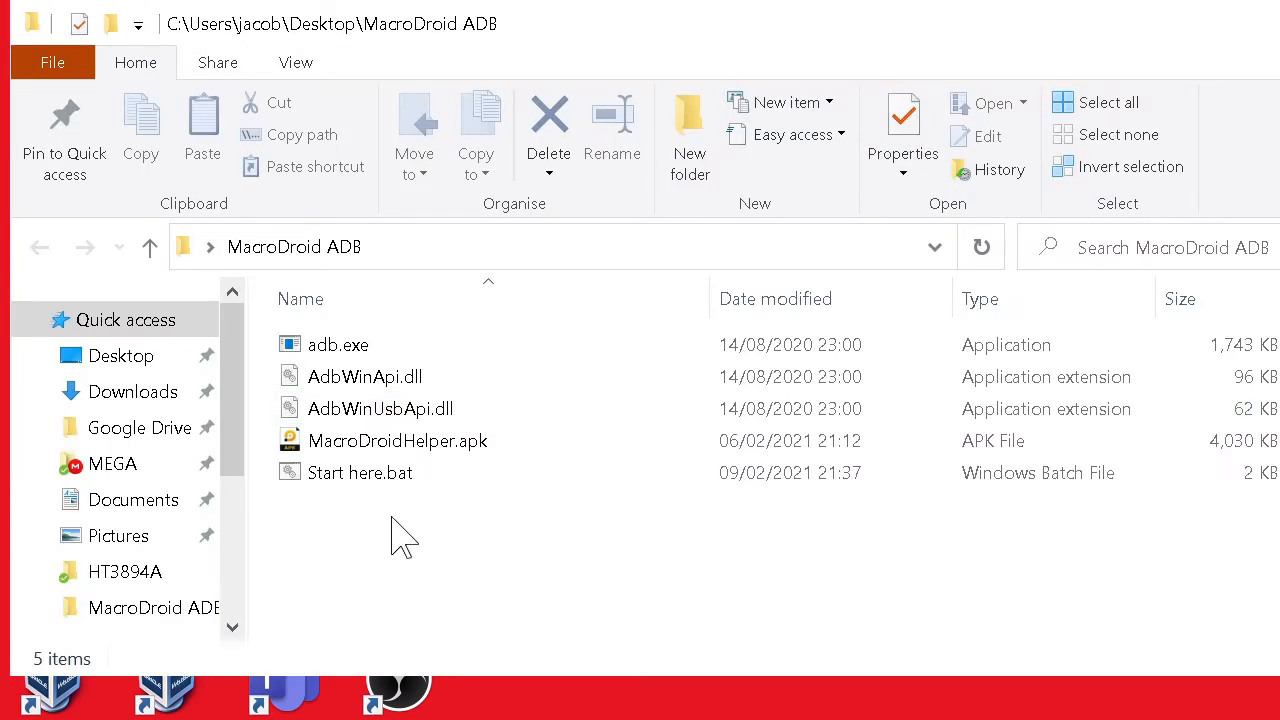
pyautogui.click(360, 472)
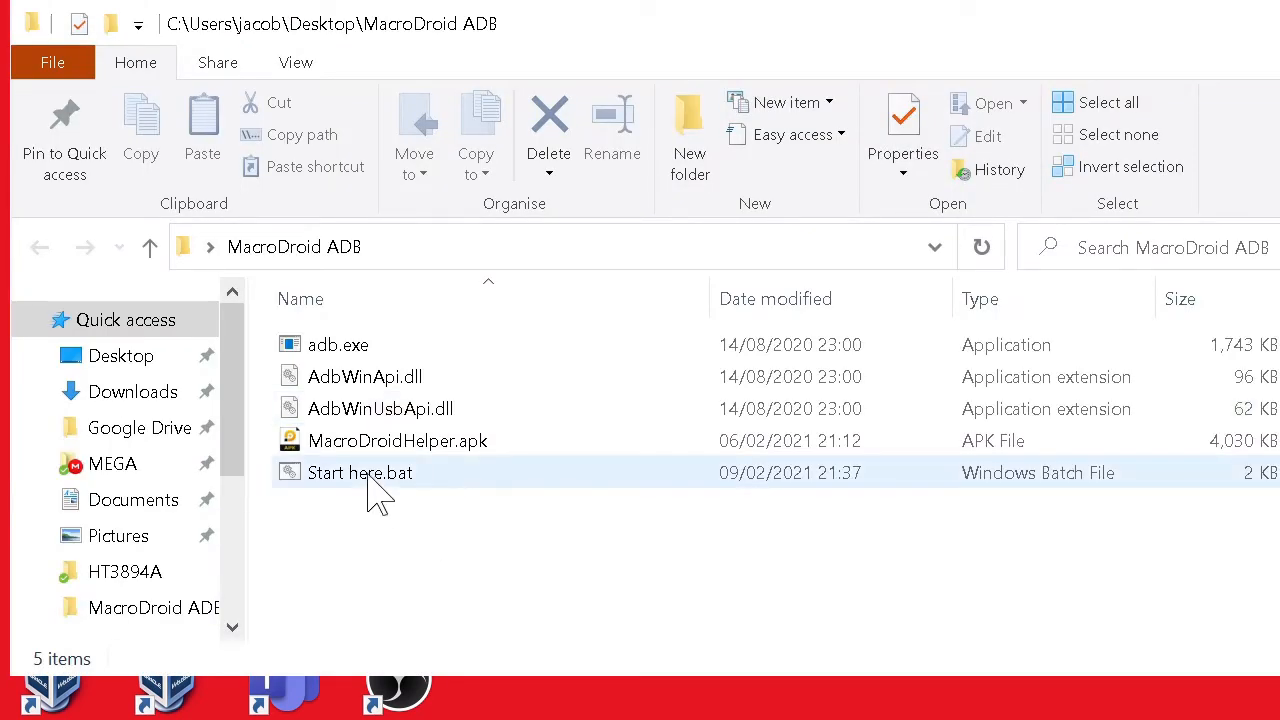
pyautogui.click(360, 472)
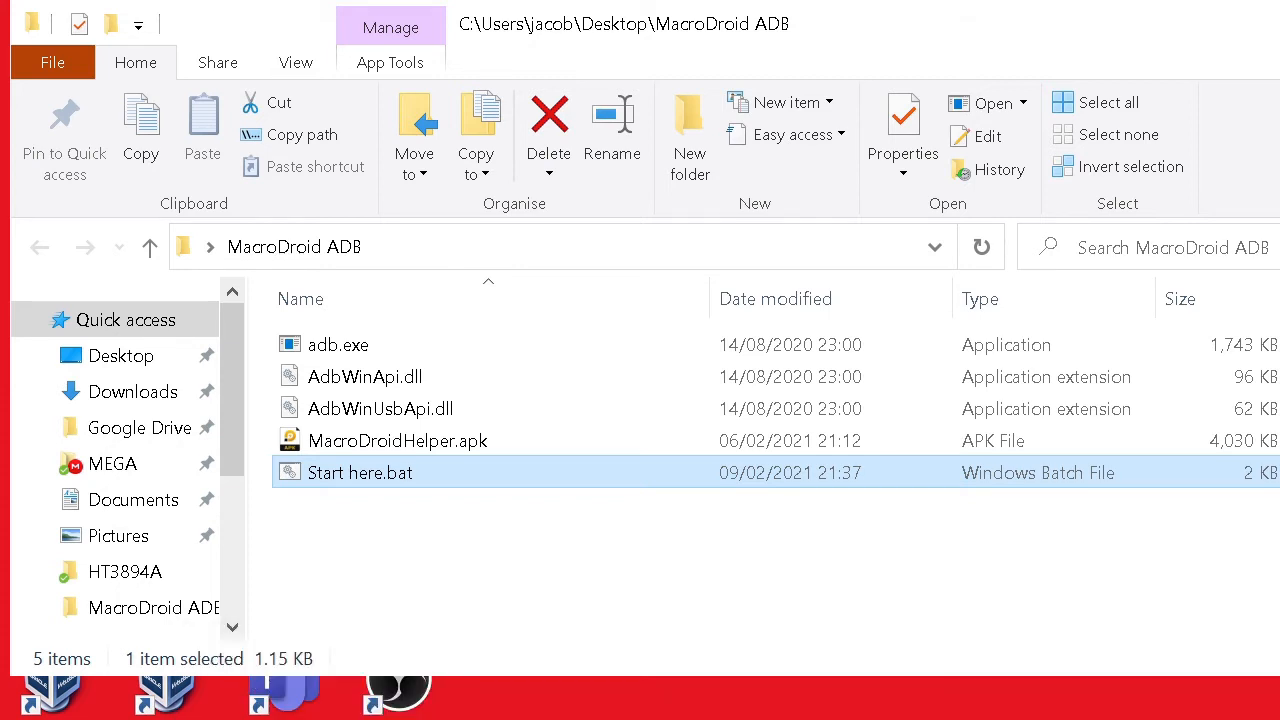
pyautogui.moveTo(496, 540)
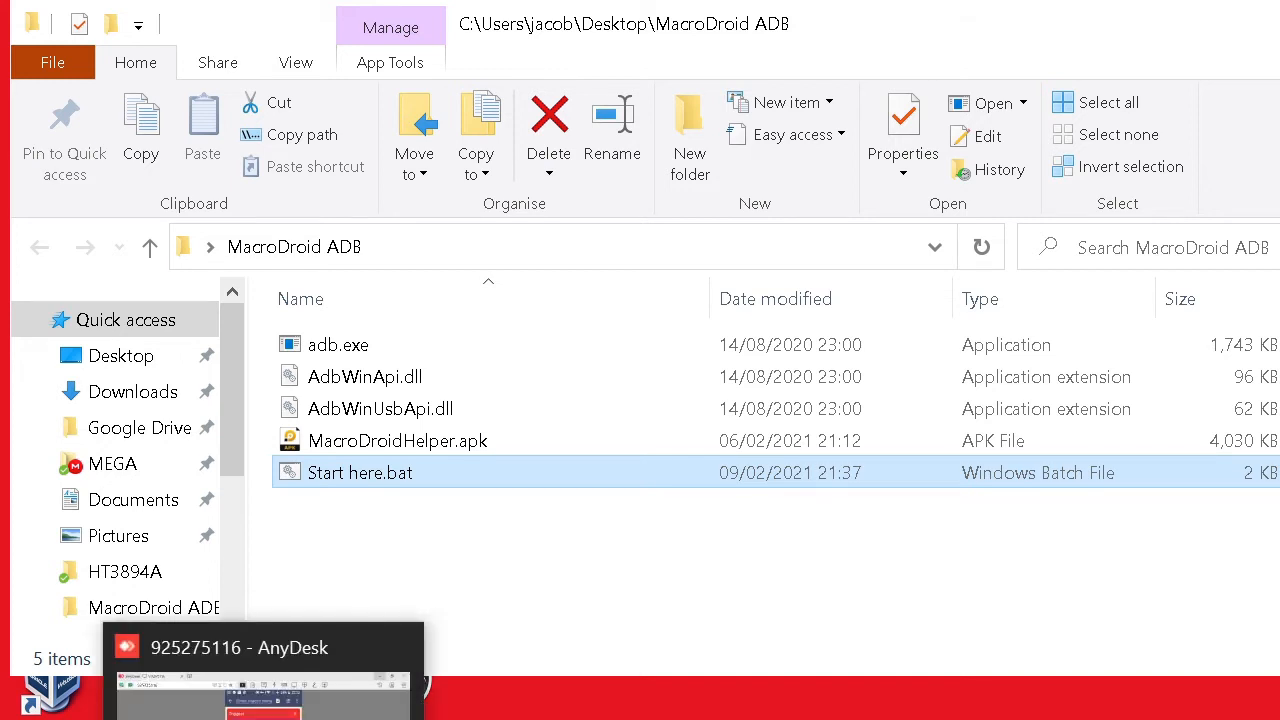
# - On the remote phone, open Settings to the System page after dismissing the notification shade
pyautogui.click(262, 648)
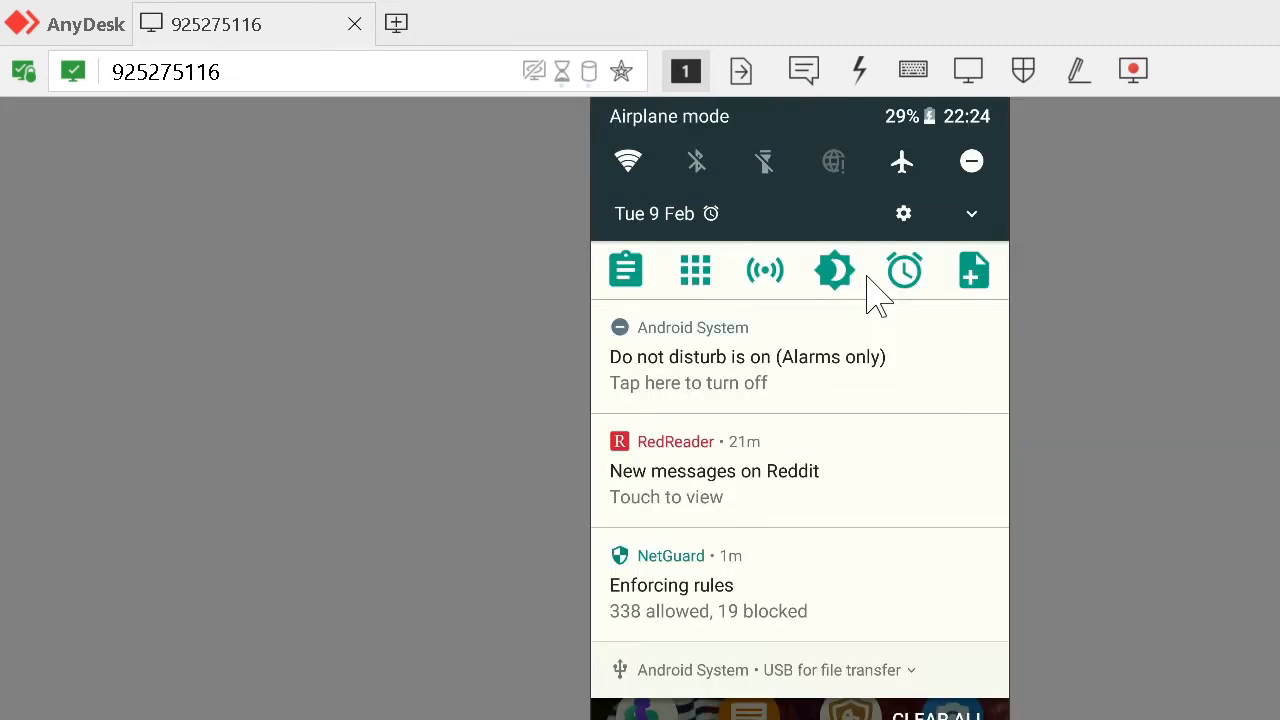
pyautogui.click(902, 212)
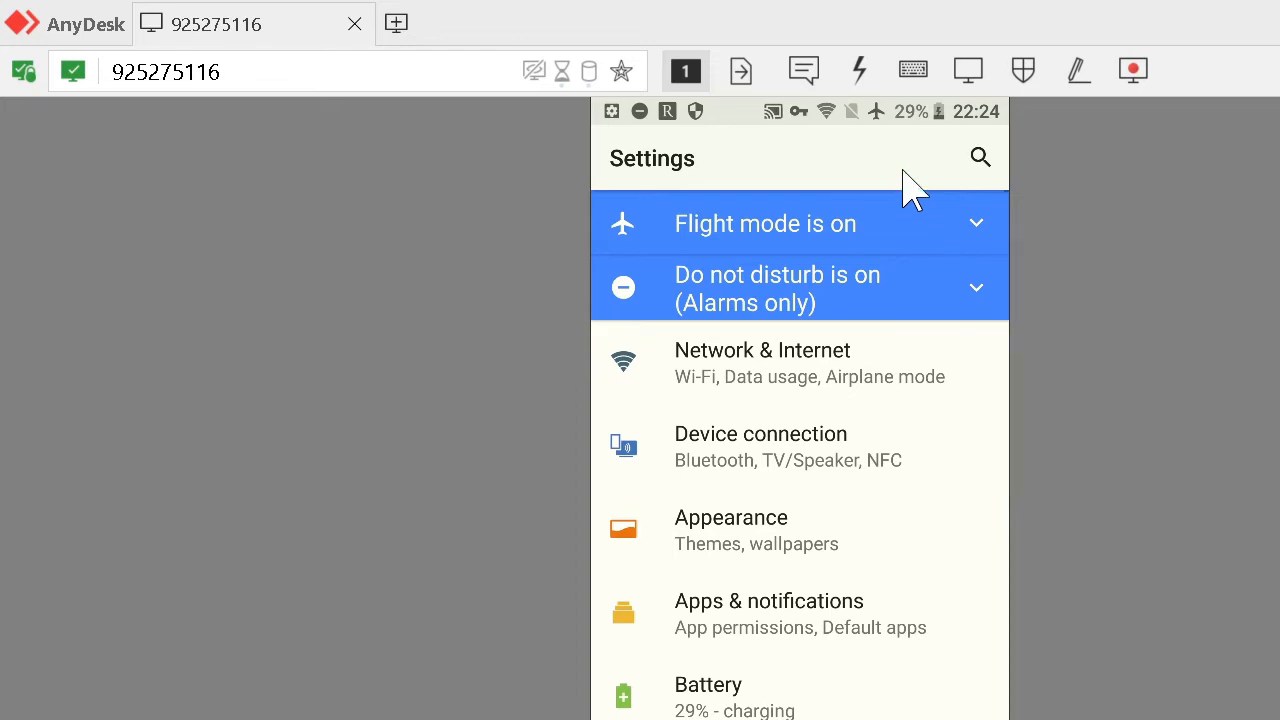
pyautogui.moveTo(916, 140)
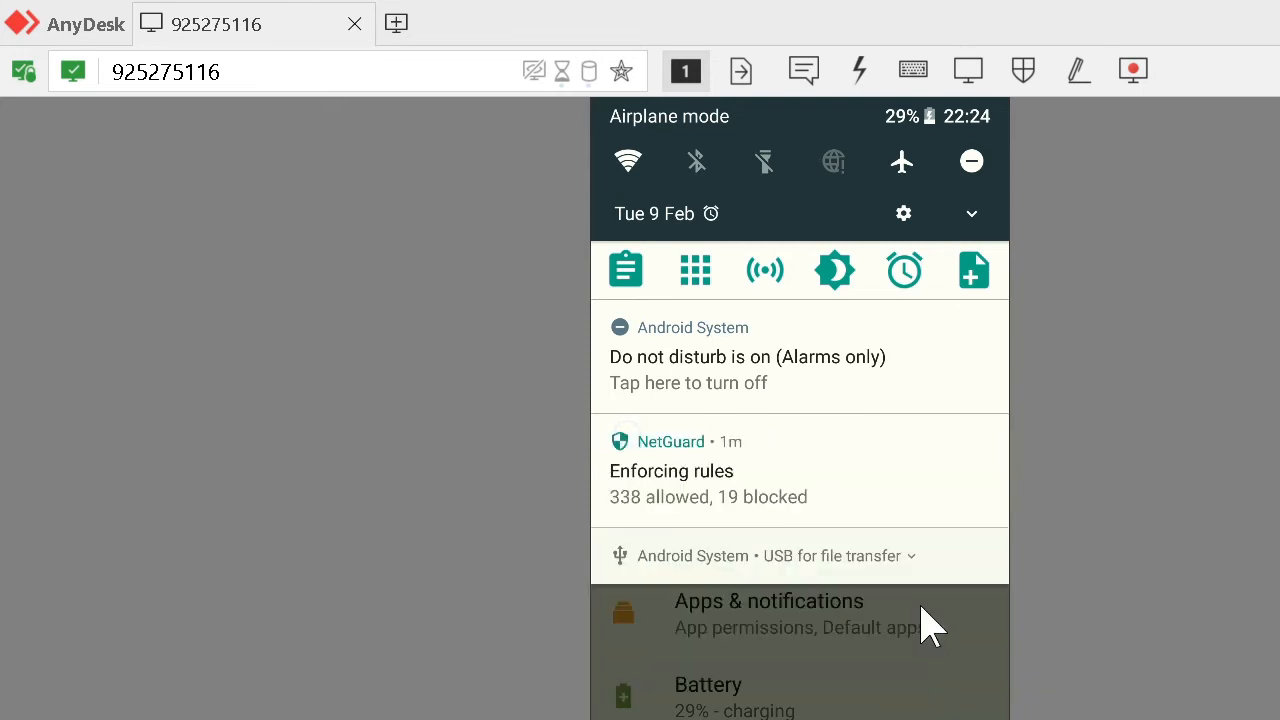
pyautogui.moveTo(864, 410)
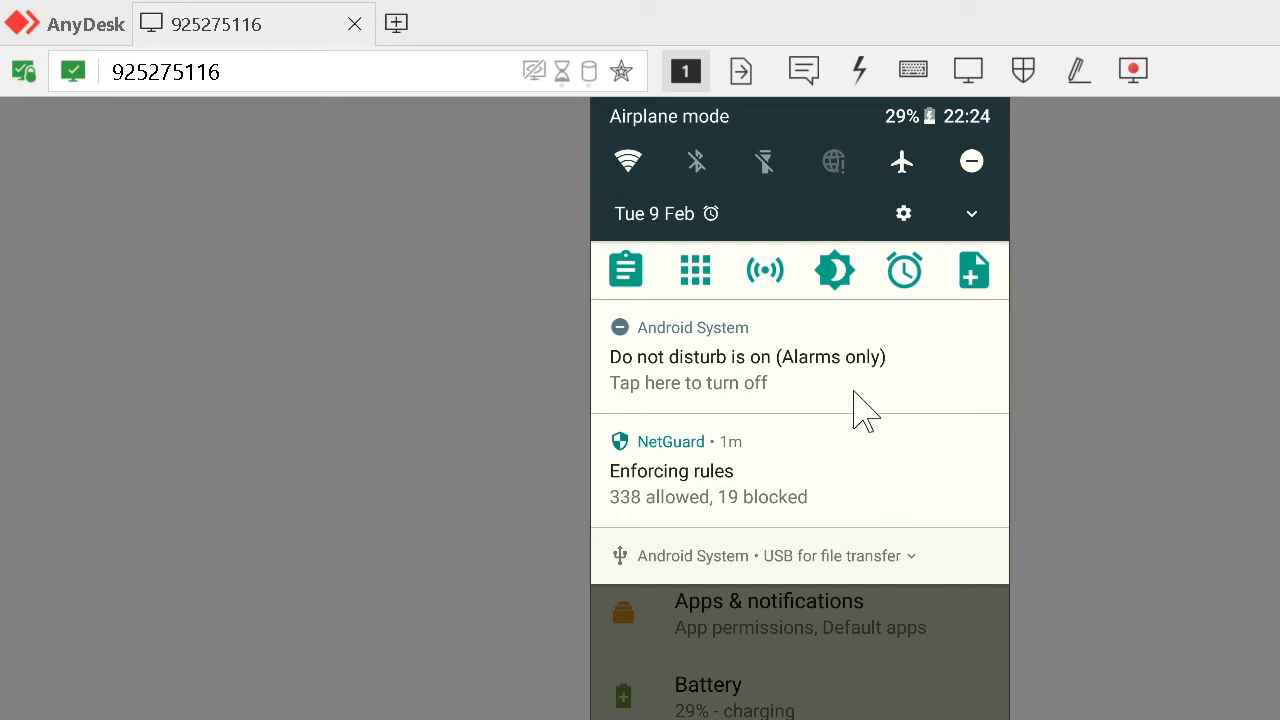
pyautogui.moveTo(904, 212)
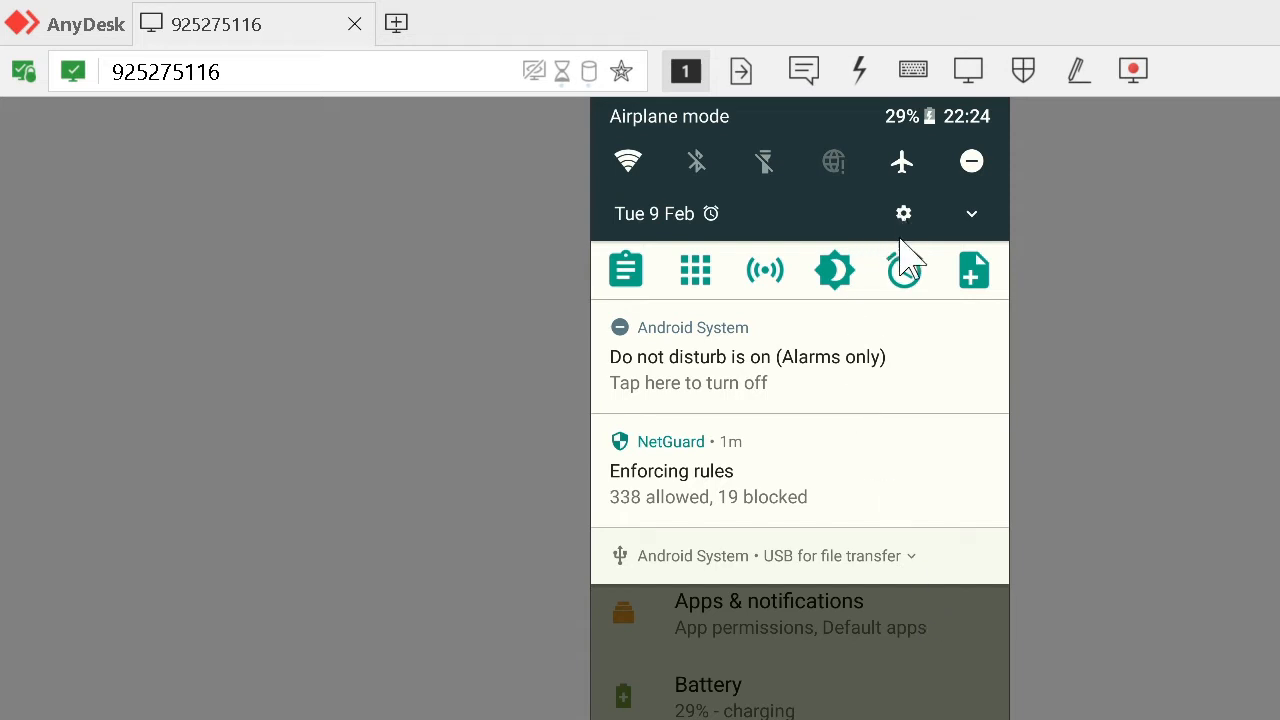
pyautogui.click(904, 268)
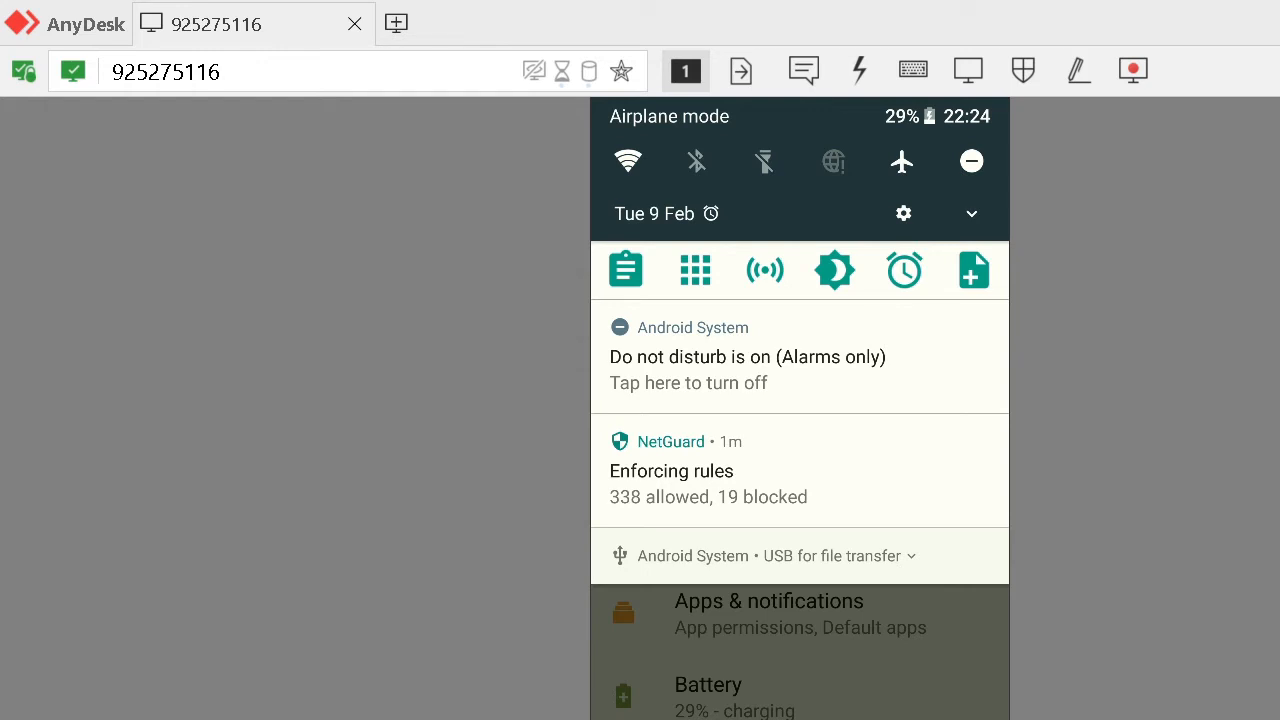
pyautogui.moveTo(816, 704)
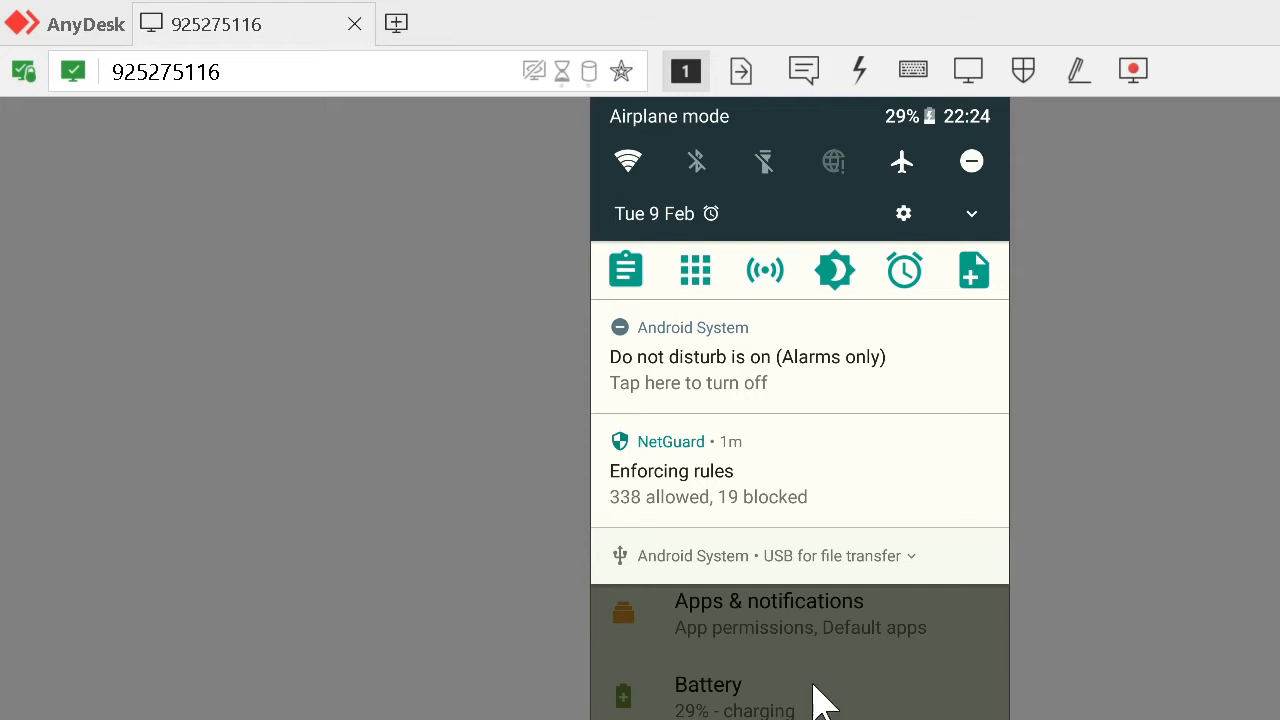
pyautogui.click(904, 212)
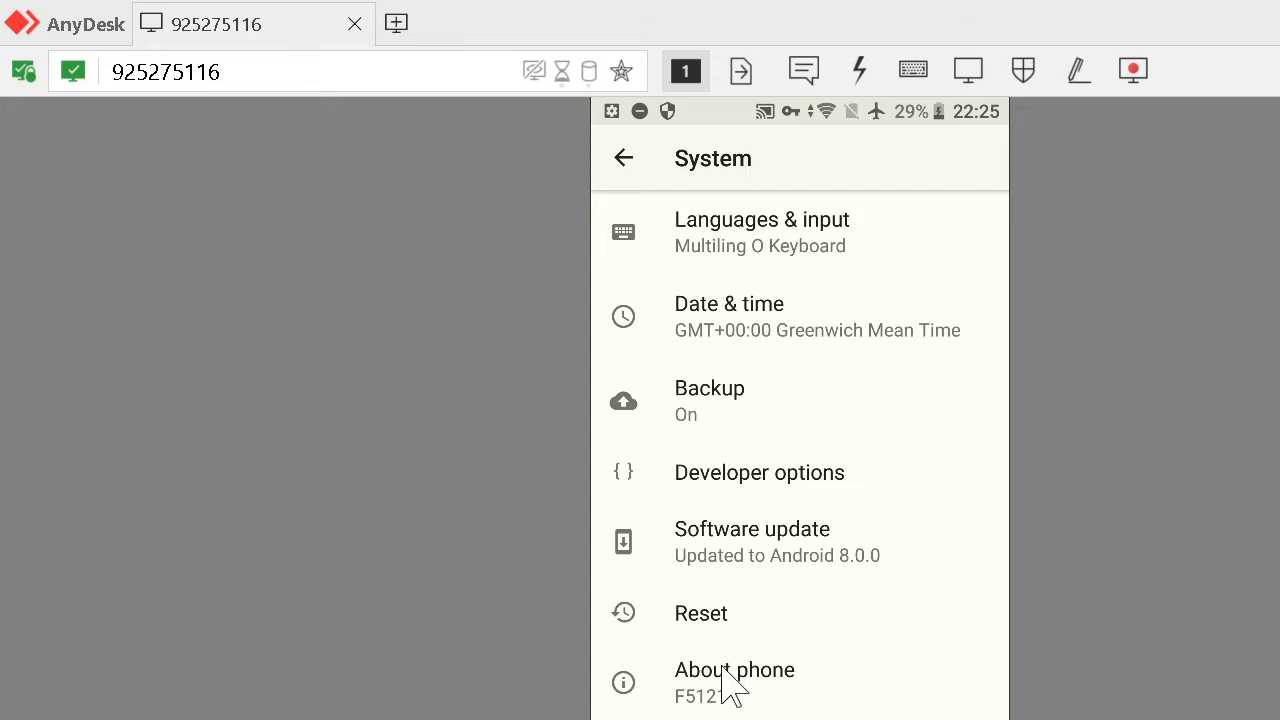
pyautogui.click(734, 670)
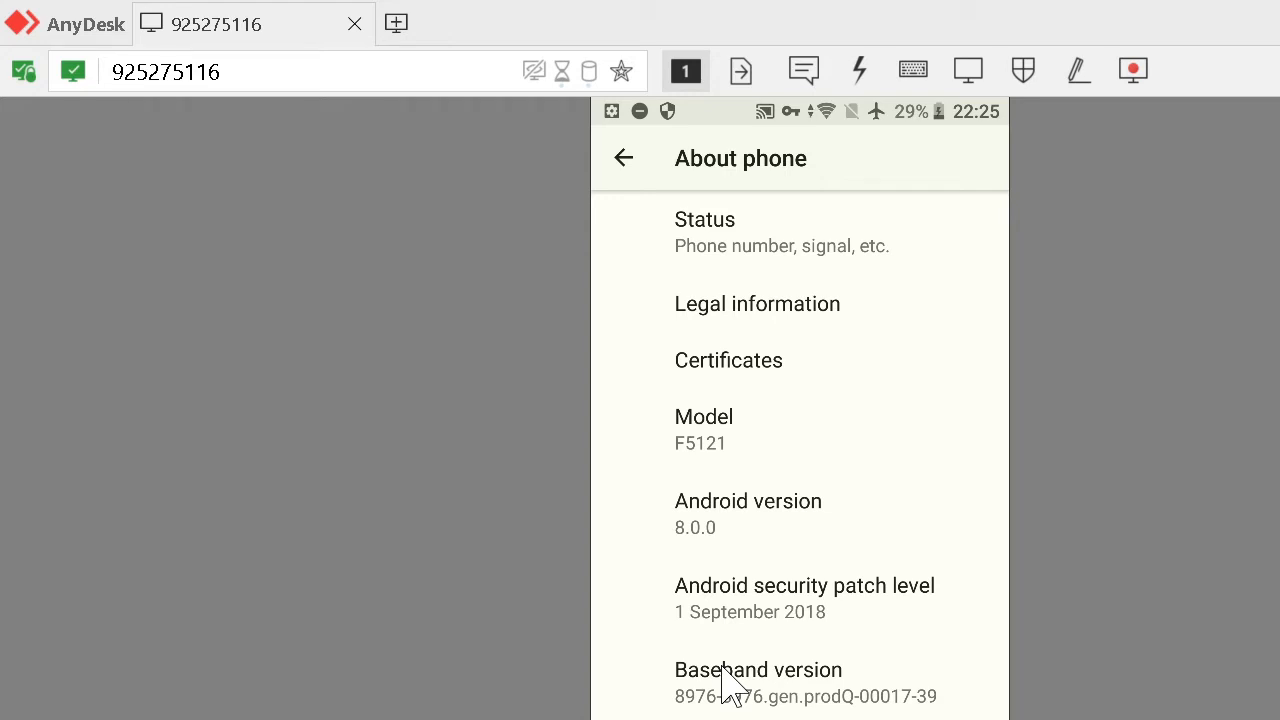
pyautogui.scroll(-3)
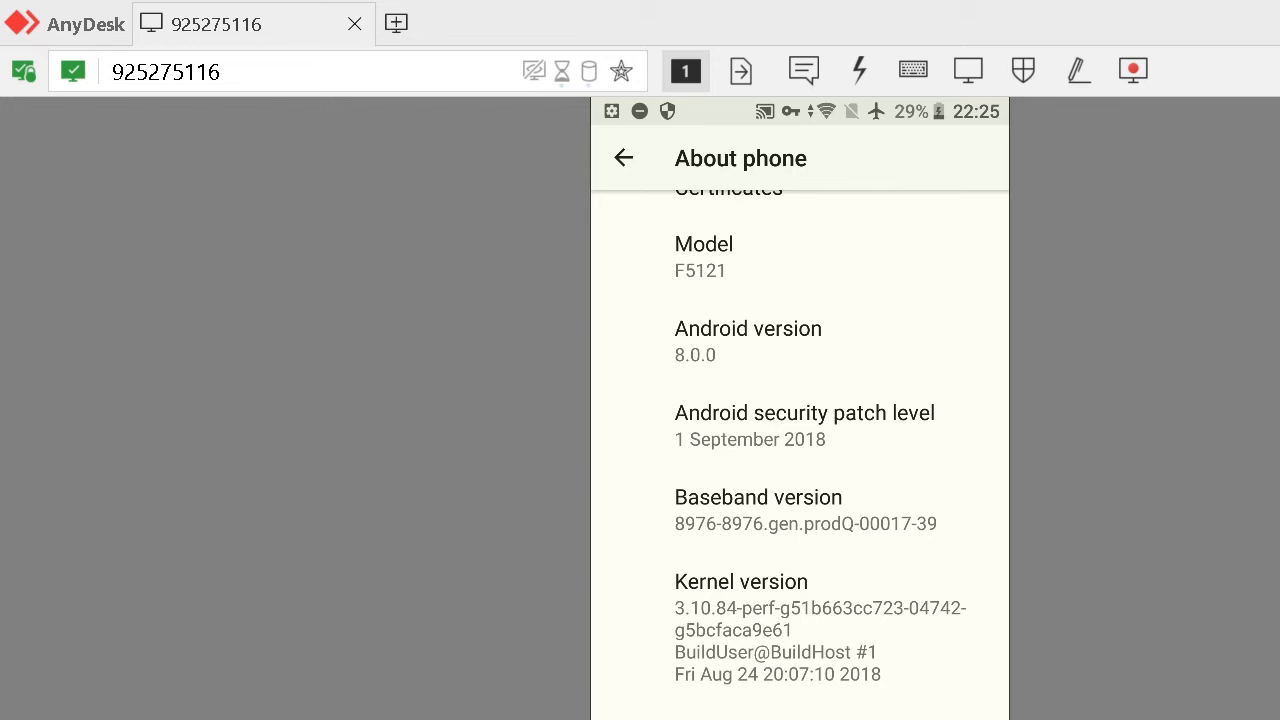
pyautogui.click(624, 158)
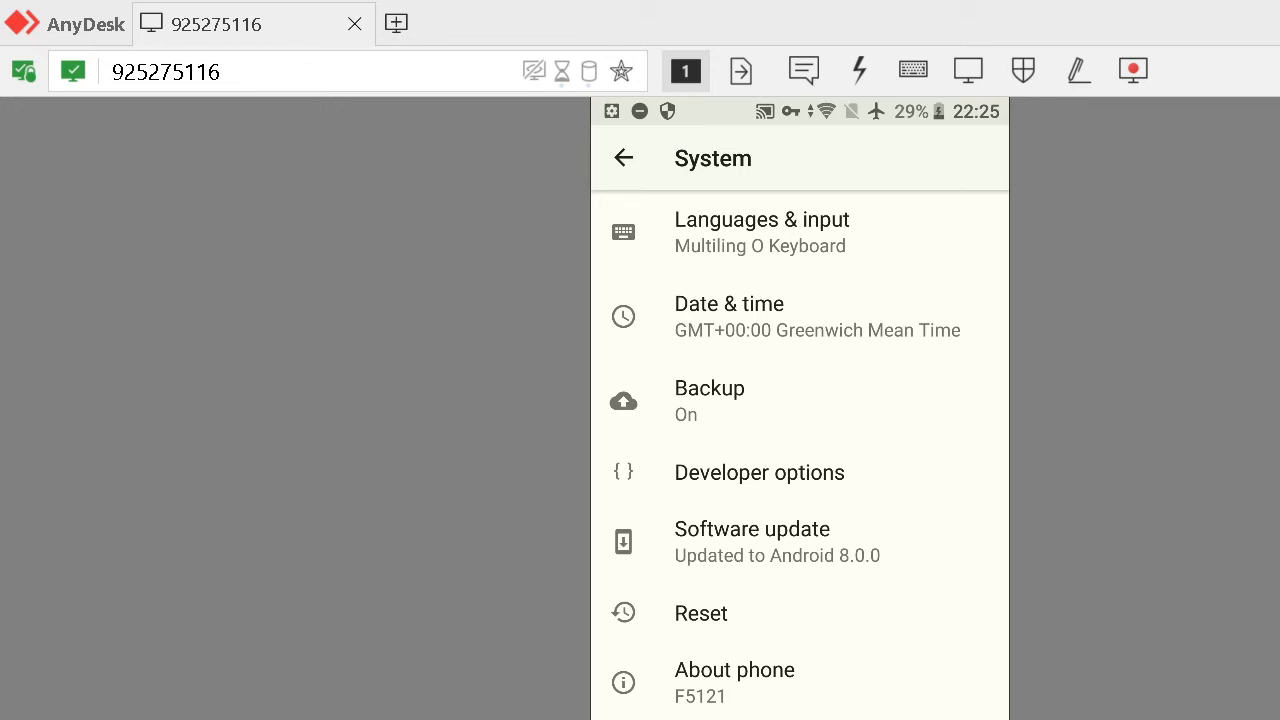
pyautogui.moveTo(748, 504)
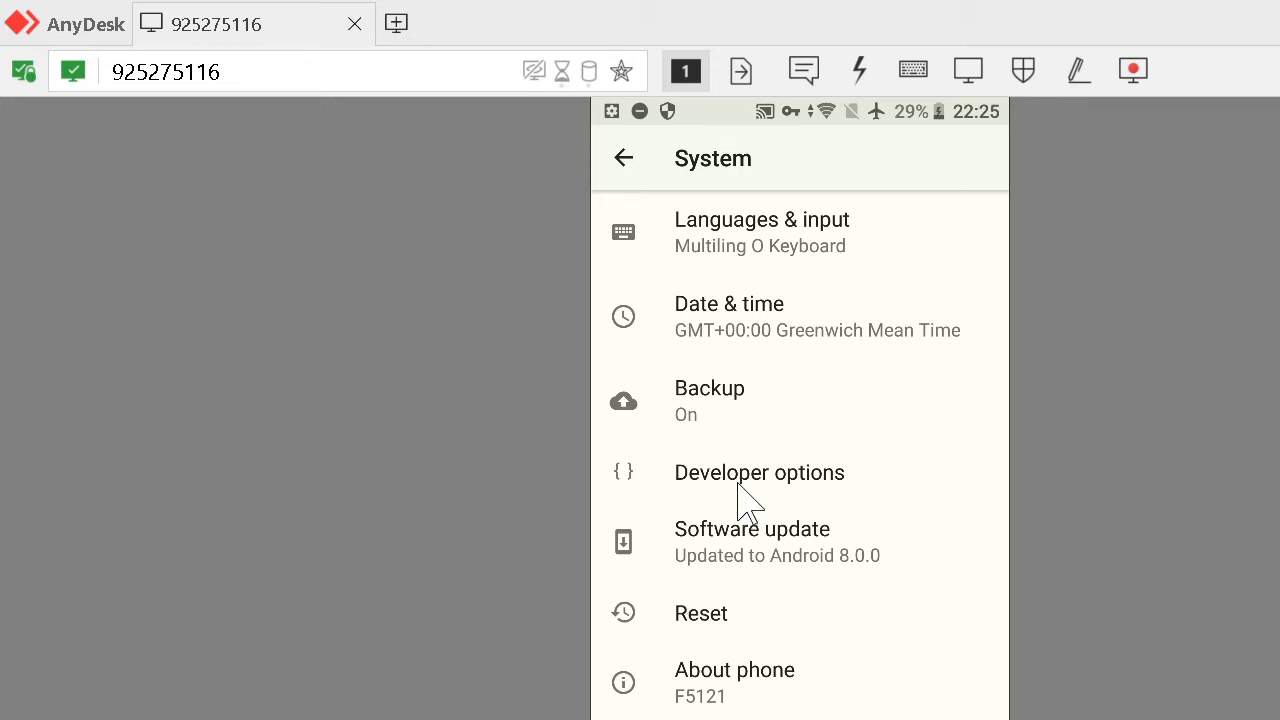
pyautogui.moveTo(744, 490)
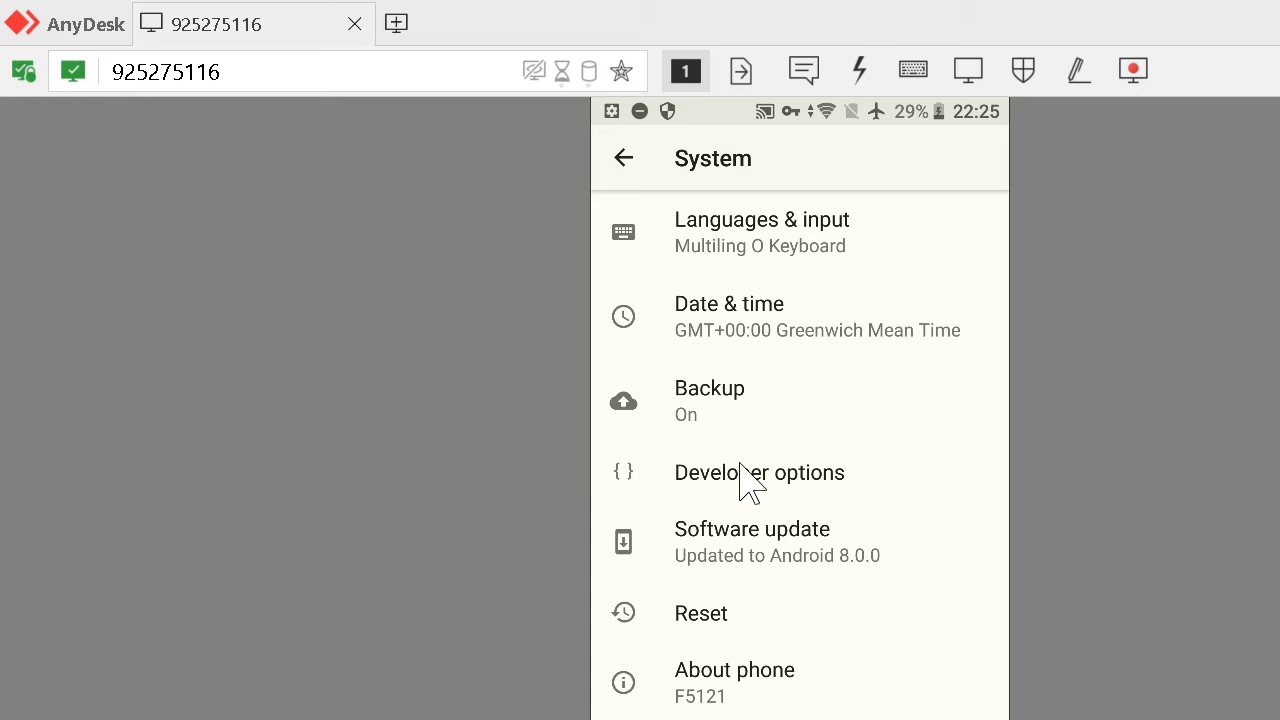
pyautogui.click(760, 472)
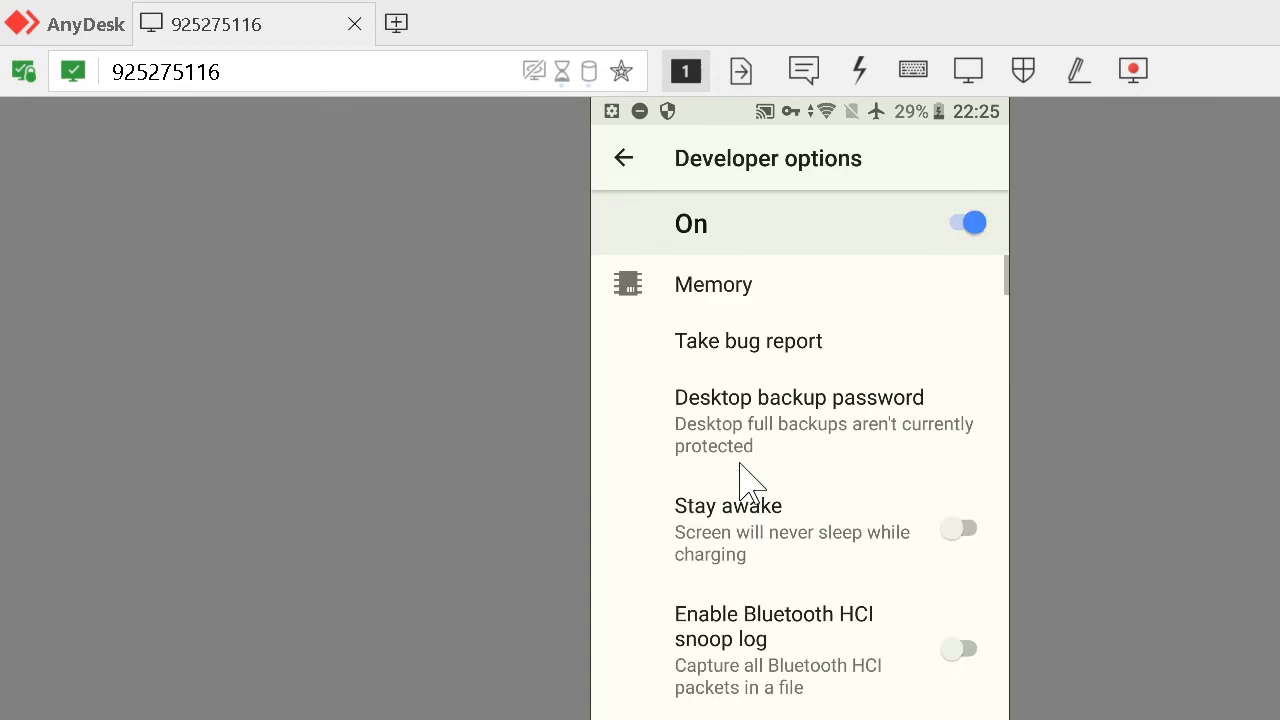
pyautogui.moveTo(800, 190)
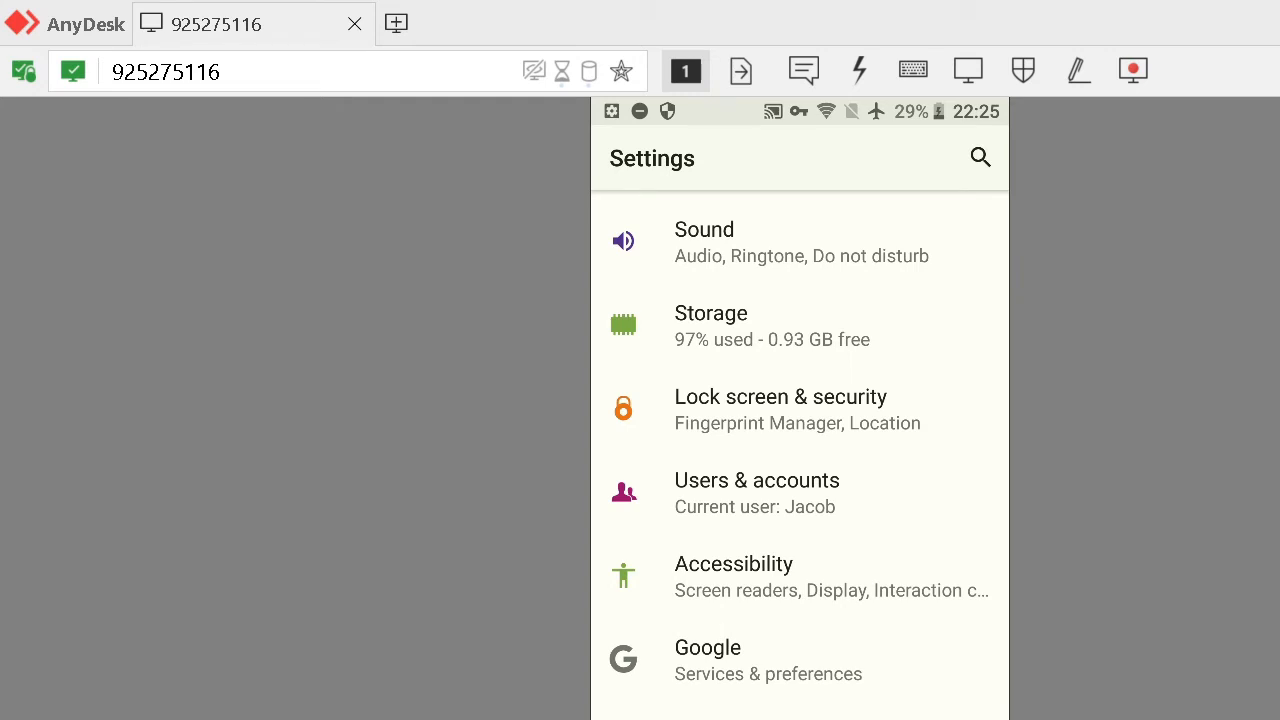
pyautogui.moveTo(744, 696)
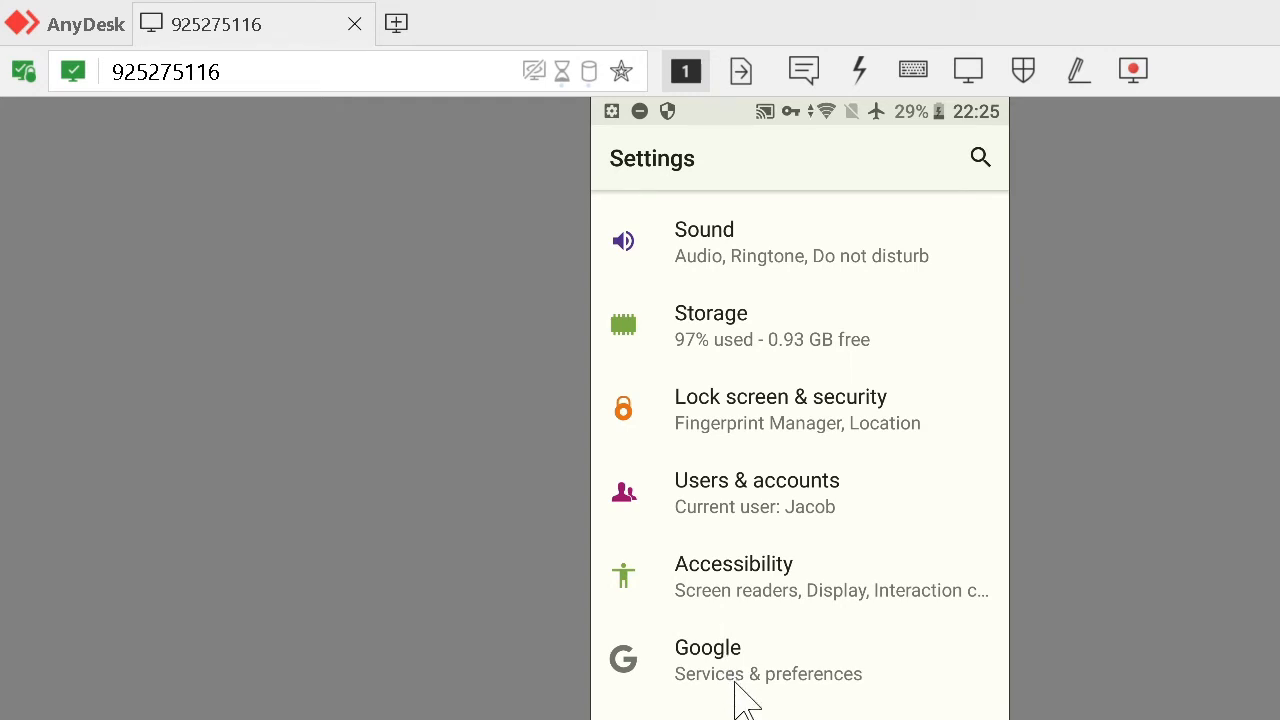
pyautogui.moveTo(748, 708)
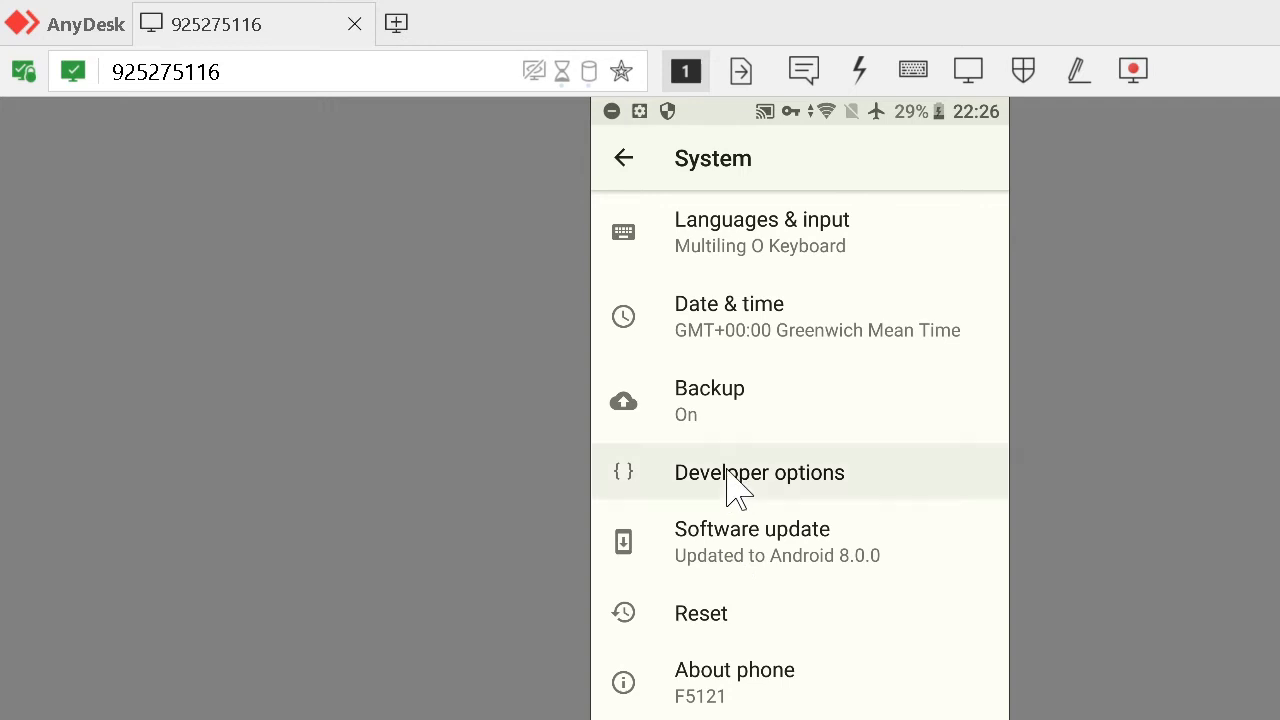
# - In Developer options, switch on USB debugging and confirm the Allow USB debugging warning
pyautogui.click(760, 472)
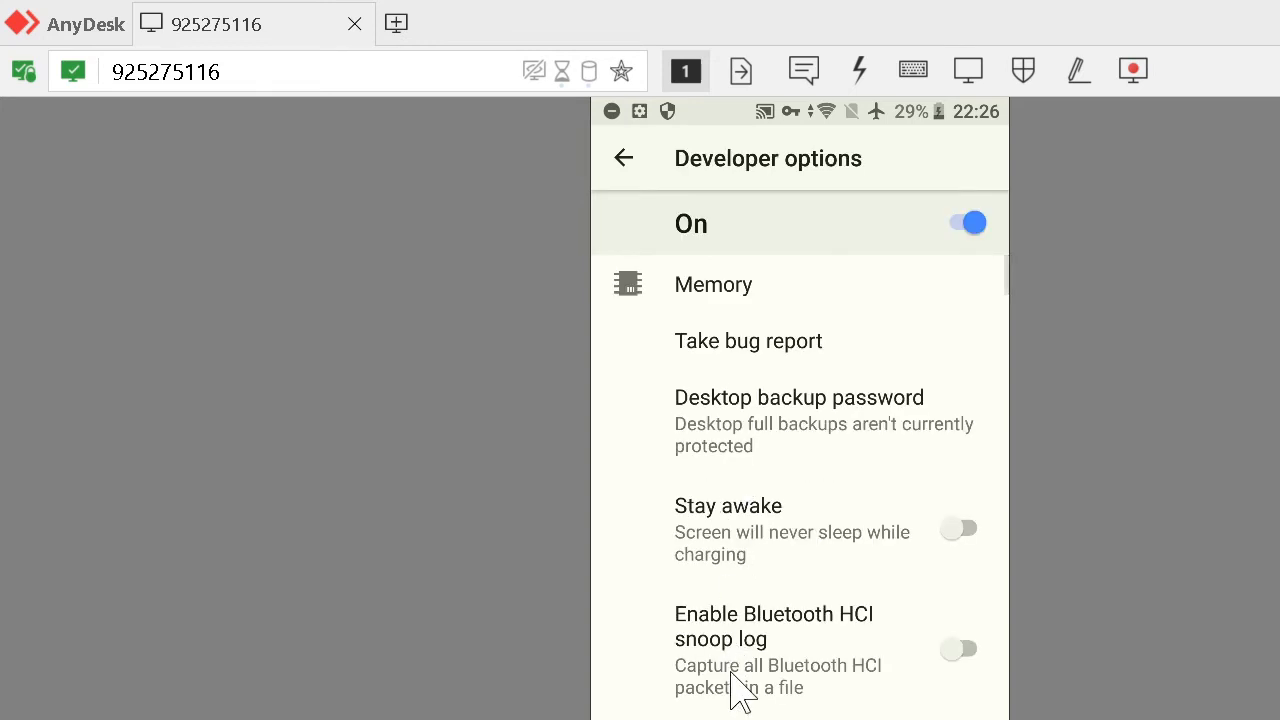
pyautogui.scroll(-3)
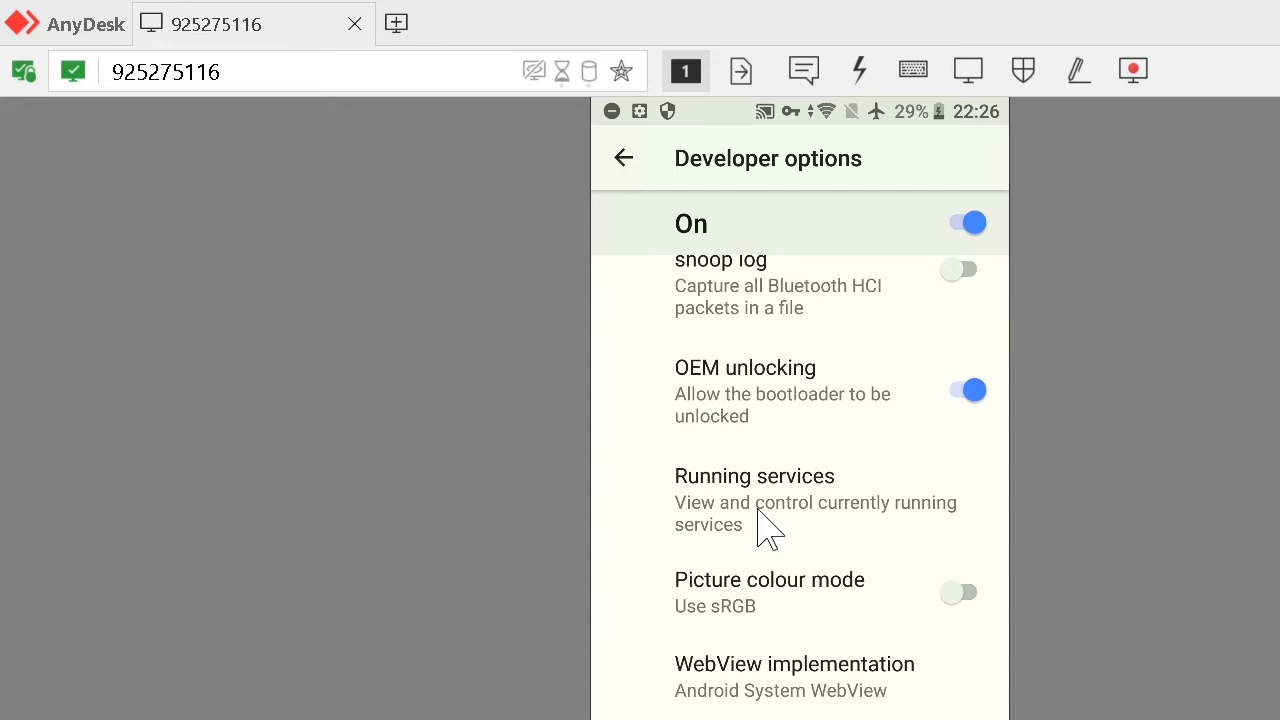
pyautogui.moveTo(790, 700)
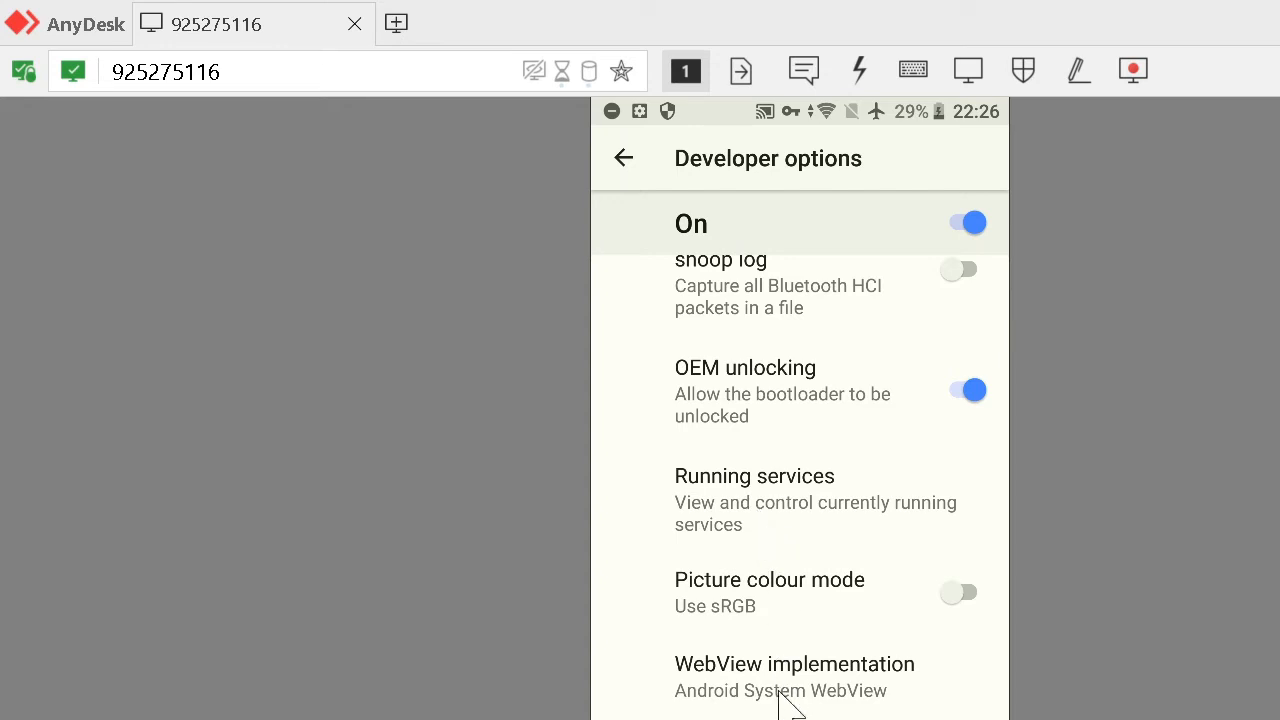
pyautogui.scroll(-3)
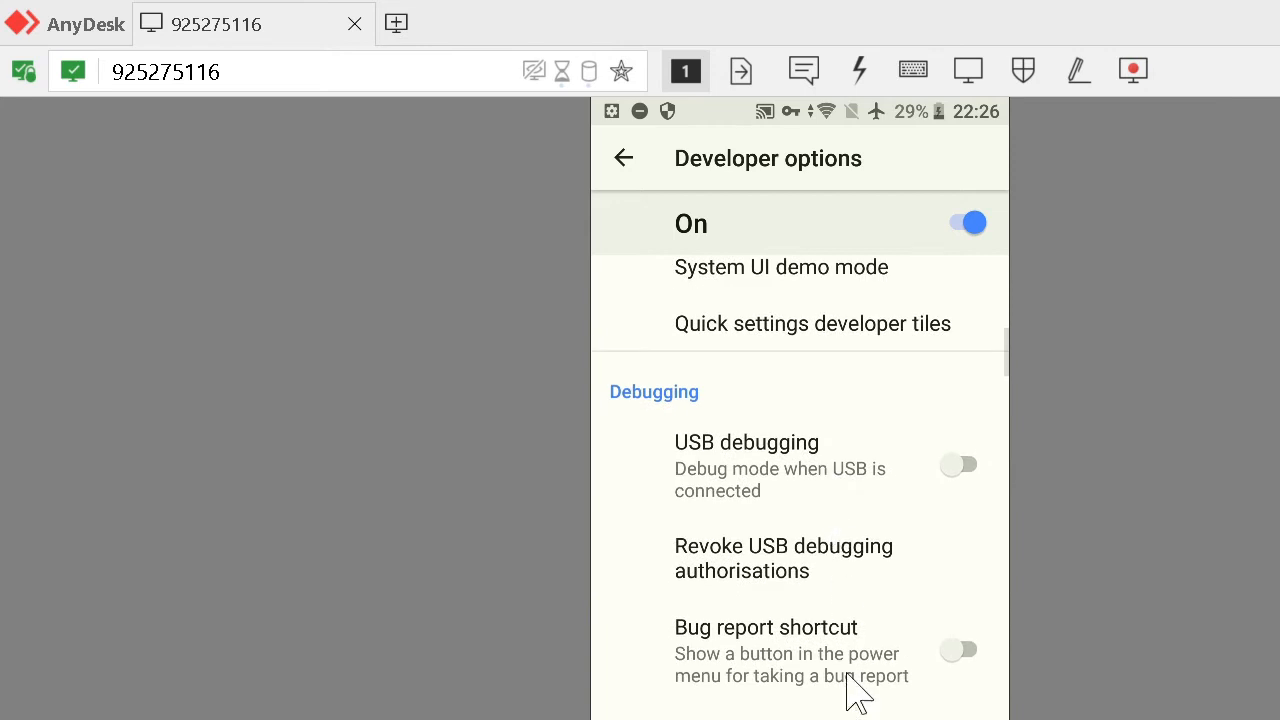
pyautogui.moveTo(850, 478)
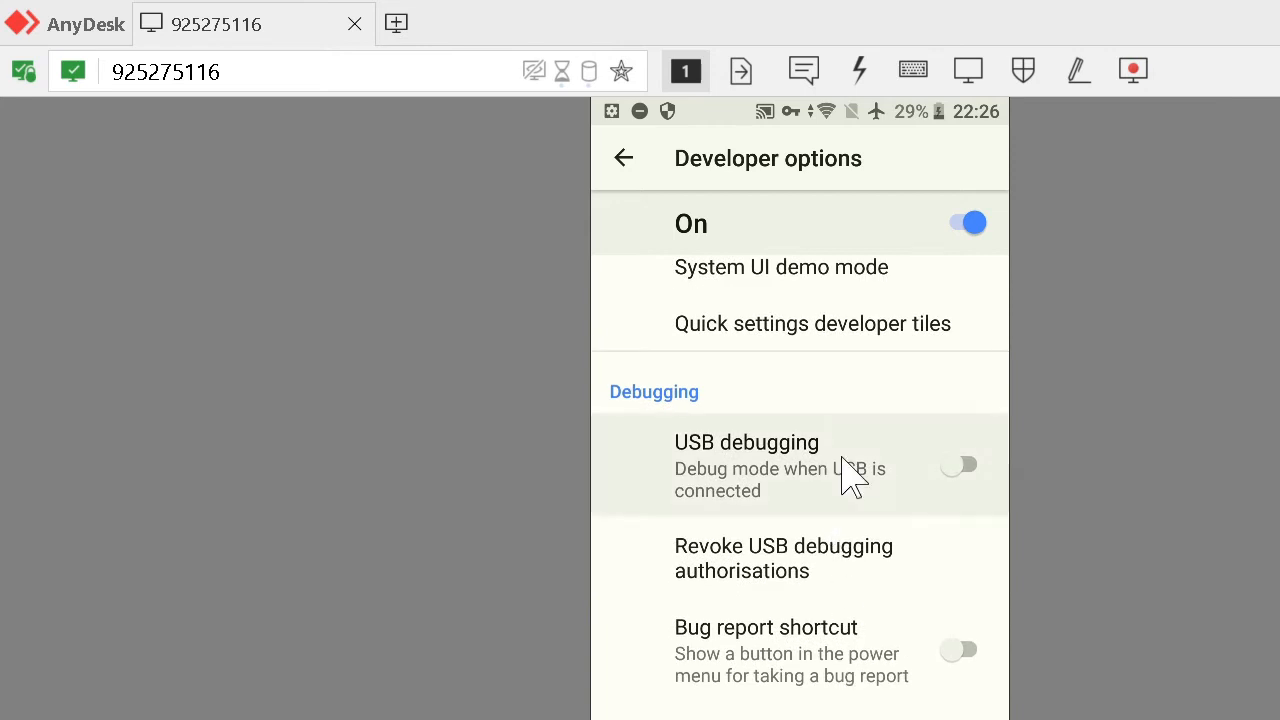
pyautogui.click(956, 464)
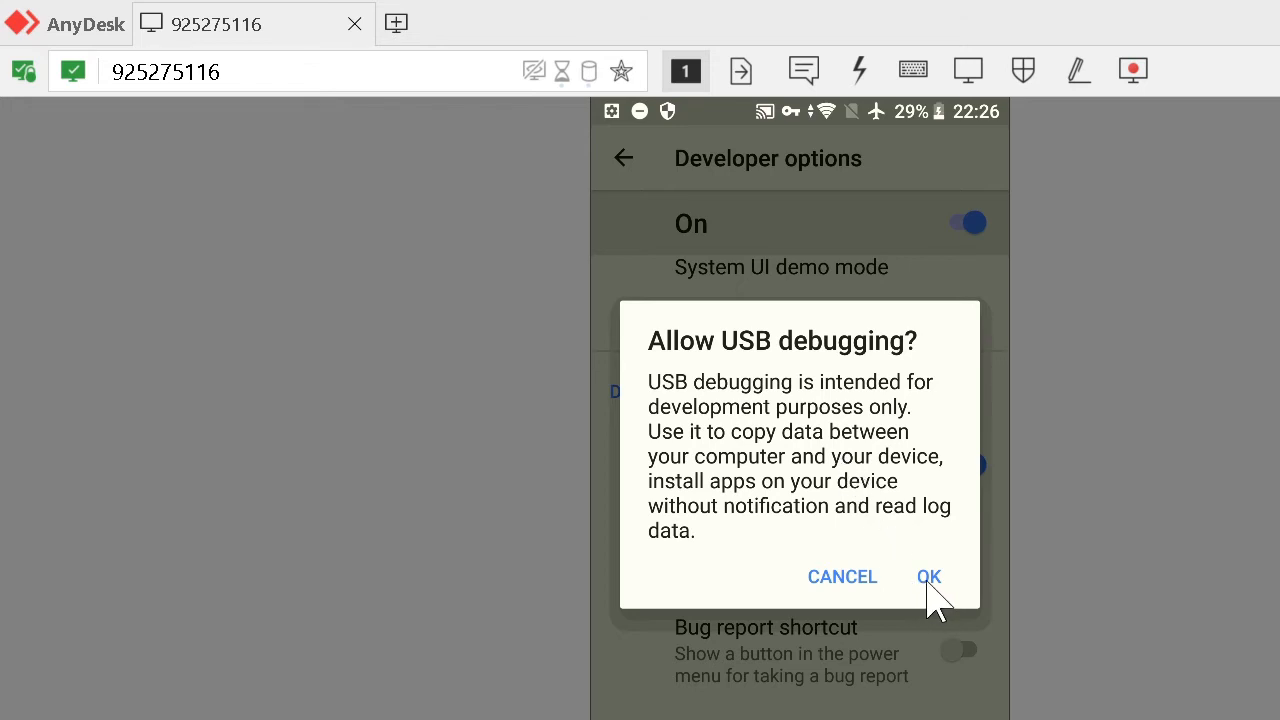
pyautogui.click(928, 576)
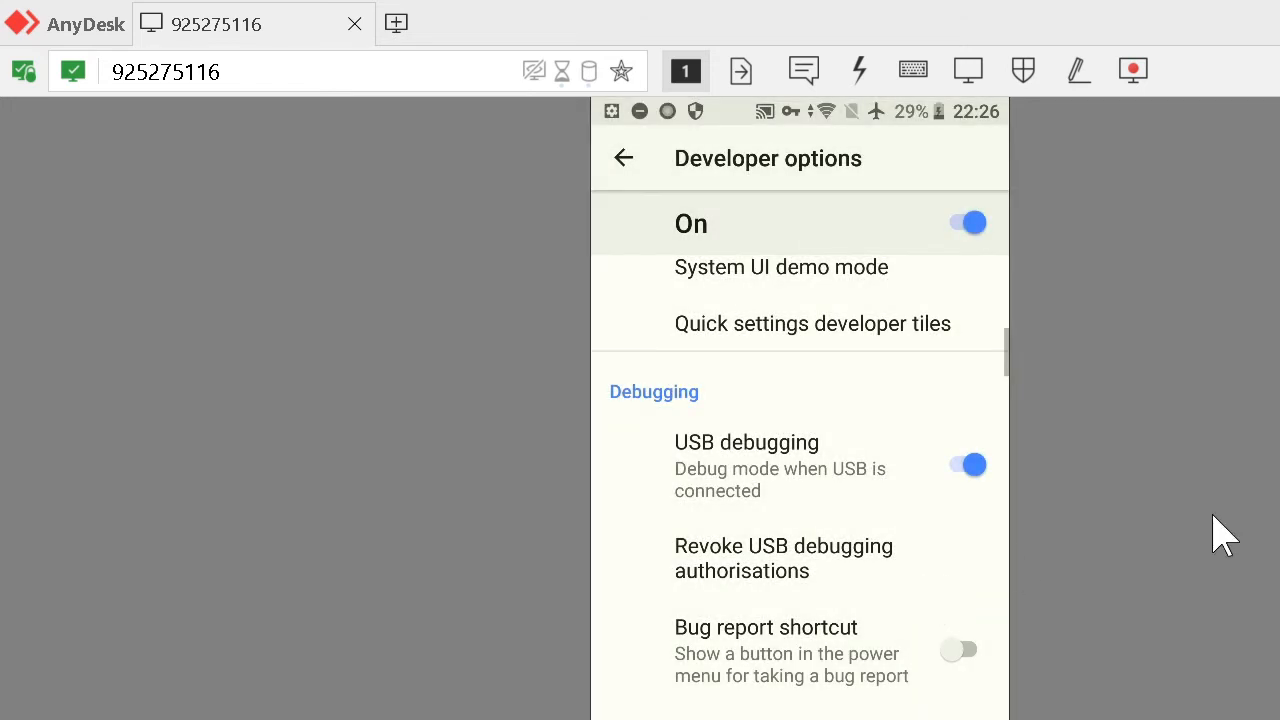
# - Tick Always allow from this computer and accept the computer's debugging key
pyautogui.click(964, 464)
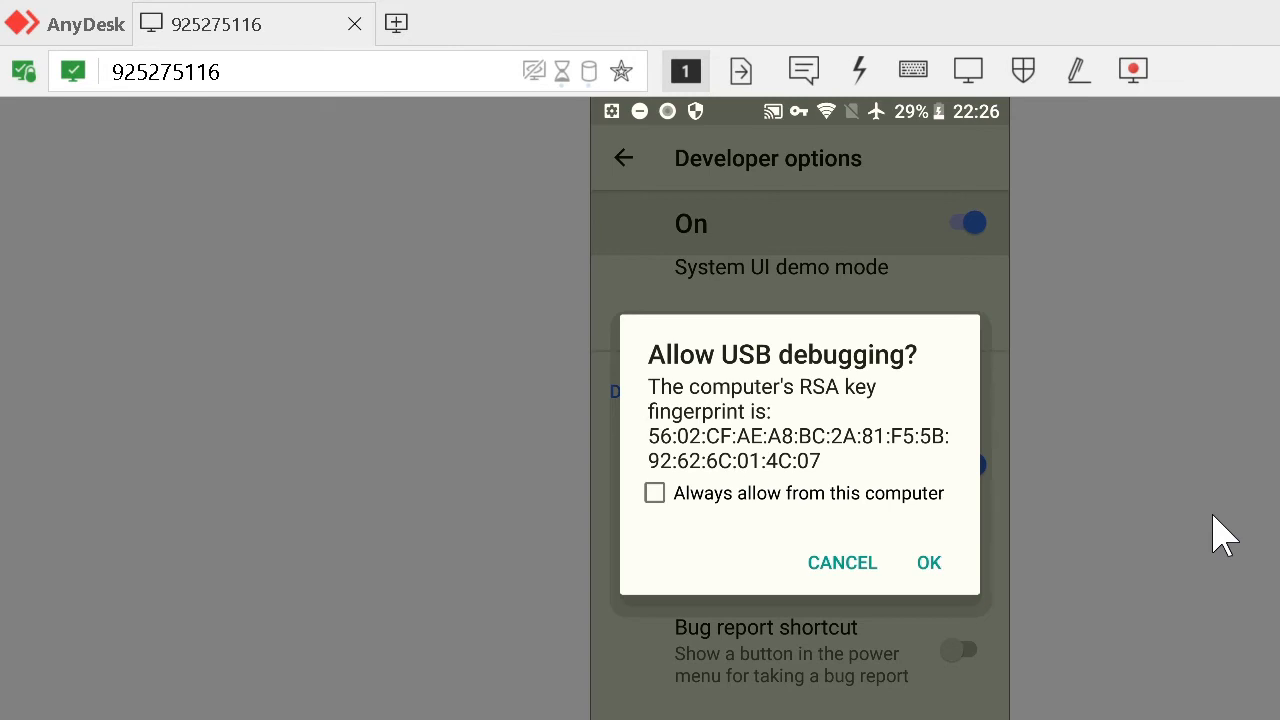
pyautogui.moveTo(908, 410)
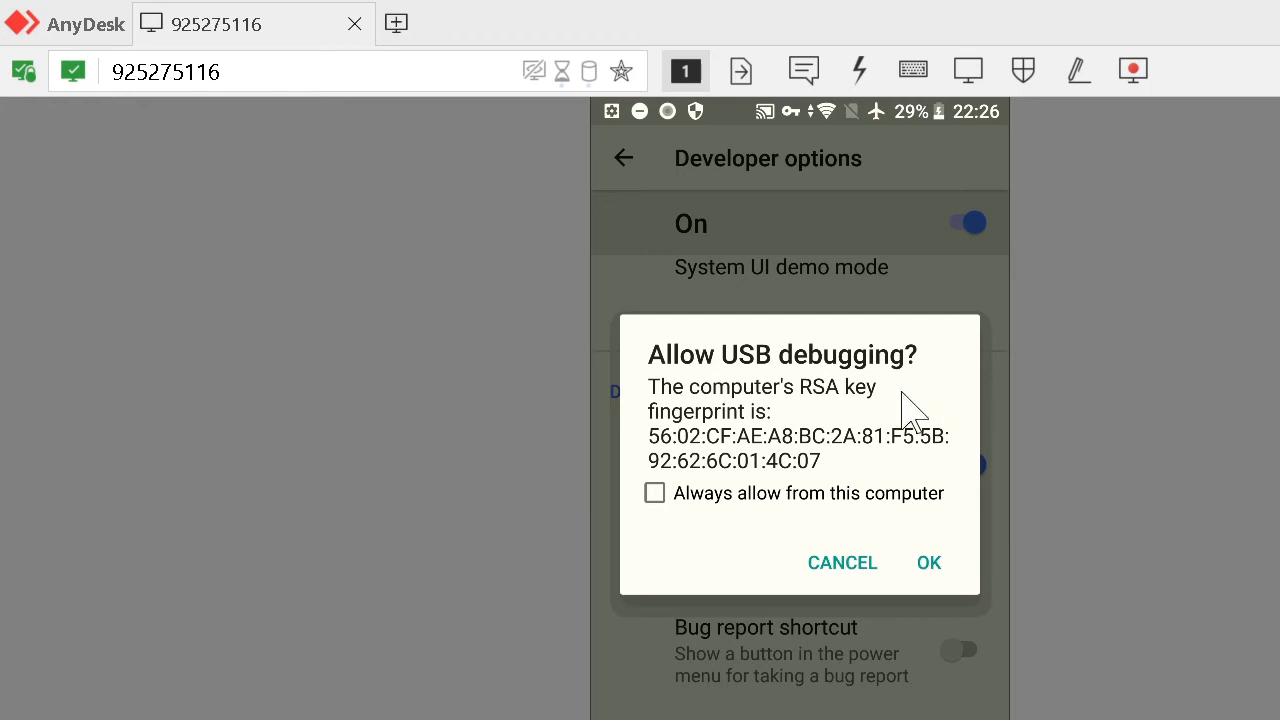
pyautogui.moveTo(860, 414)
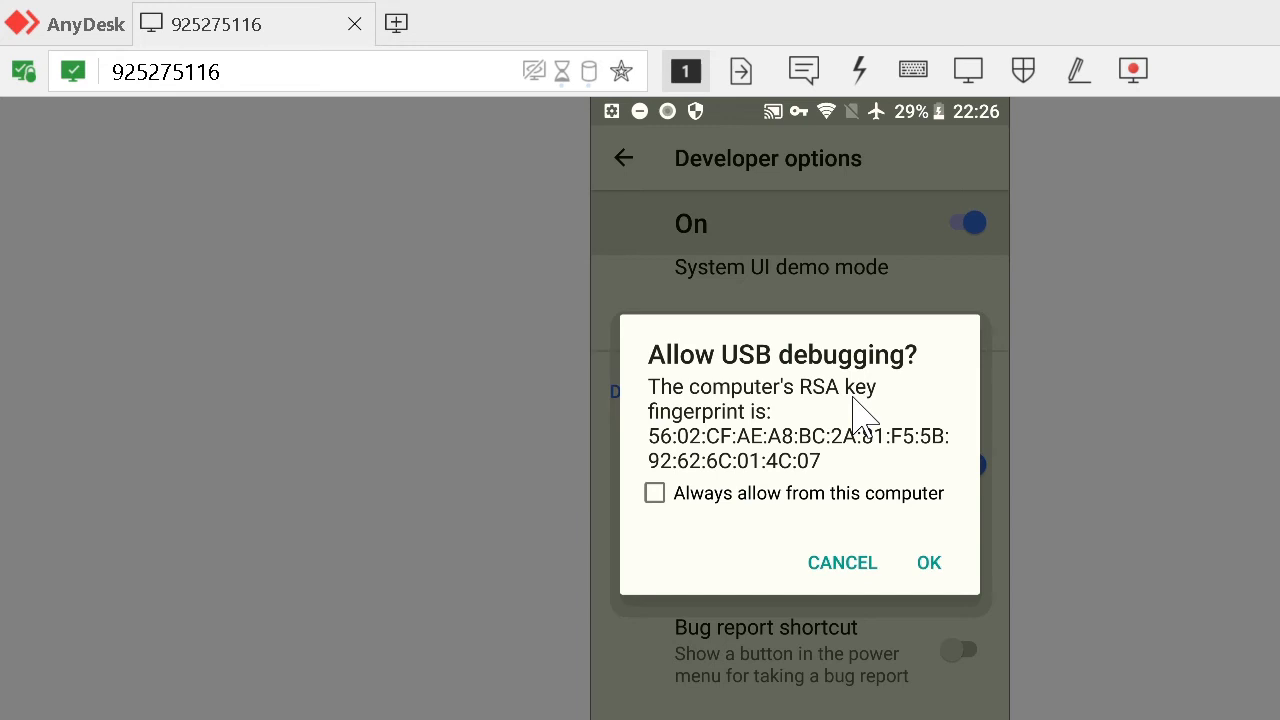
pyautogui.moveTo(770, 504)
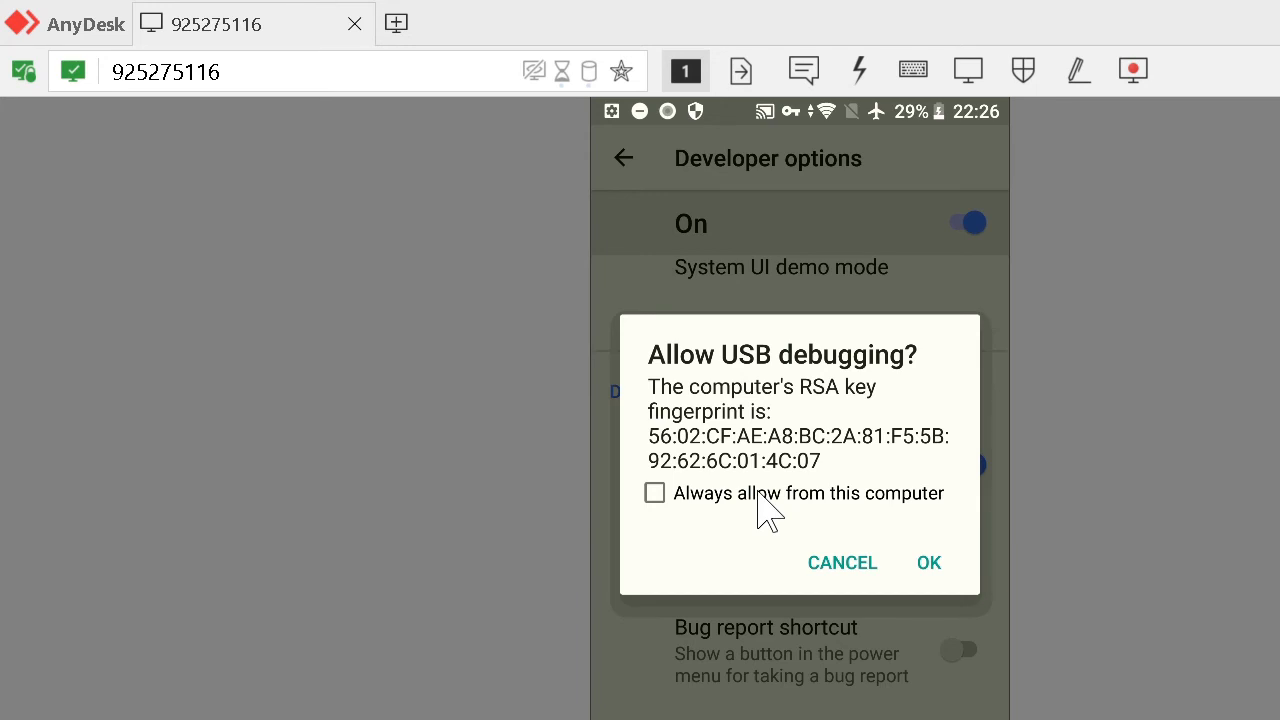
pyautogui.click(654, 492)
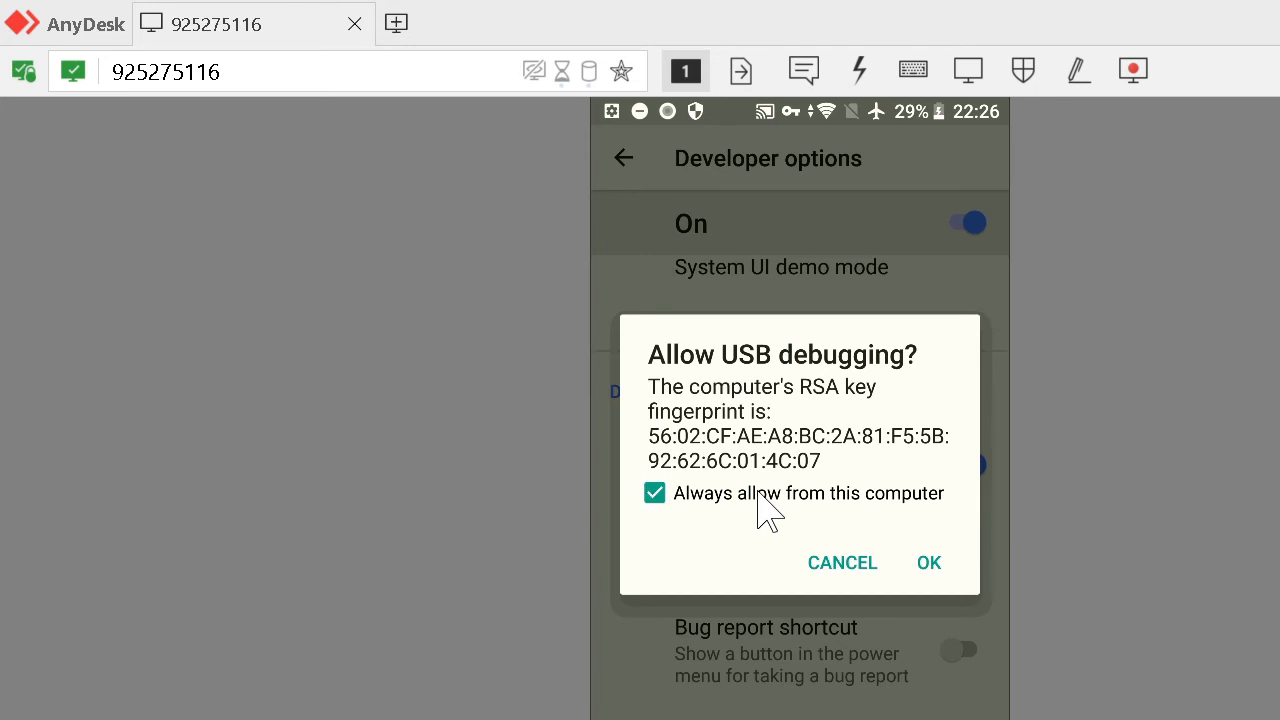
pyautogui.moveTo(720, 530)
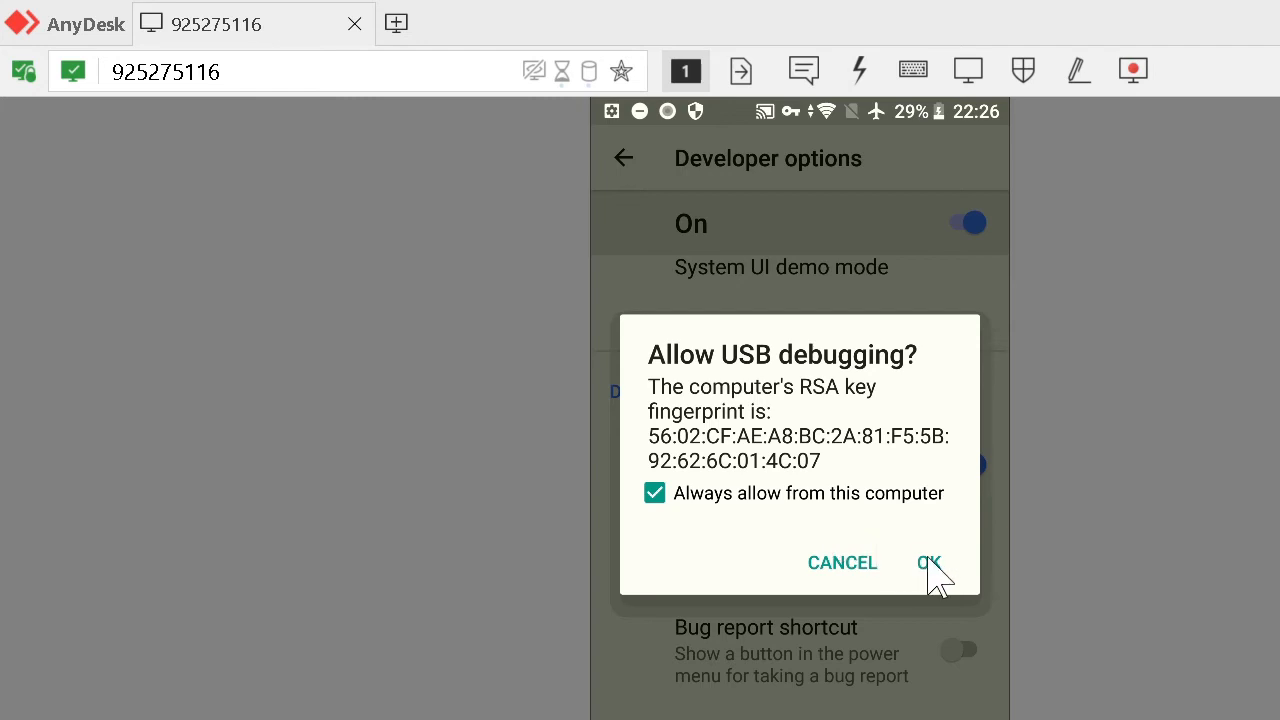
pyautogui.click(928, 562)
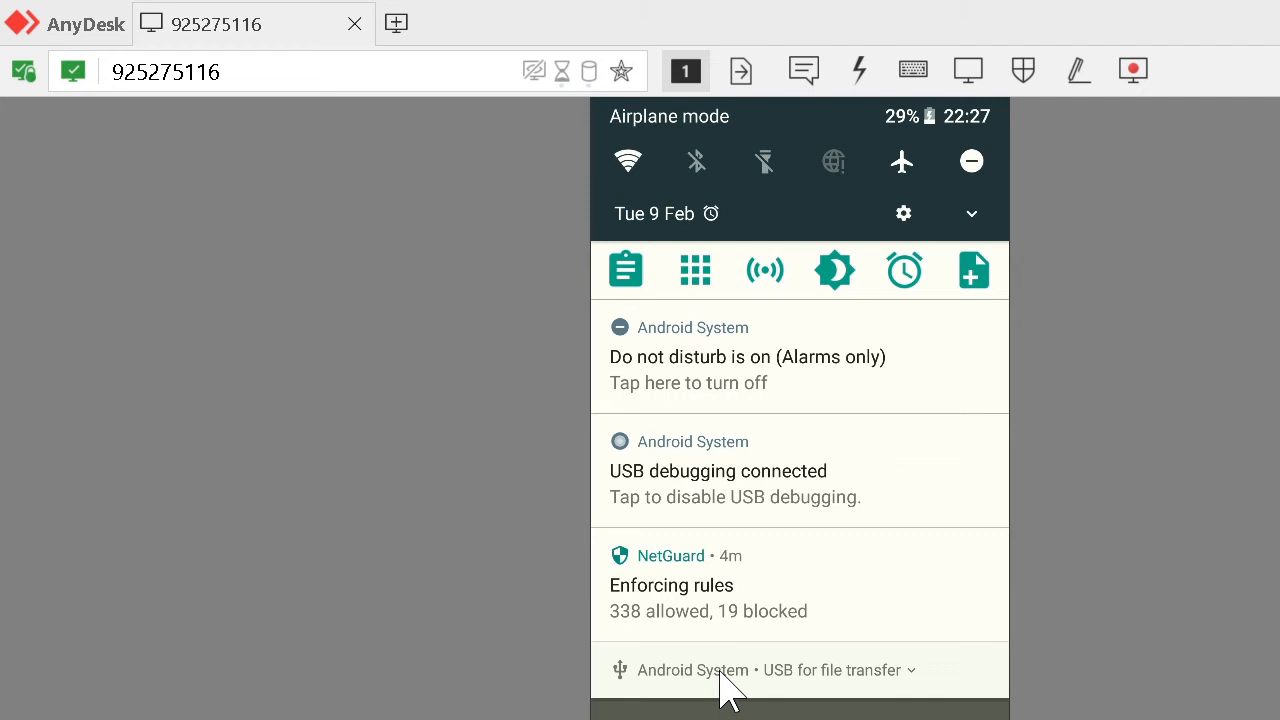
pyautogui.moveTo(792, 690)
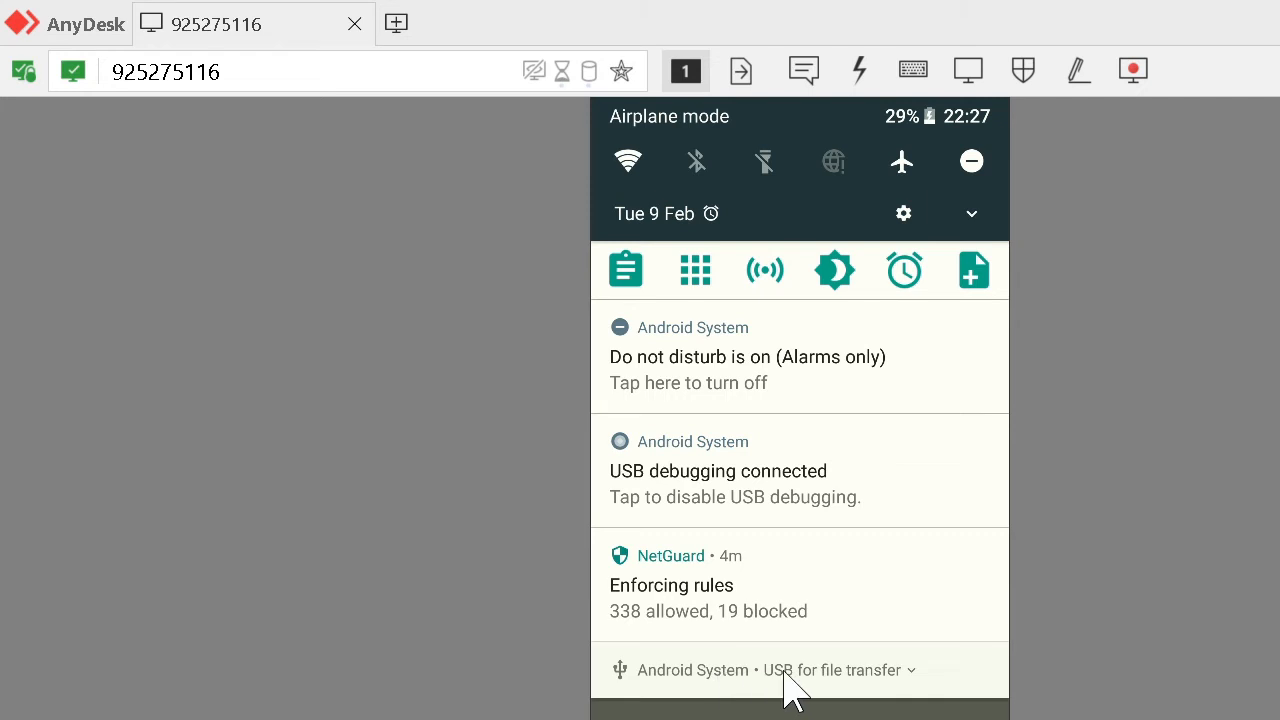
pyautogui.moveTo(664, 684)
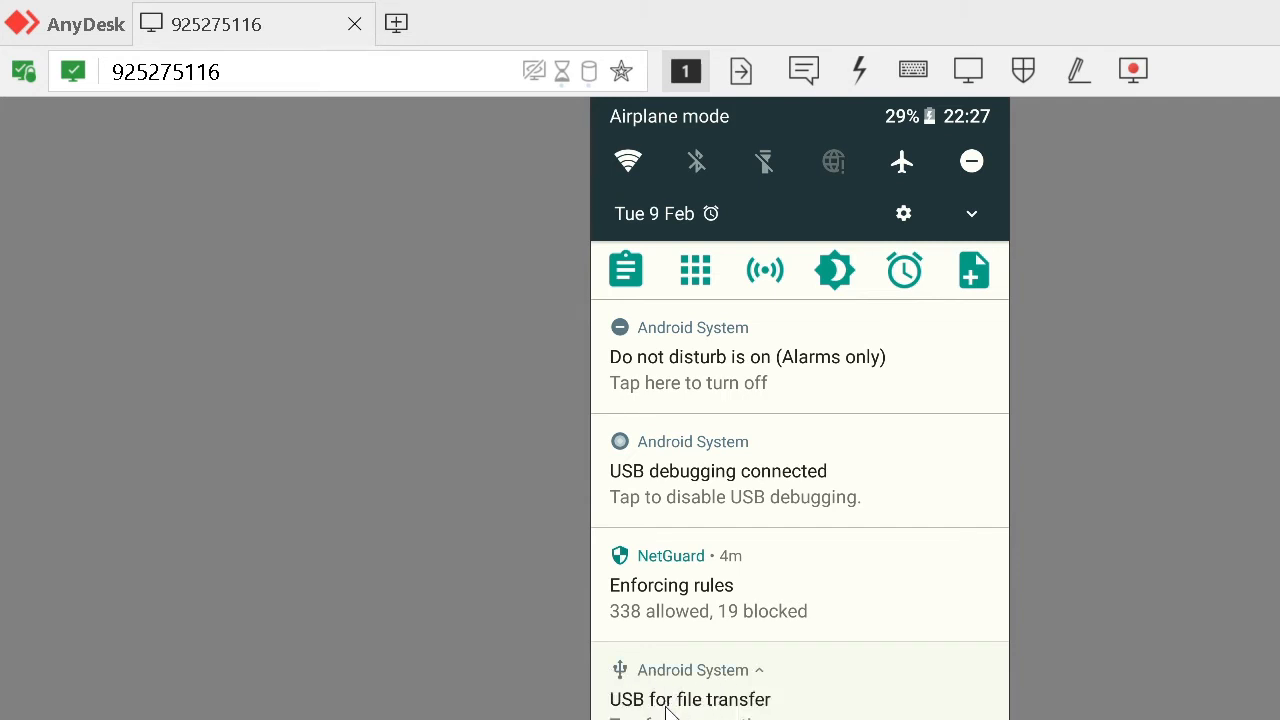
pyautogui.click(690, 700)
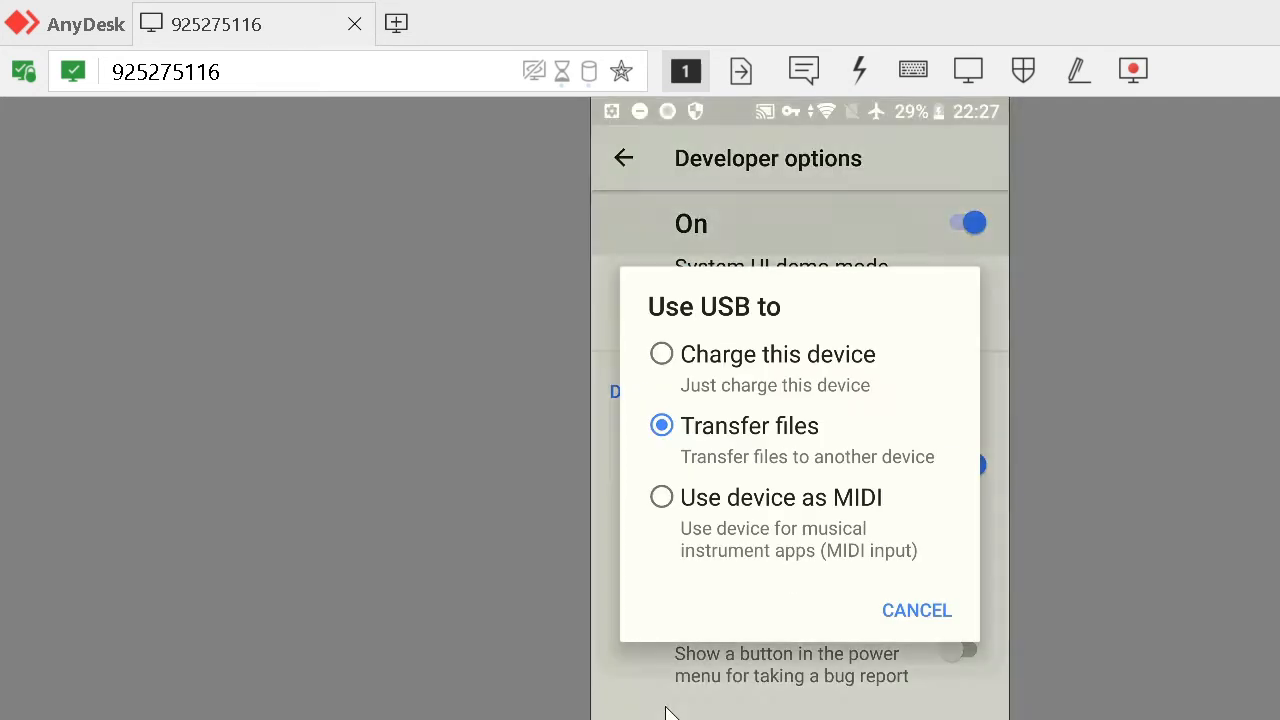
pyautogui.moveTo(744, 440)
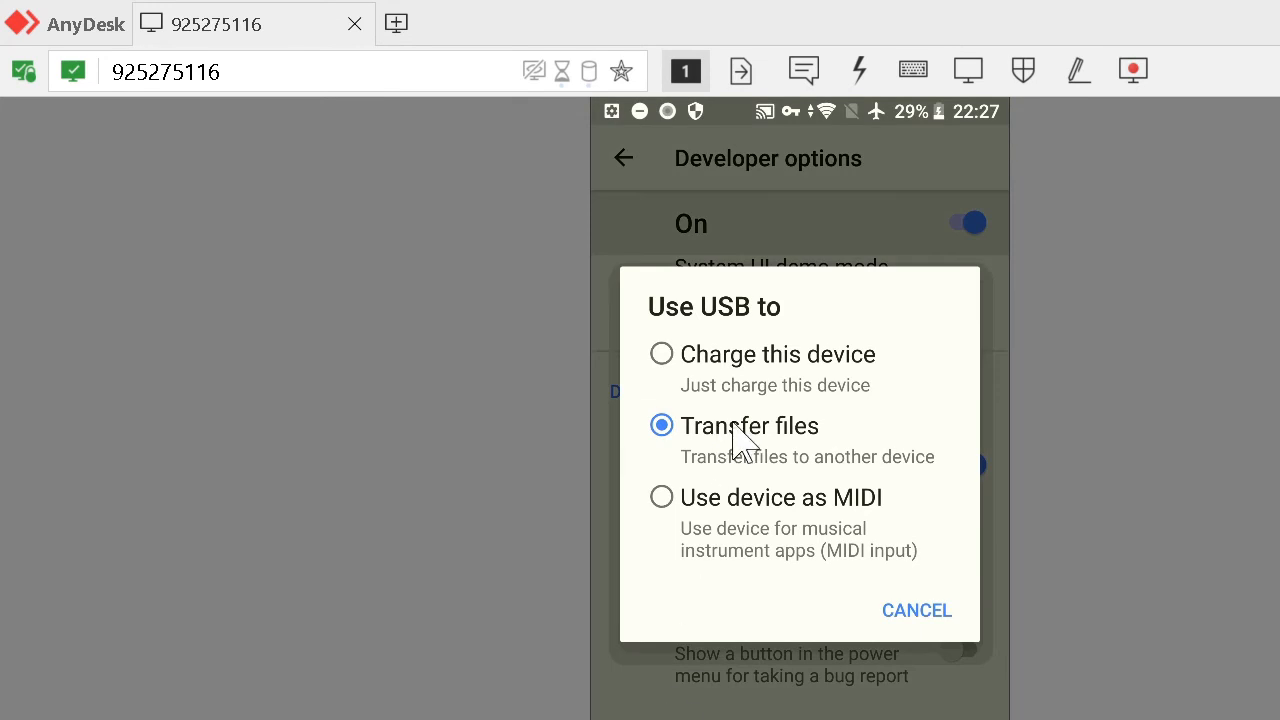
pyautogui.moveTo(748, 446)
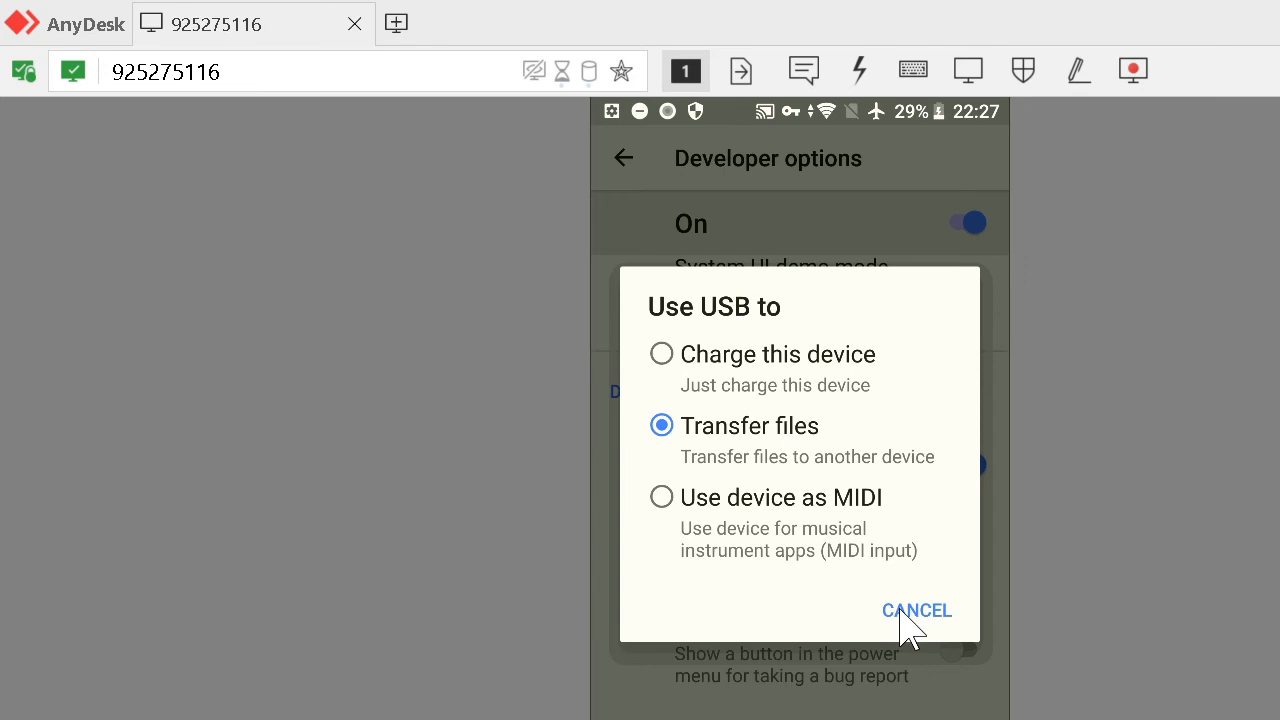
pyautogui.click(916, 610)
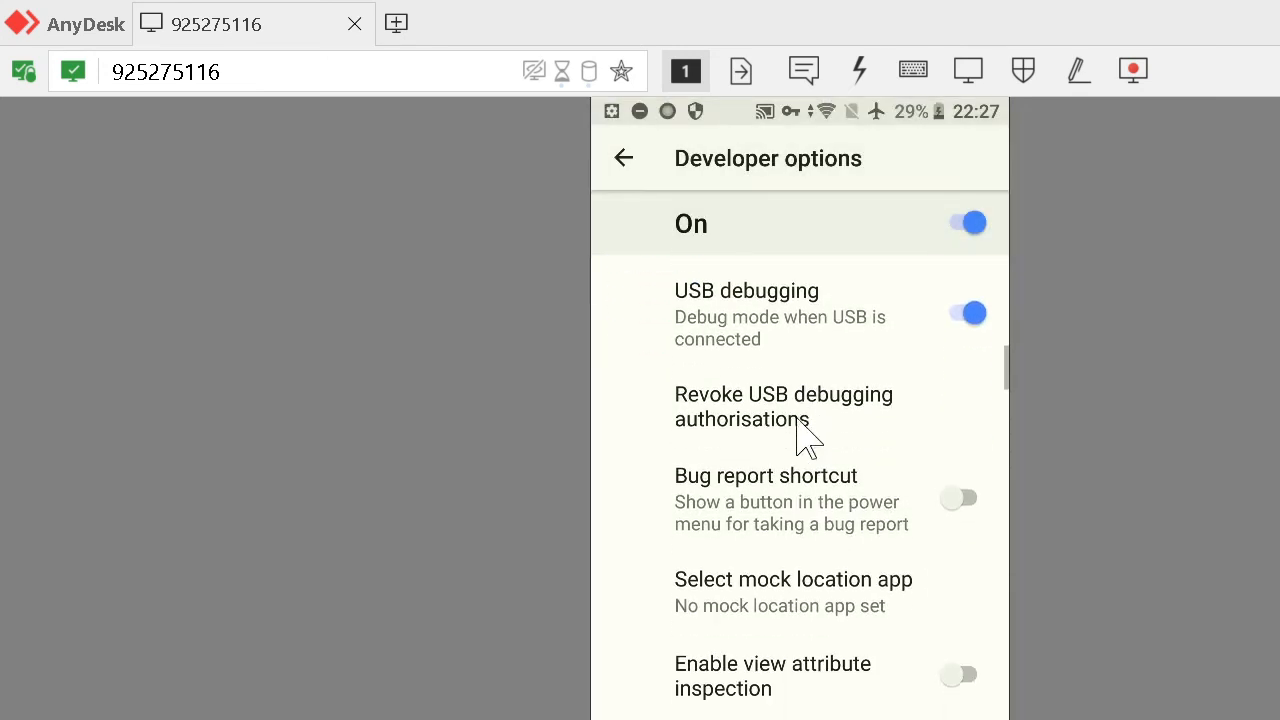
pyautogui.scroll(-3)
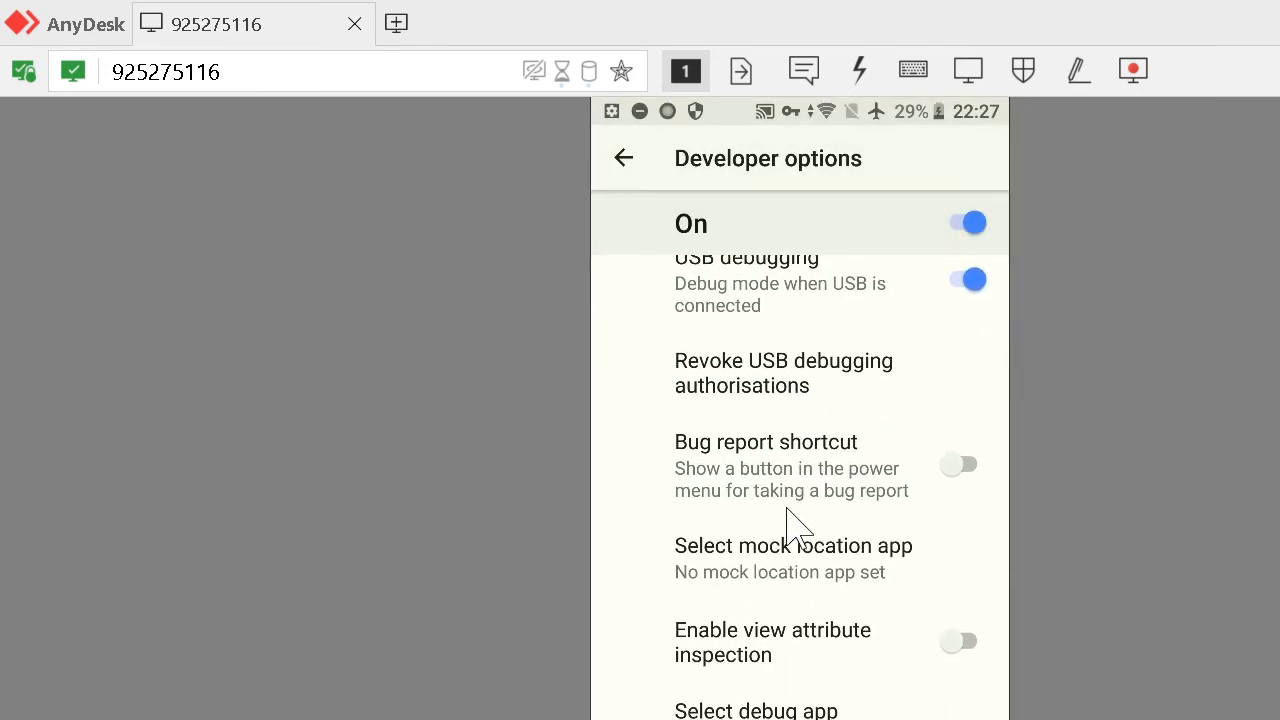
pyautogui.moveTo(804, 644)
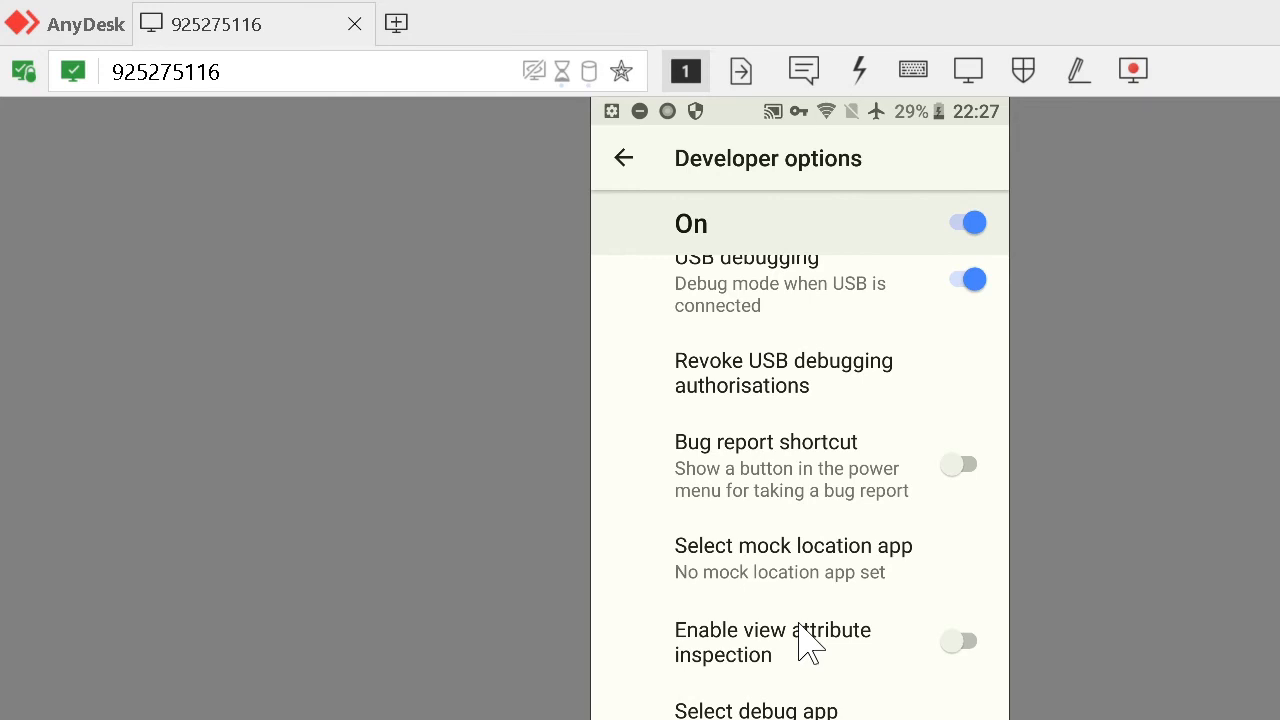
pyautogui.scroll(-3)
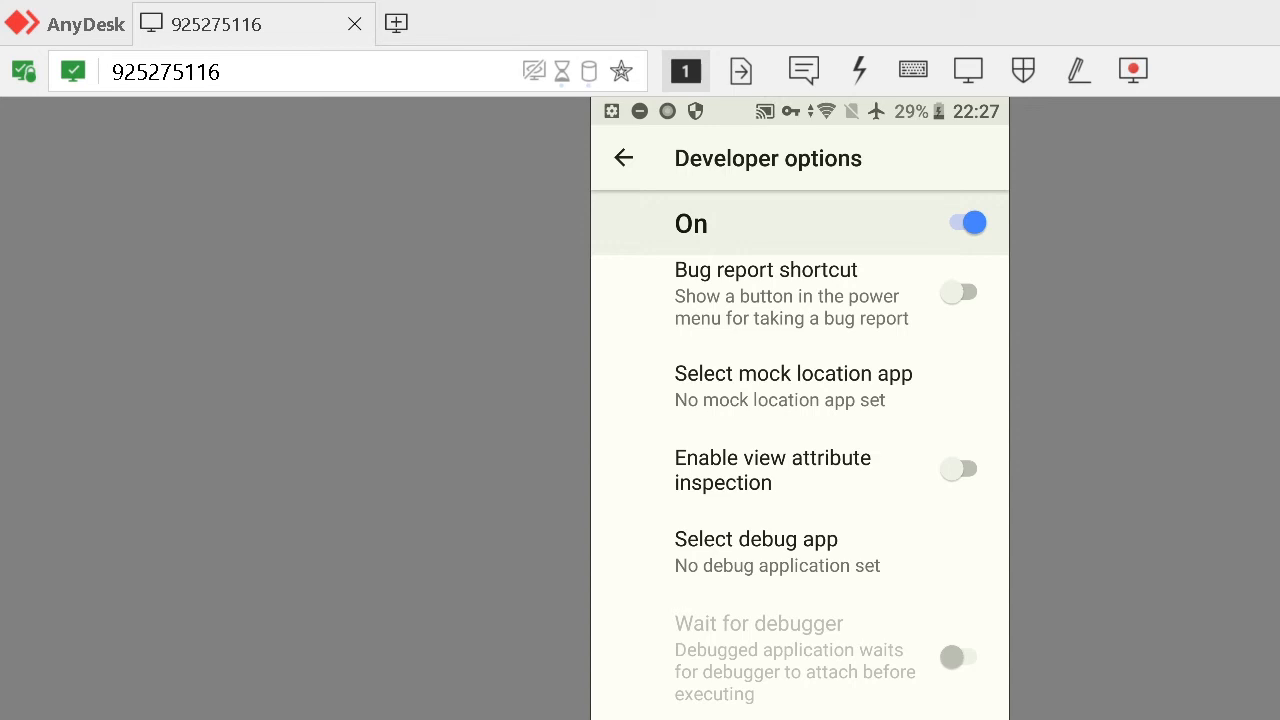
pyautogui.click(624, 158)
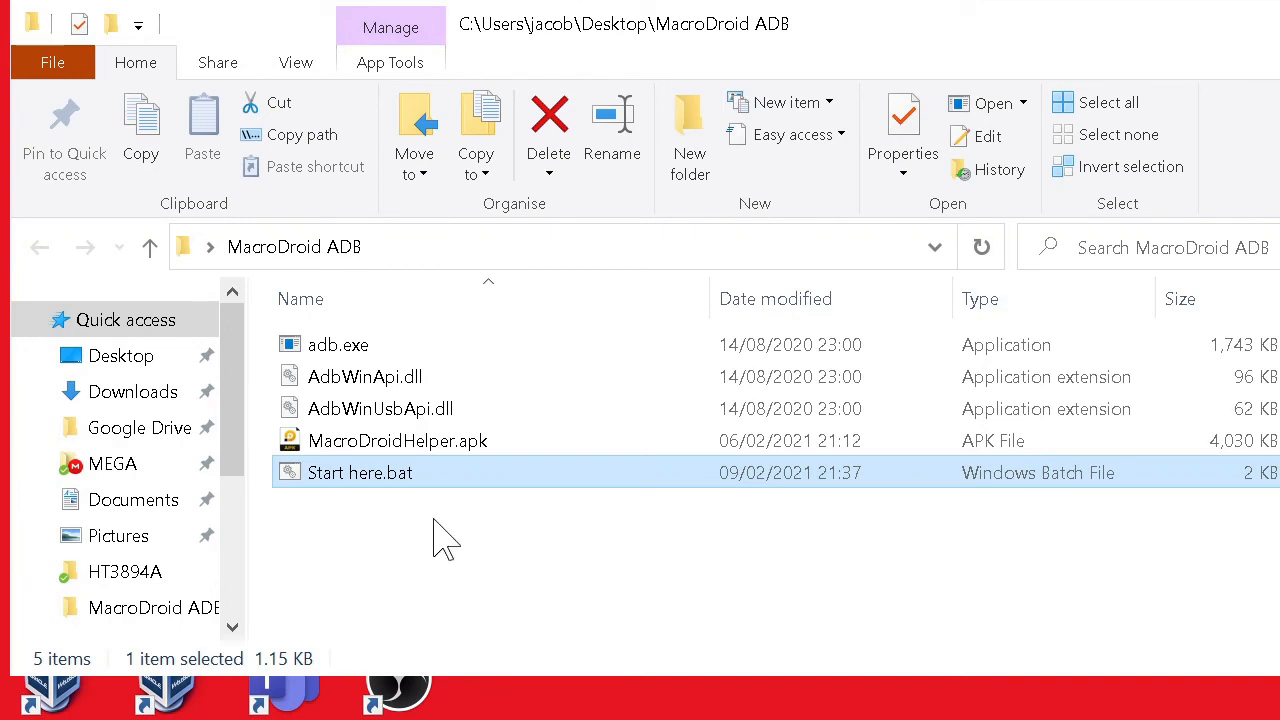
pyautogui.moveTo(430, 516)
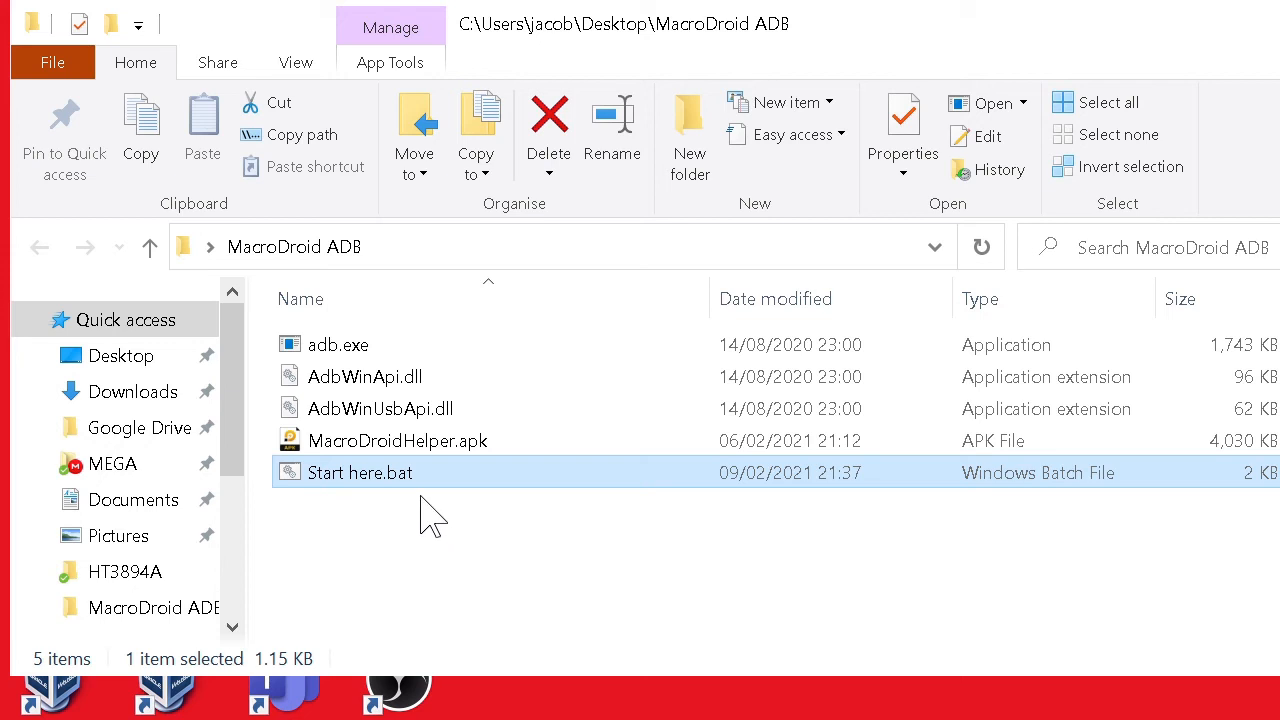
pyautogui.click(336, 344)
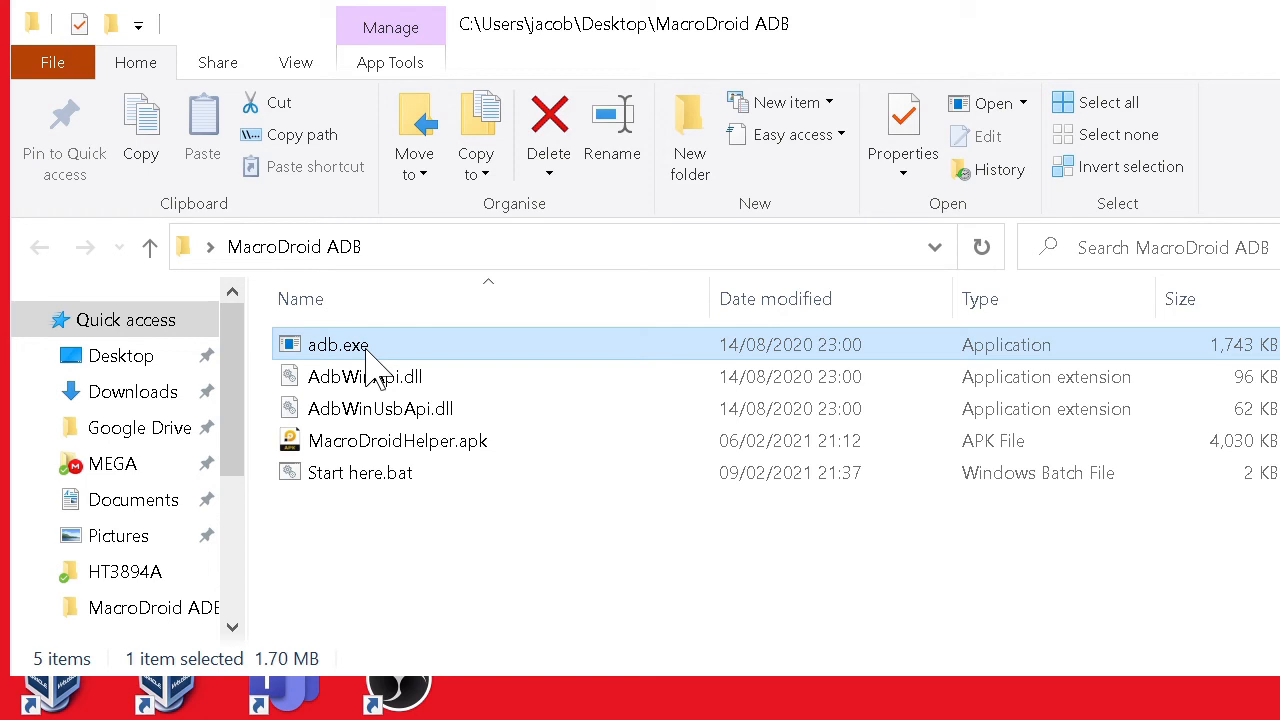
pyautogui.moveTo(364, 376)
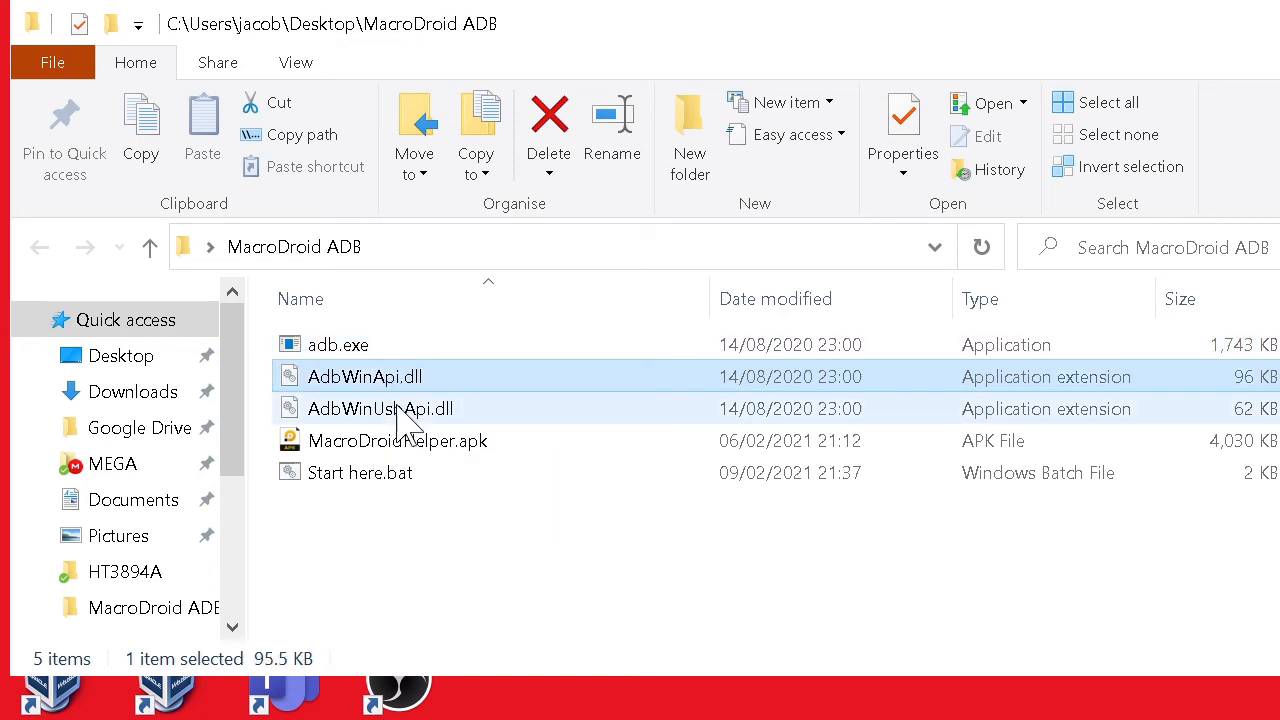
pyautogui.click(380, 408)
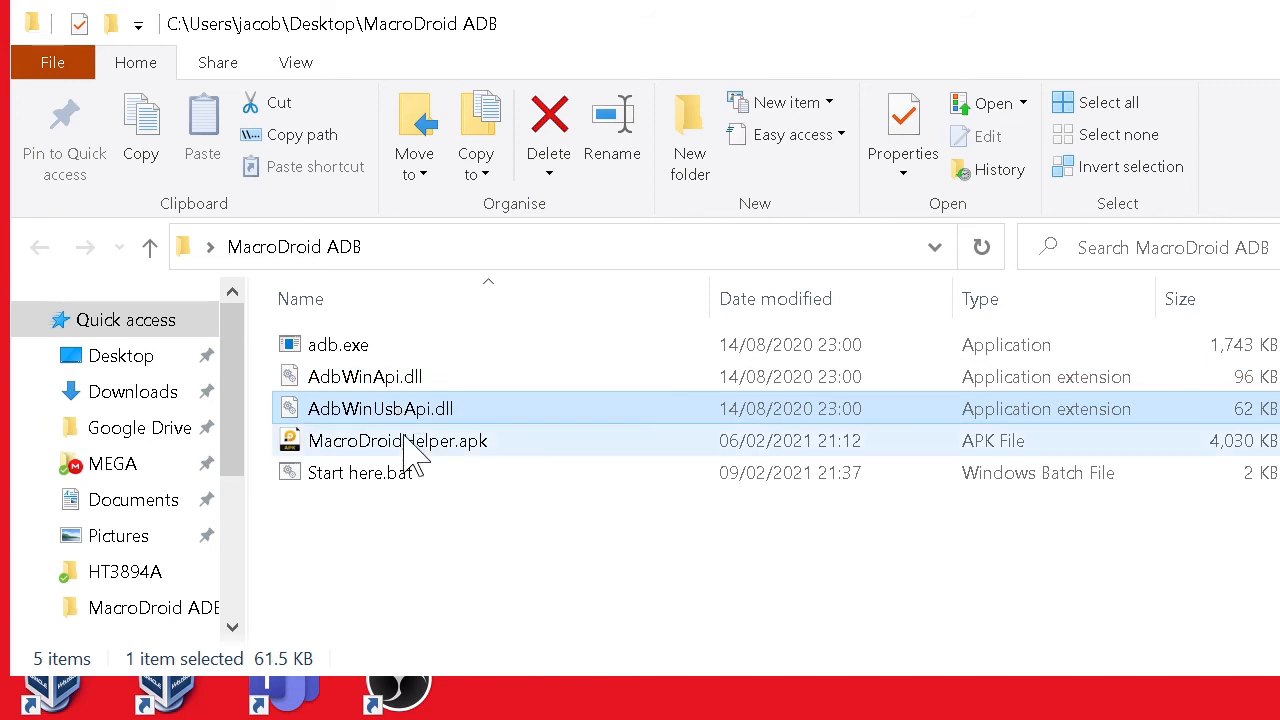
pyautogui.click(430, 556)
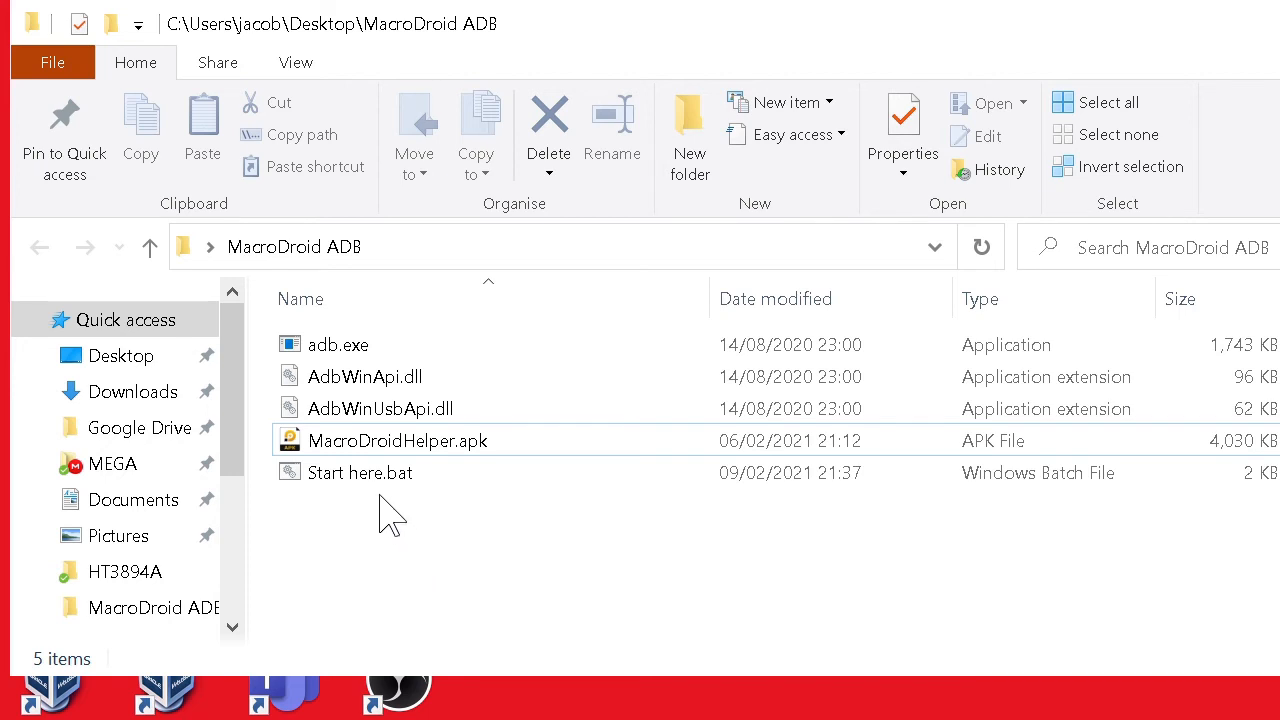
pyautogui.moveTo(408, 616)
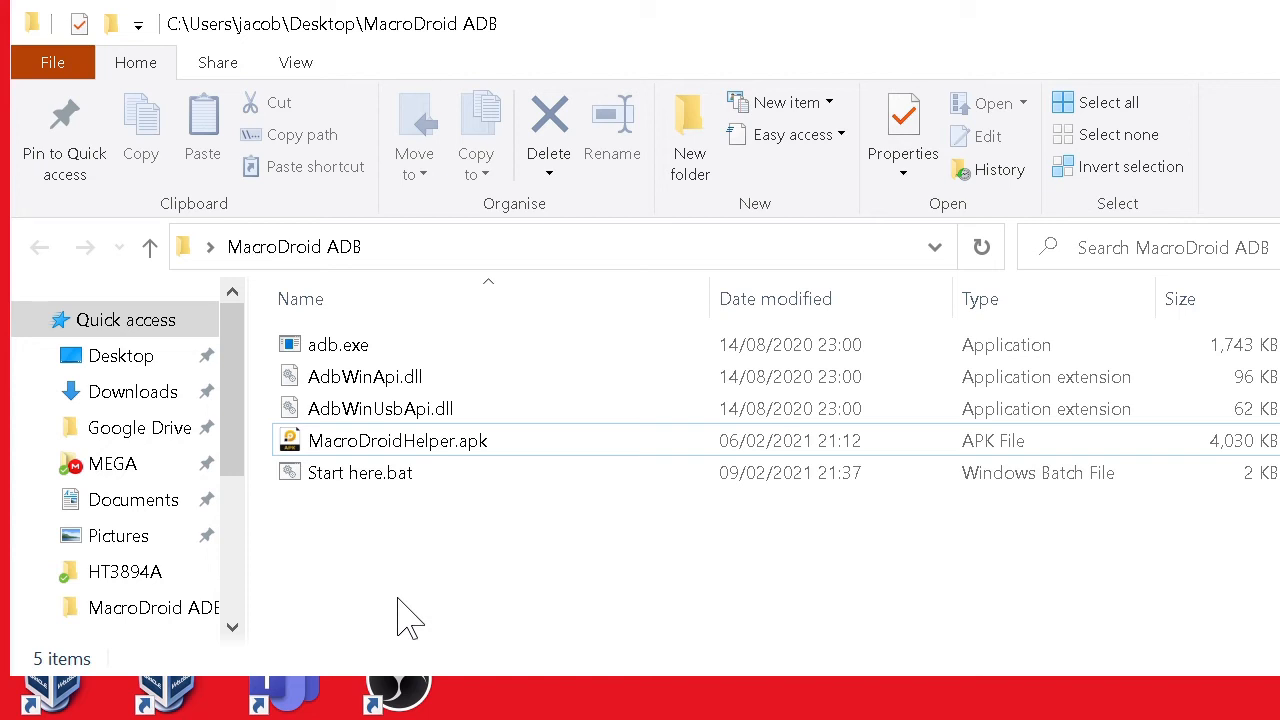
pyautogui.click(360, 472)
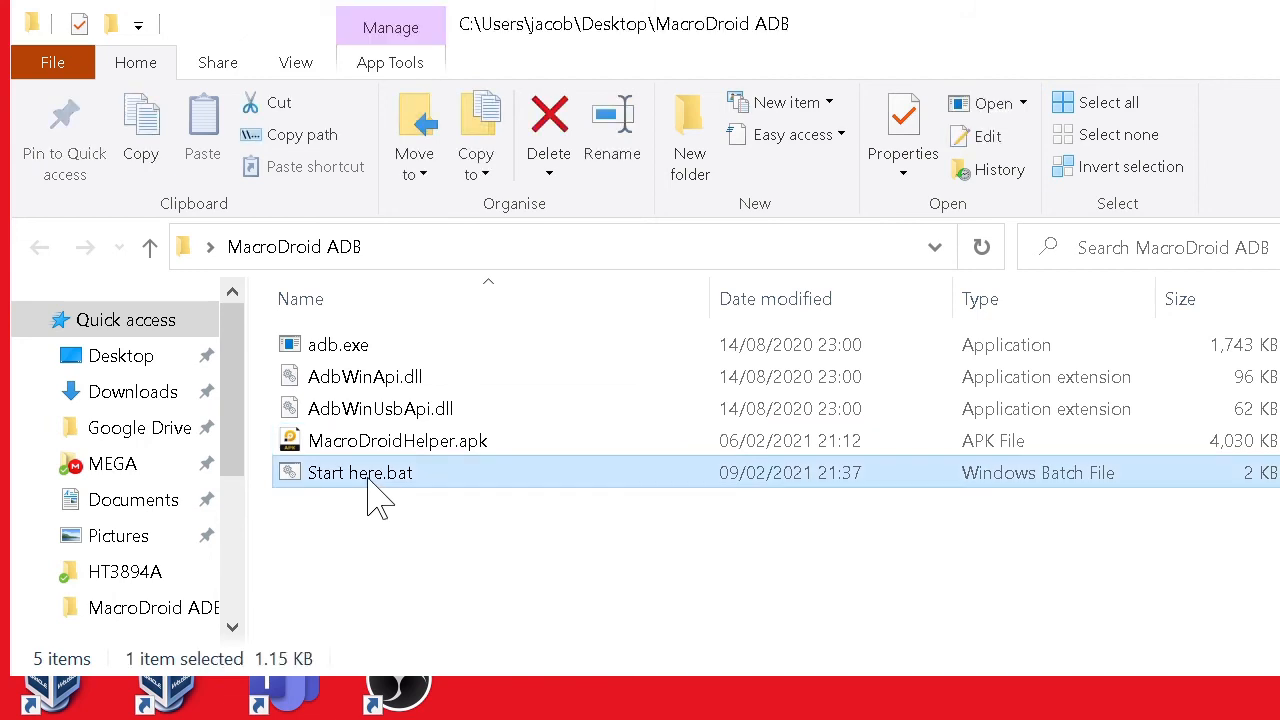
pyautogui.rightClick(360, 472)
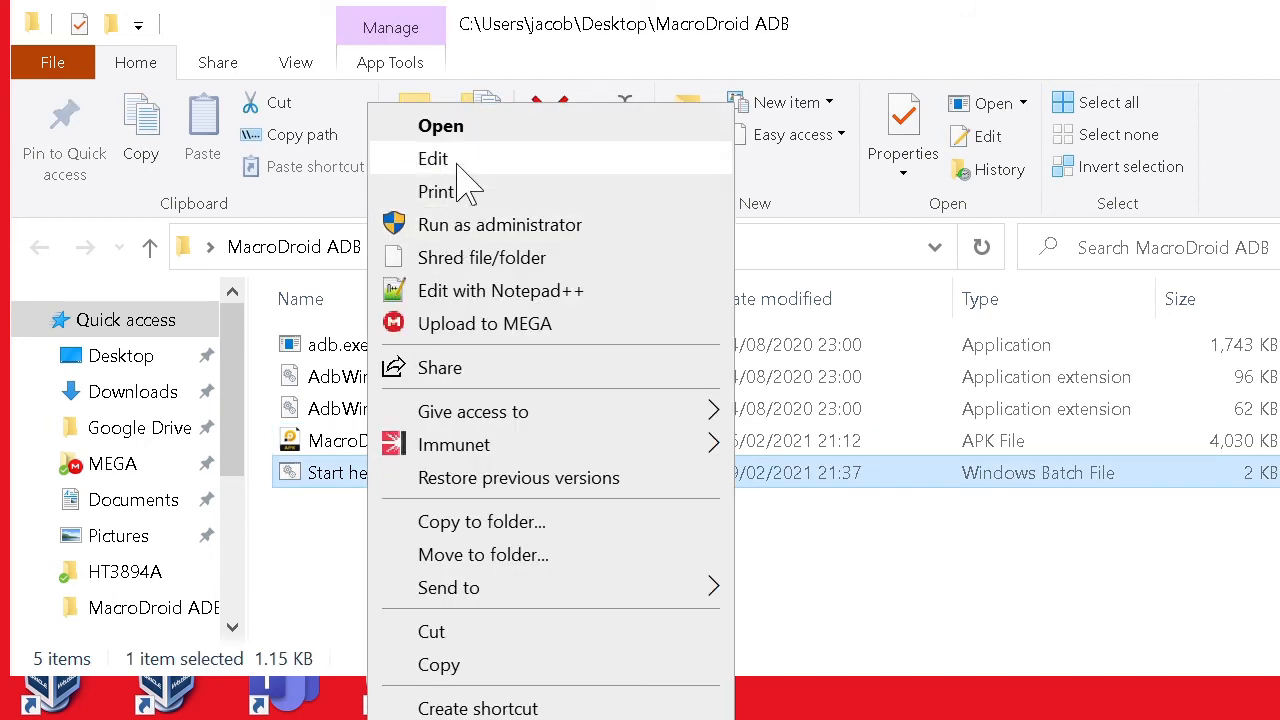
pyautogui.click(350, 570)
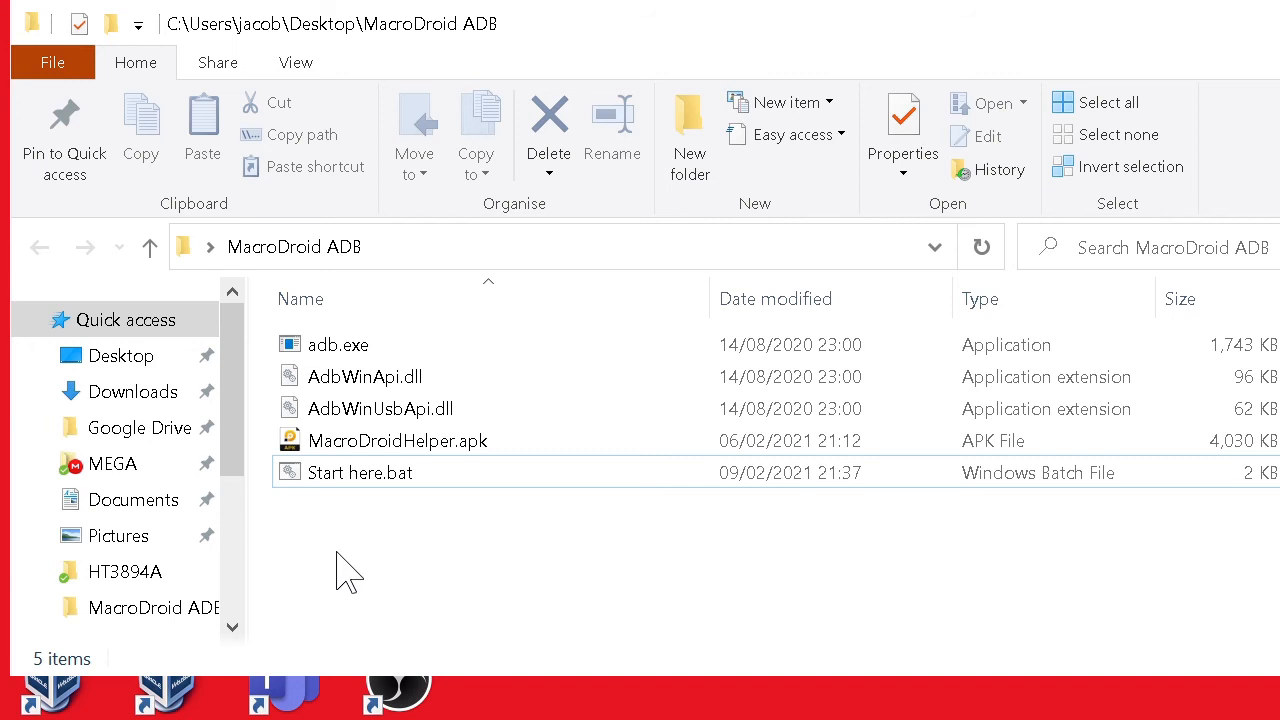
pyautogui.moveTo(358, 540)
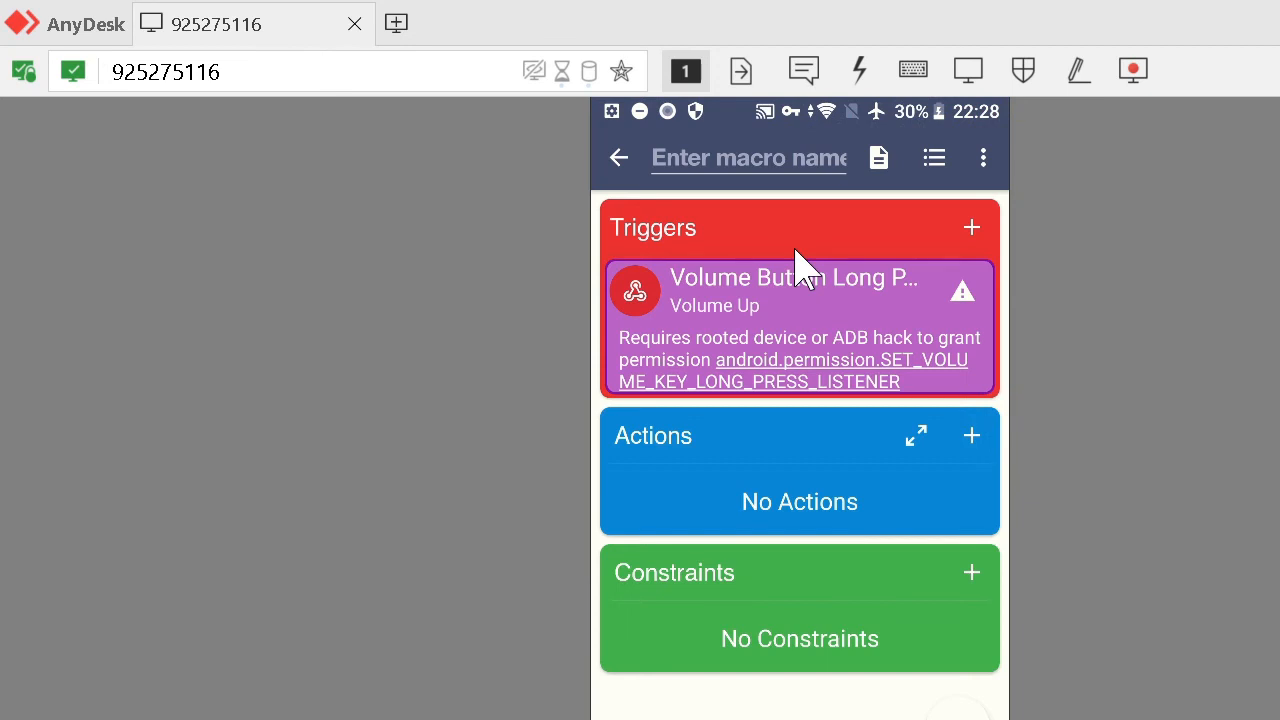
pyautogui.moveTo(840, 420)
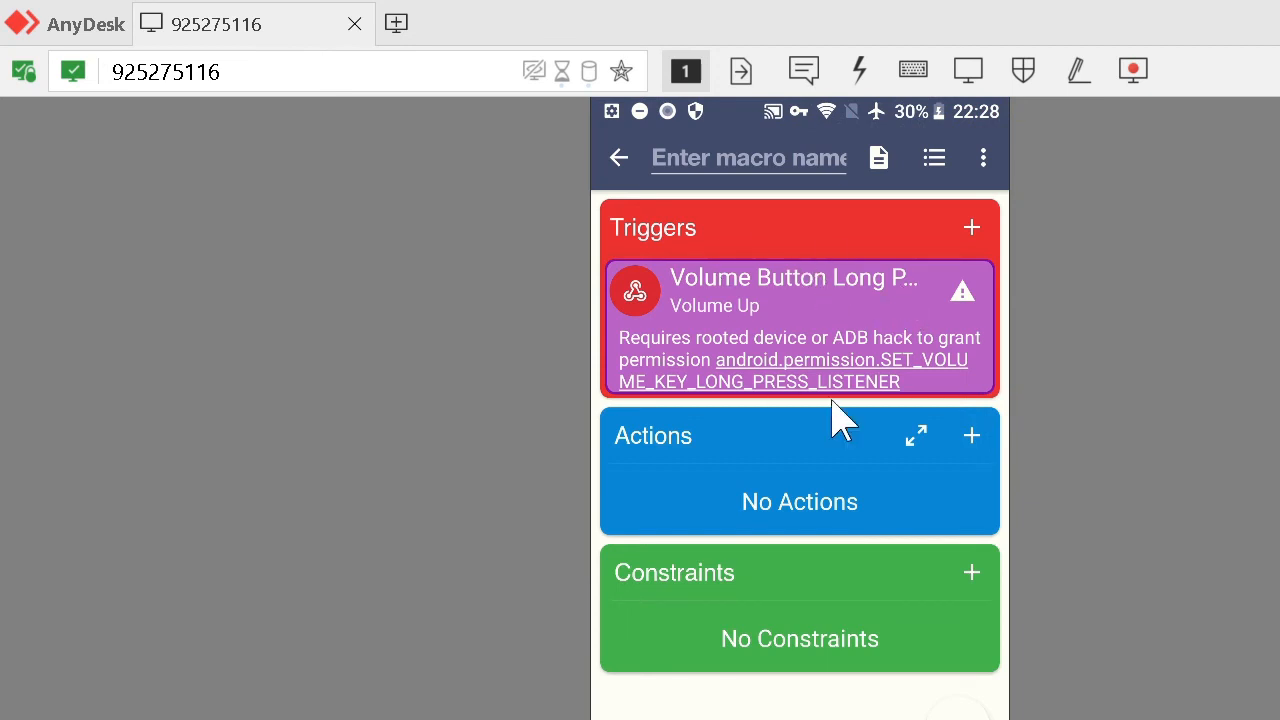
pyautogui.moveTo(808, 688)
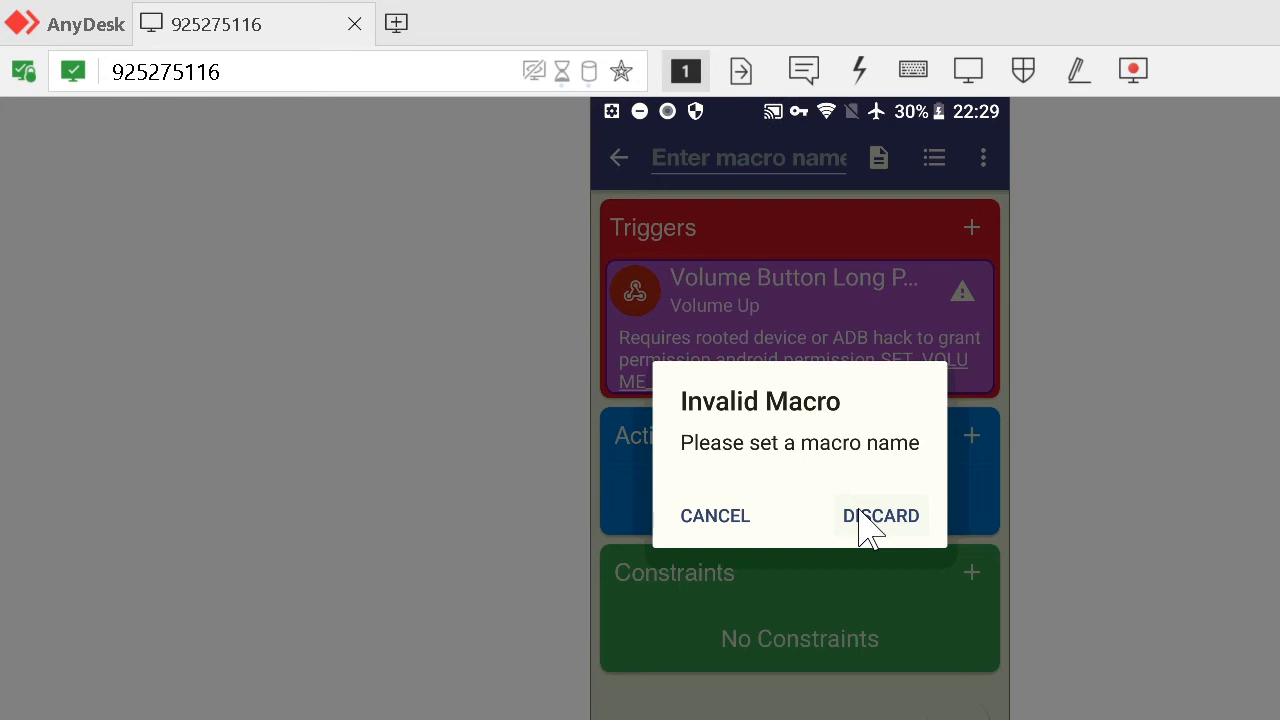
# - Discard the unnamed macro in the Invalid Macro dialog
pyautogui.click(880, 516)
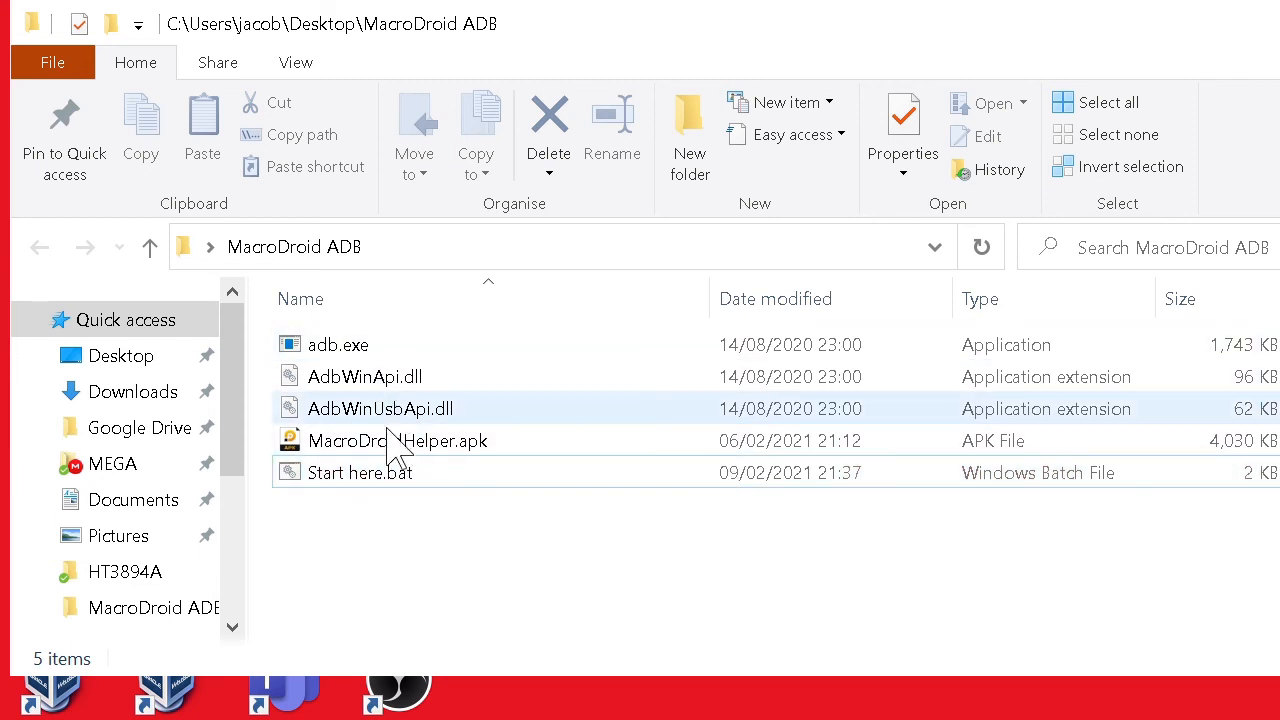
# - Run Start here.bat, which lists the phone as attached and waits 20 seconds
pyautogui.doubleClick(360, 472)
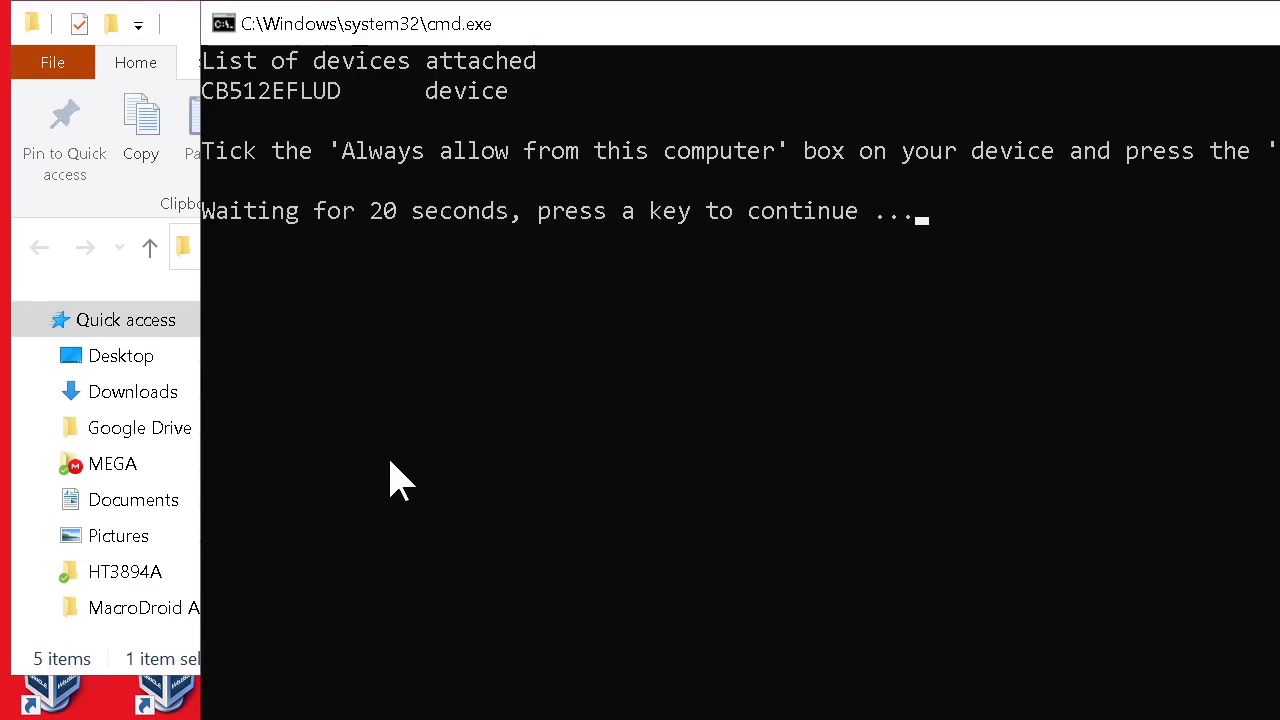
pyautogui.moveTo(844, 414)
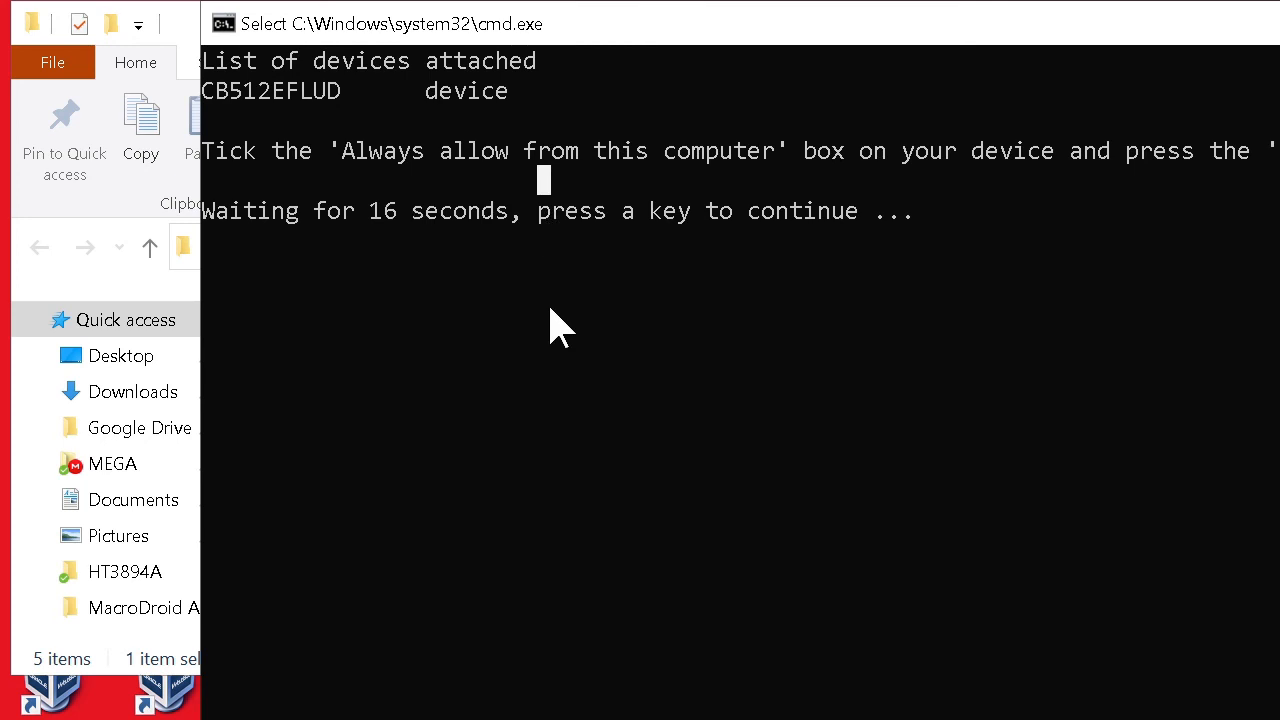
pyautogui.moveTo(528, 256)
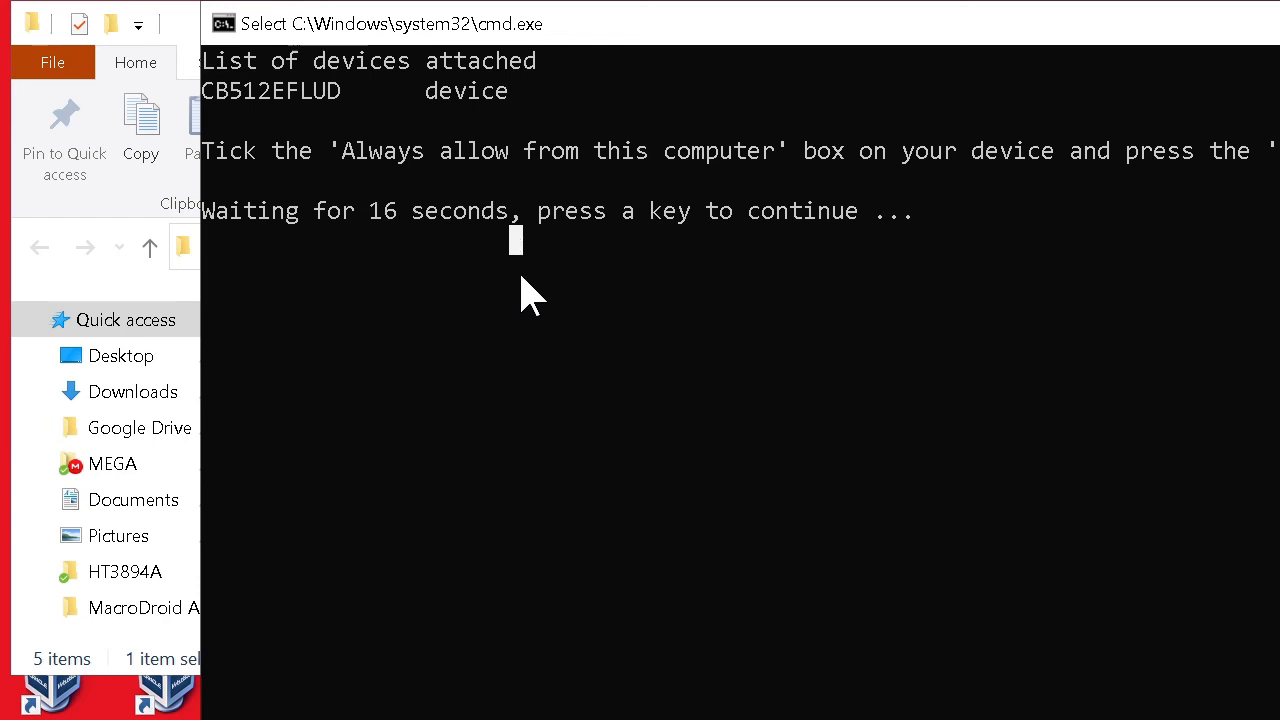
pyautogui.moveTo(1200, 150)
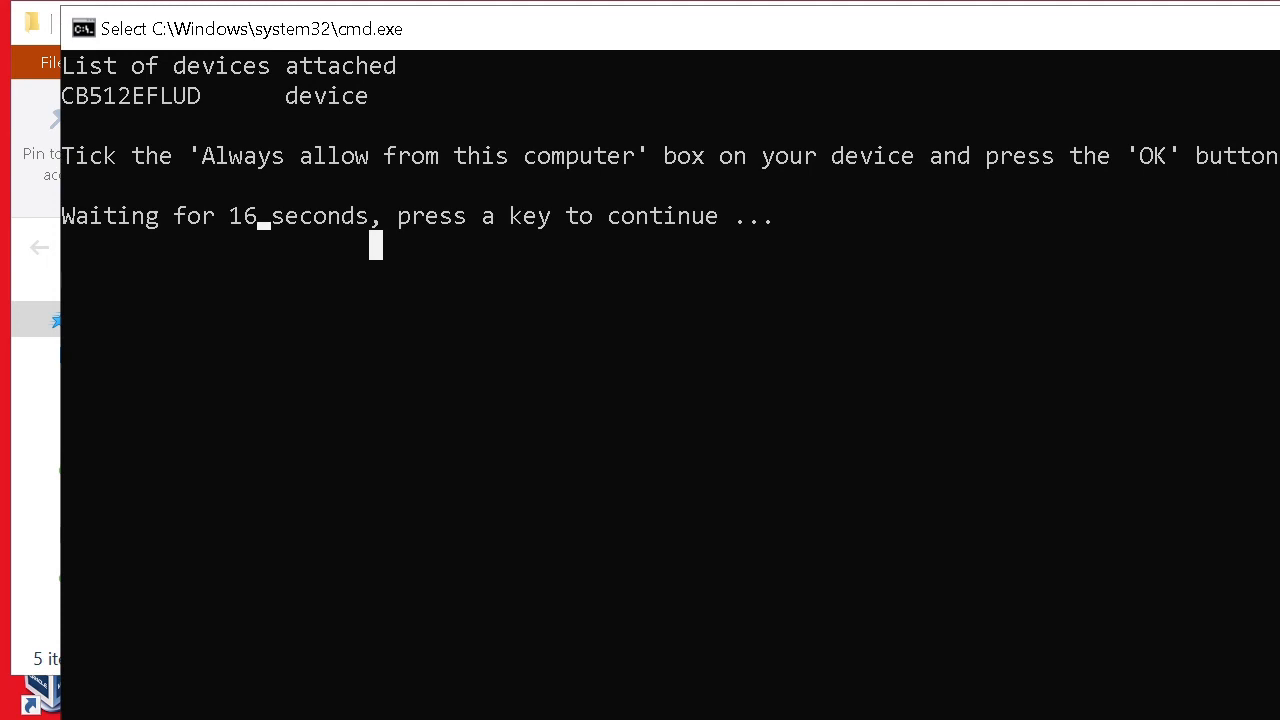
pyautogui.moveTo(752, 84)
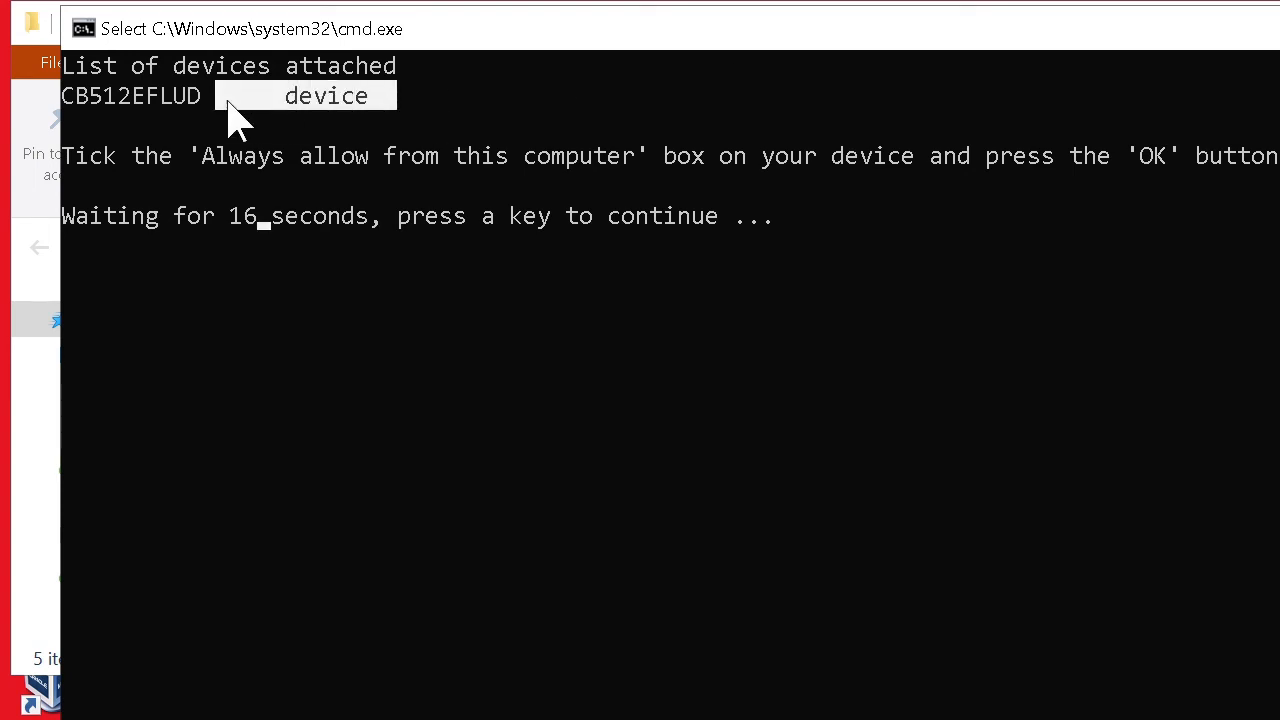
pyautogui.moveTo(1250, 50)
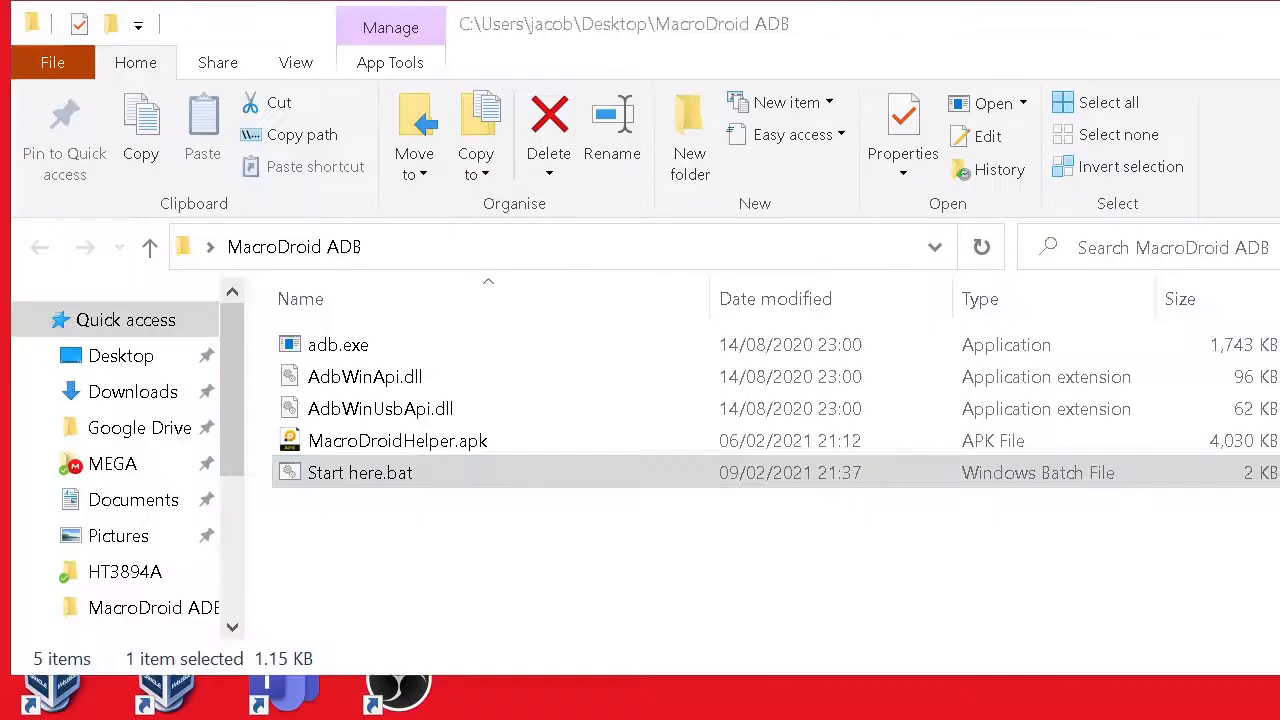
# - Run Start here.bat again to install MacroDroid Helper and grant ADB permissions, then finish the script
pyautogui.click(360, 472)
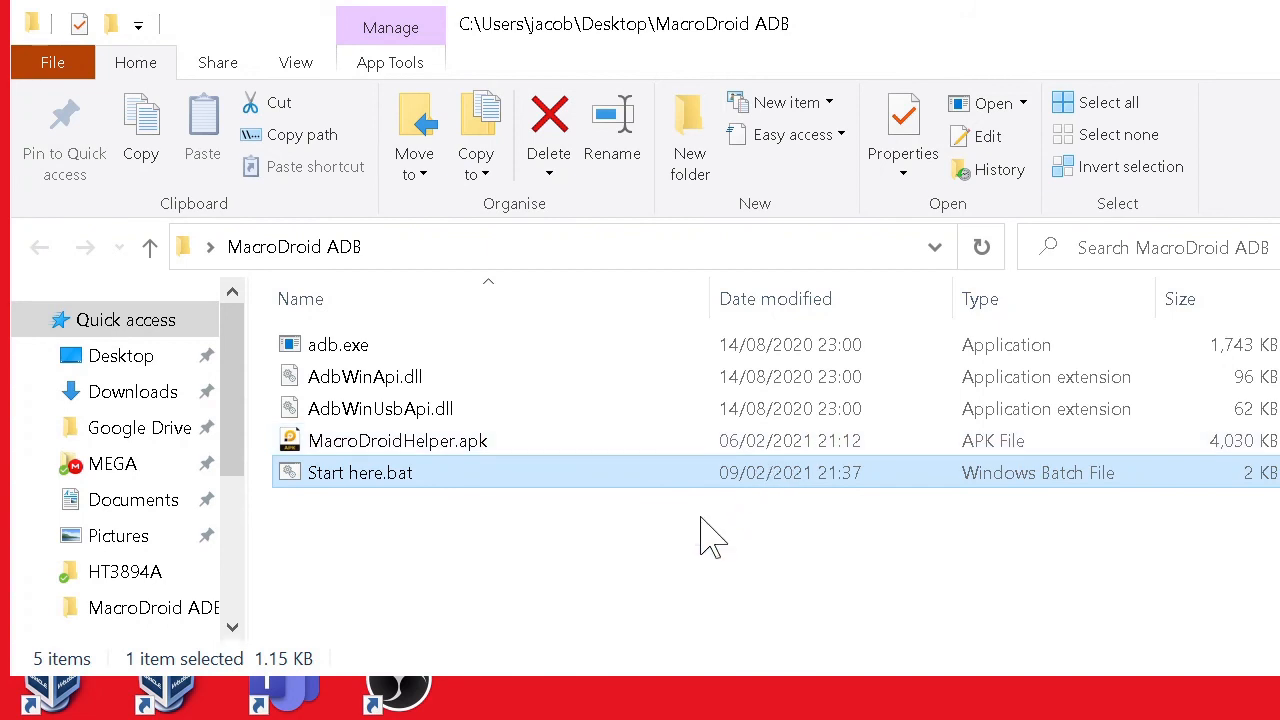
pyautogui.doubleClick(360, 472)
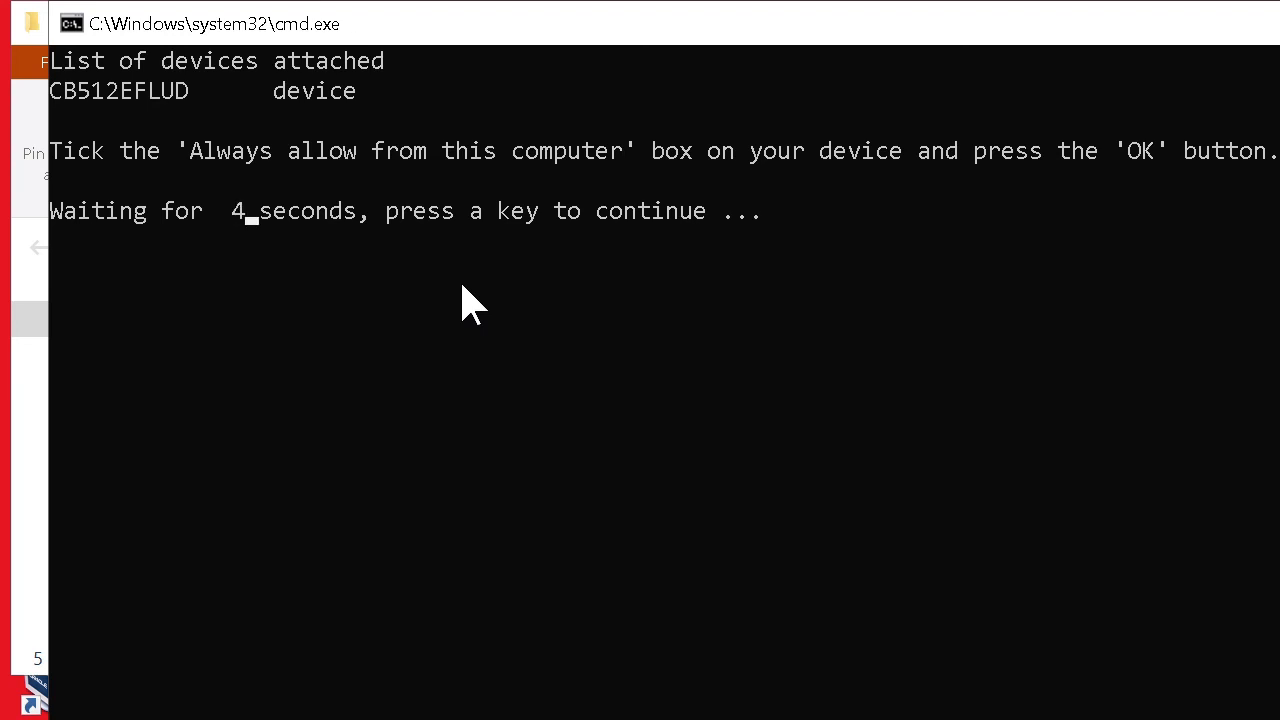
pyautogui.moveTo(656, 304)
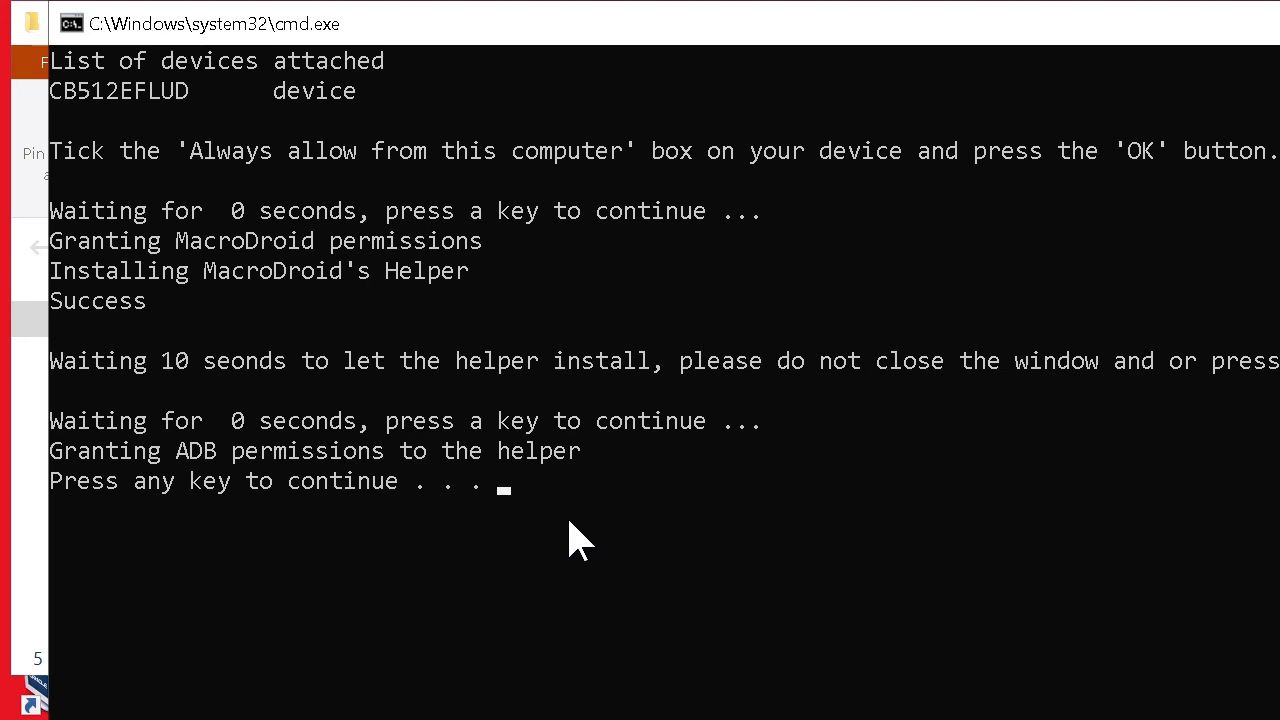
pyautogui.moveTo(578, 524)
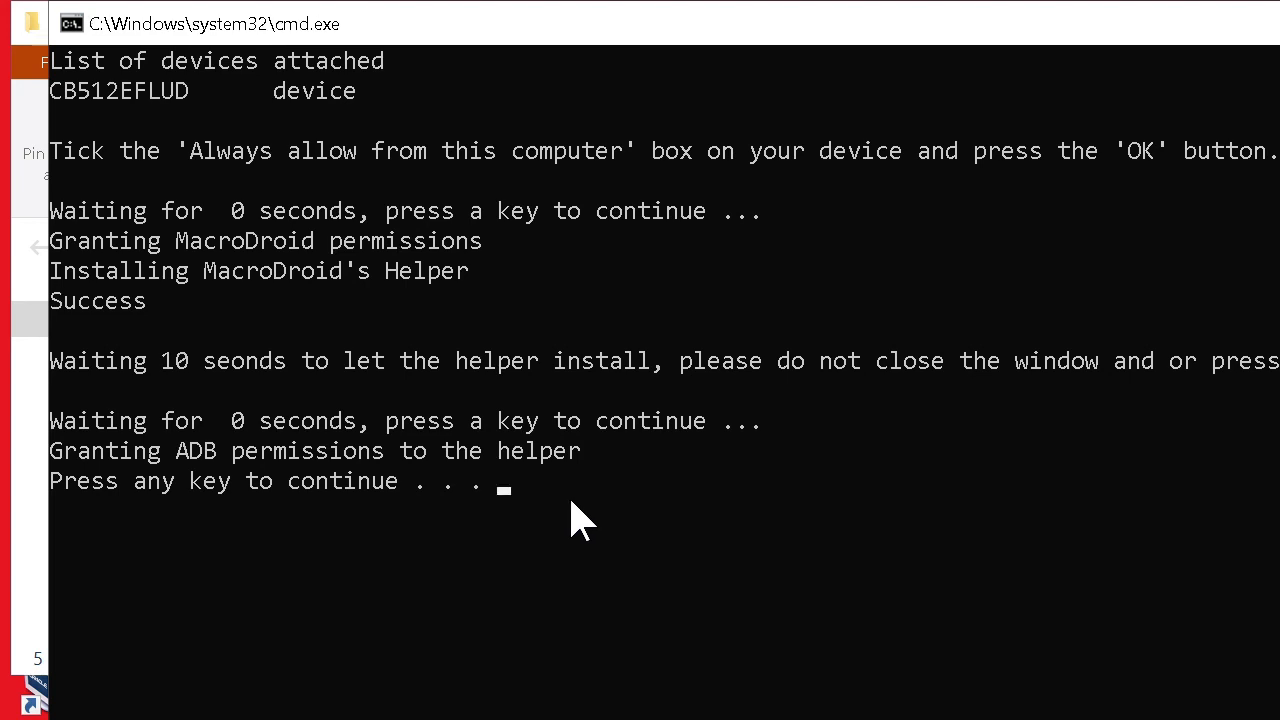
pyautogui.moveTo(720, 500)
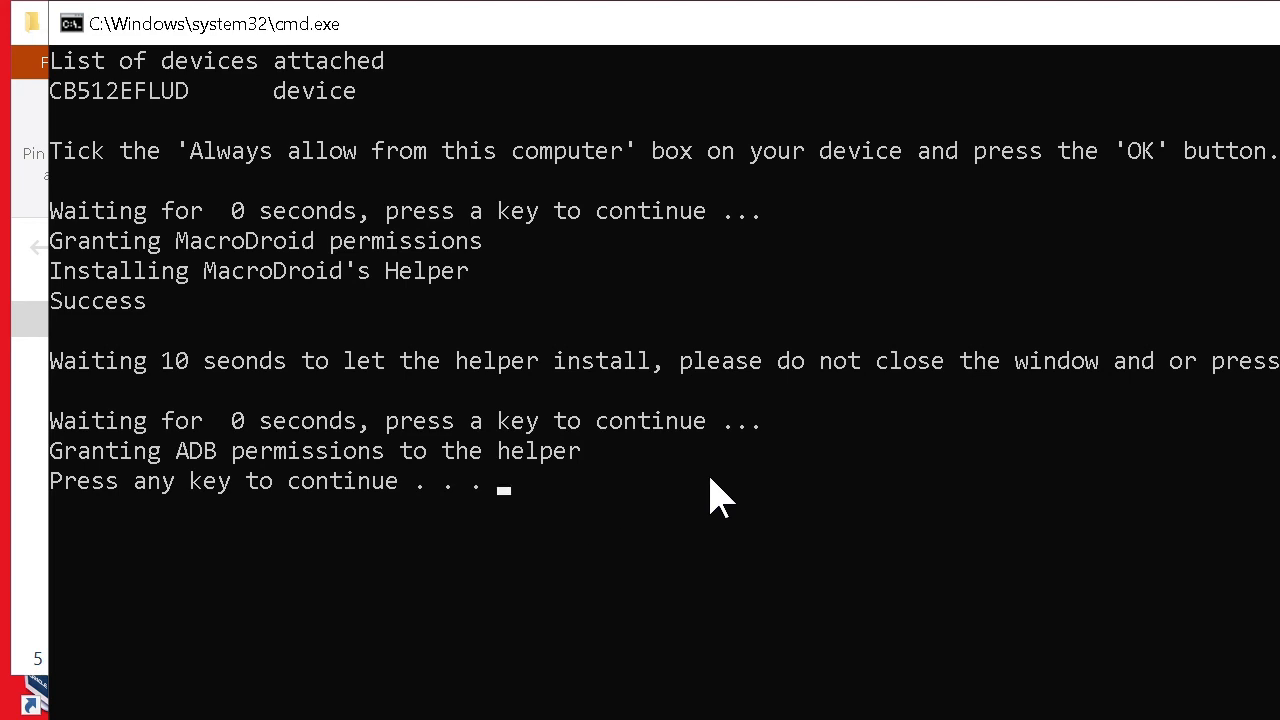
pyautogui.press('enter')
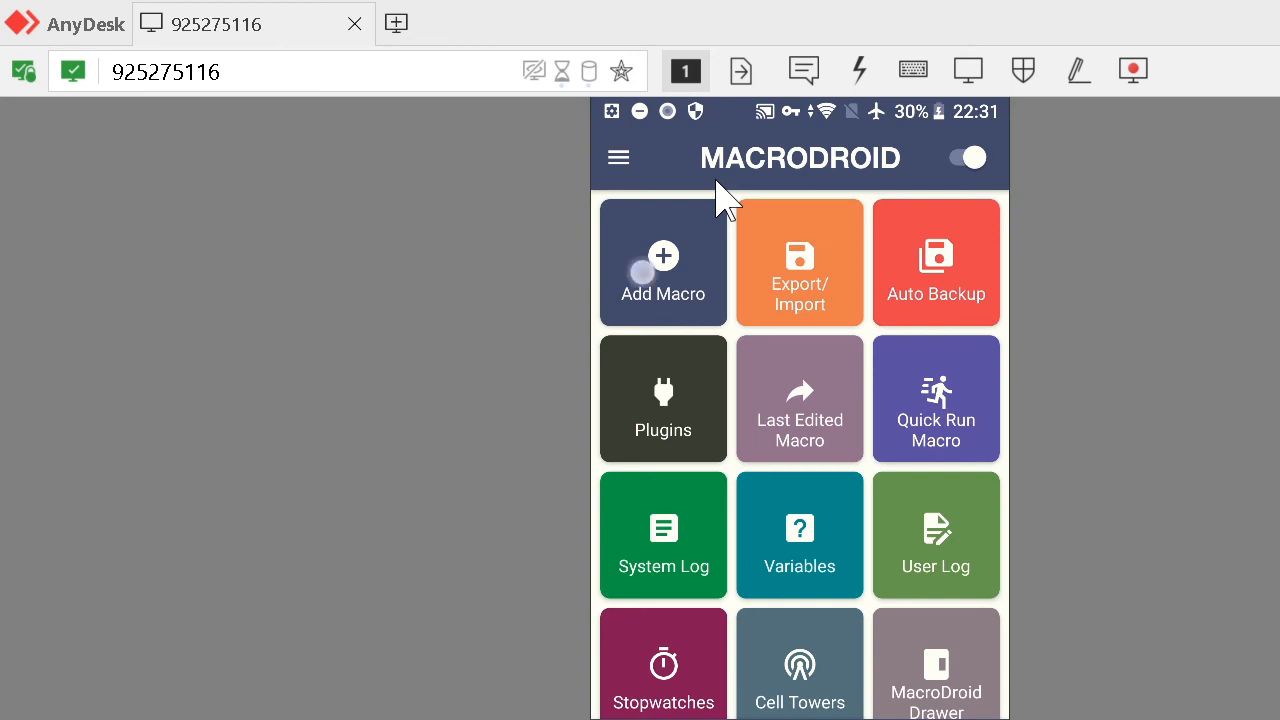
# - Create a new macro with a Volume Button Long Press trigger set to Volume Up, acknowledging the warning
pyautogui.click(662, 262)
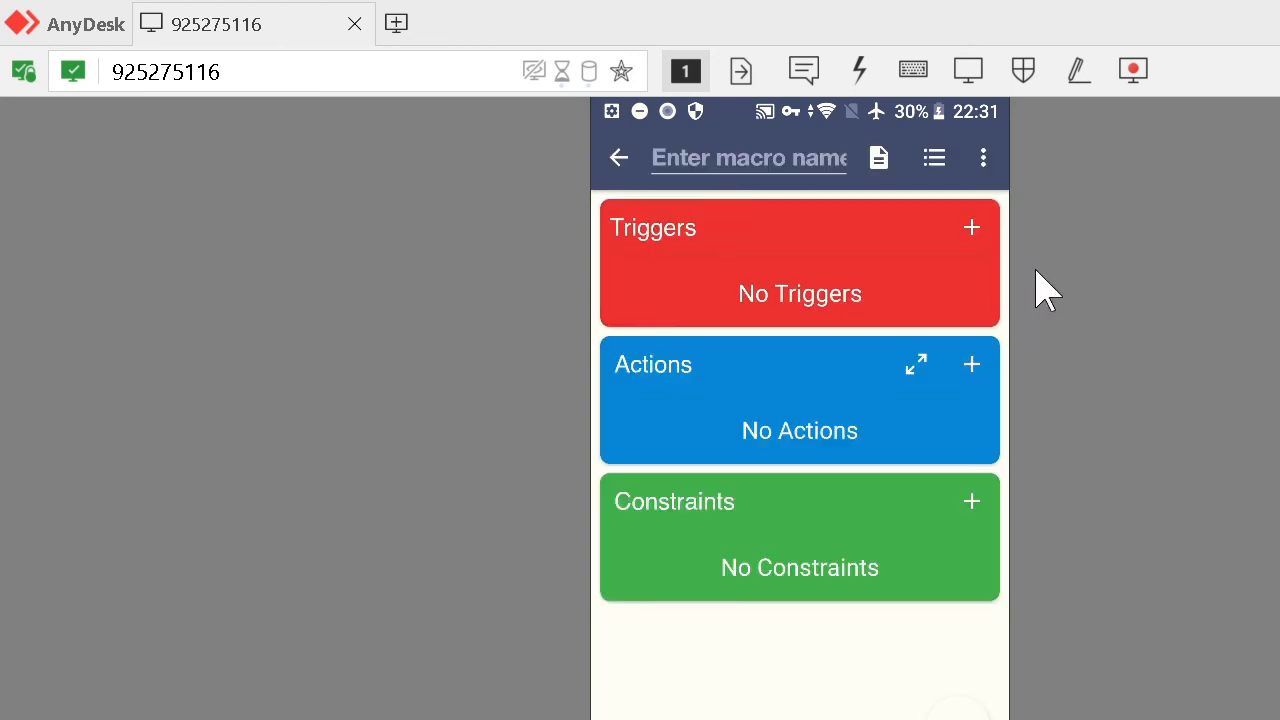
pyautogui.click(972, 228)
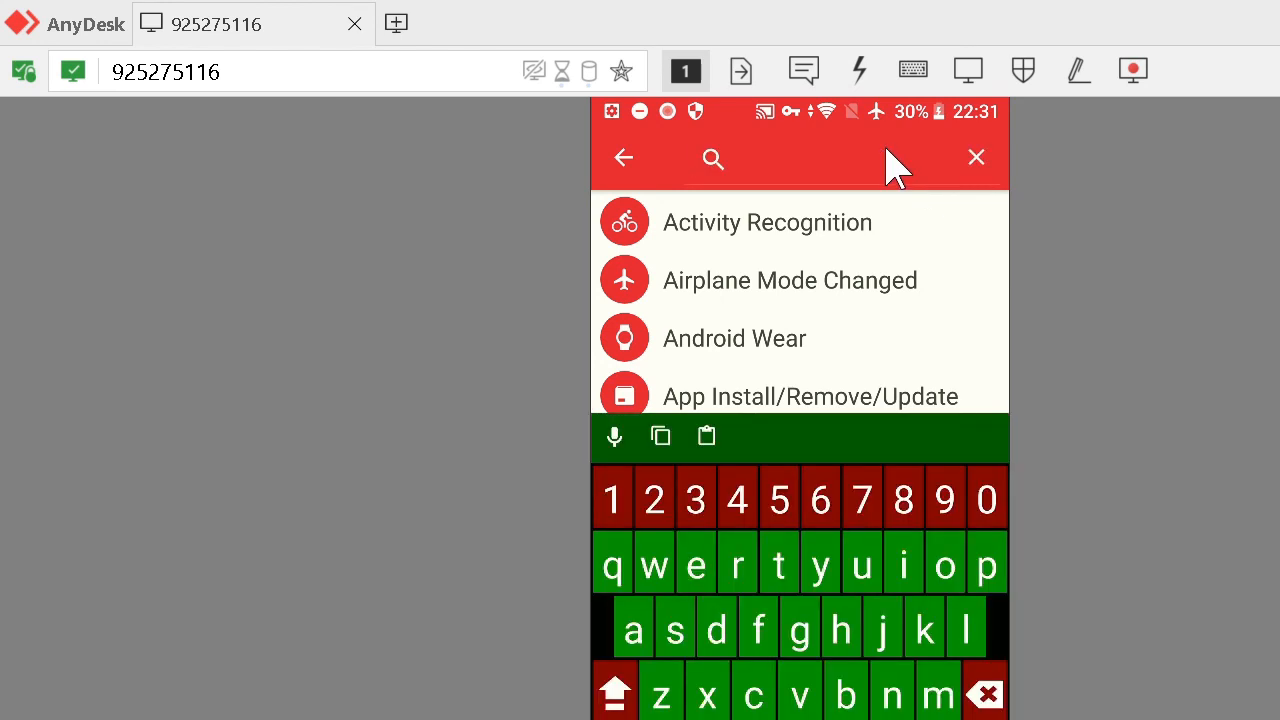
pyautogui.write('volume')
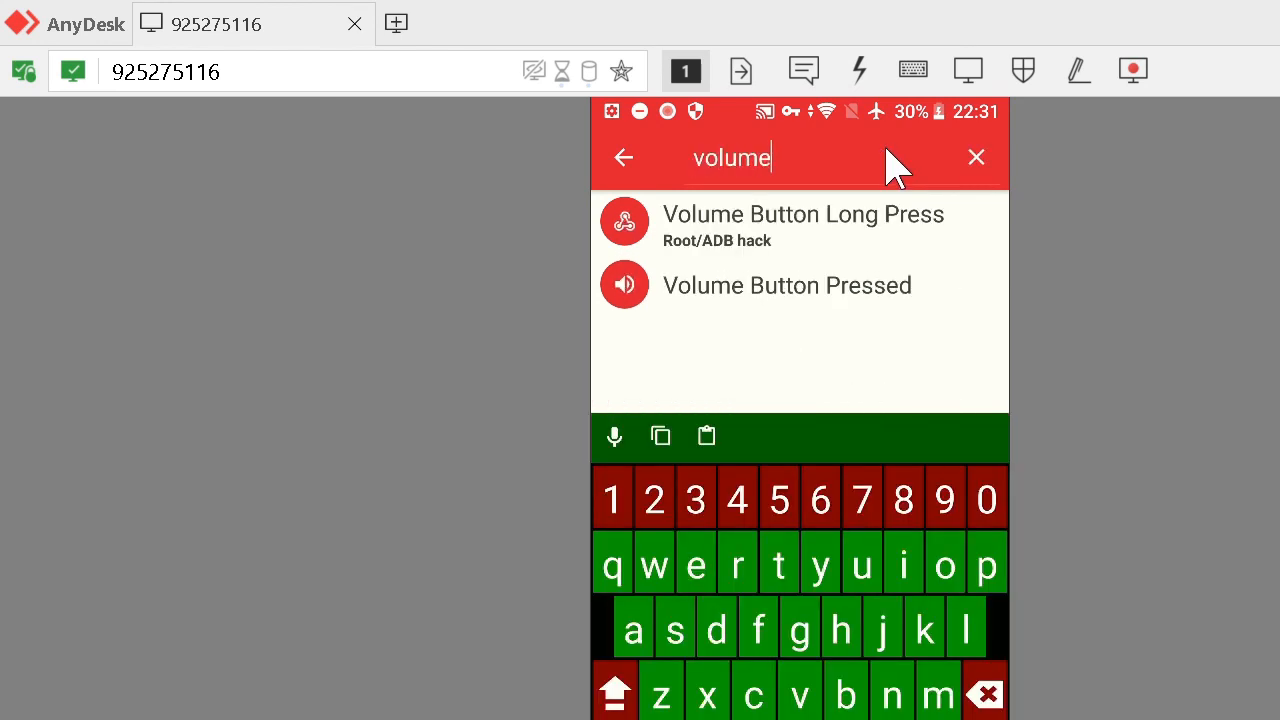
pyautogui.moveTo(784, 240)
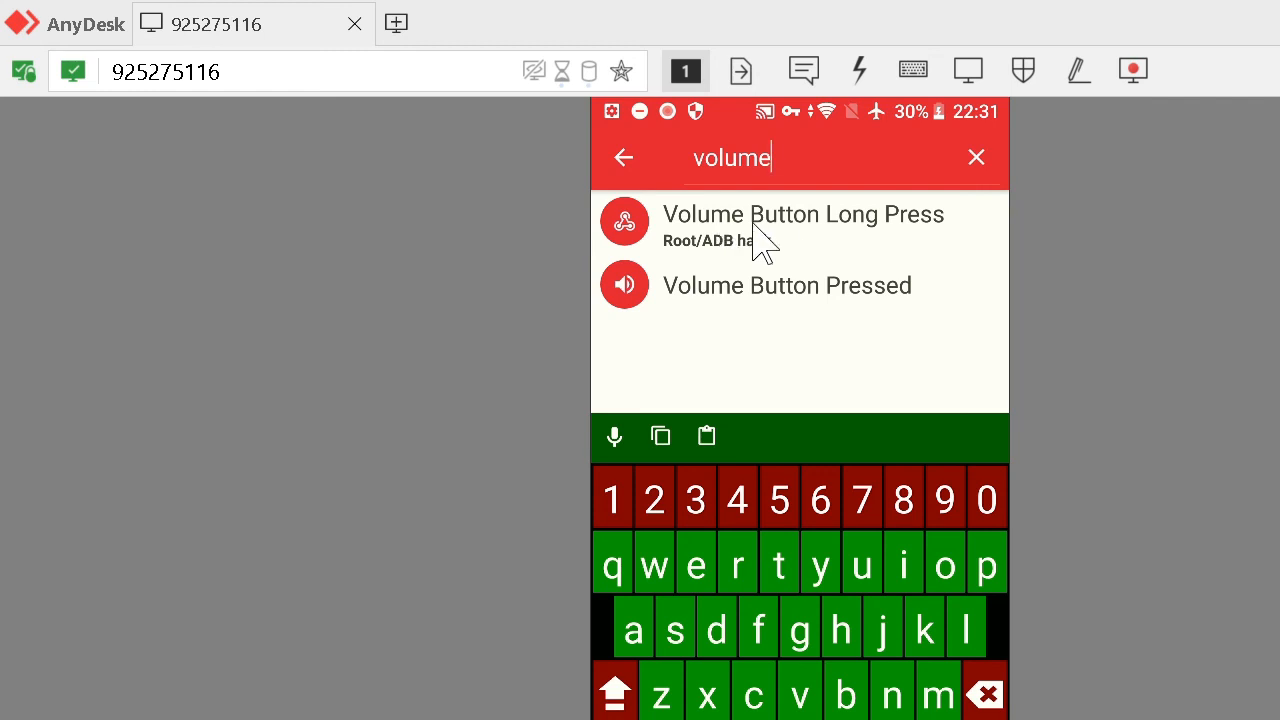
pyautogui.click(802, 214)
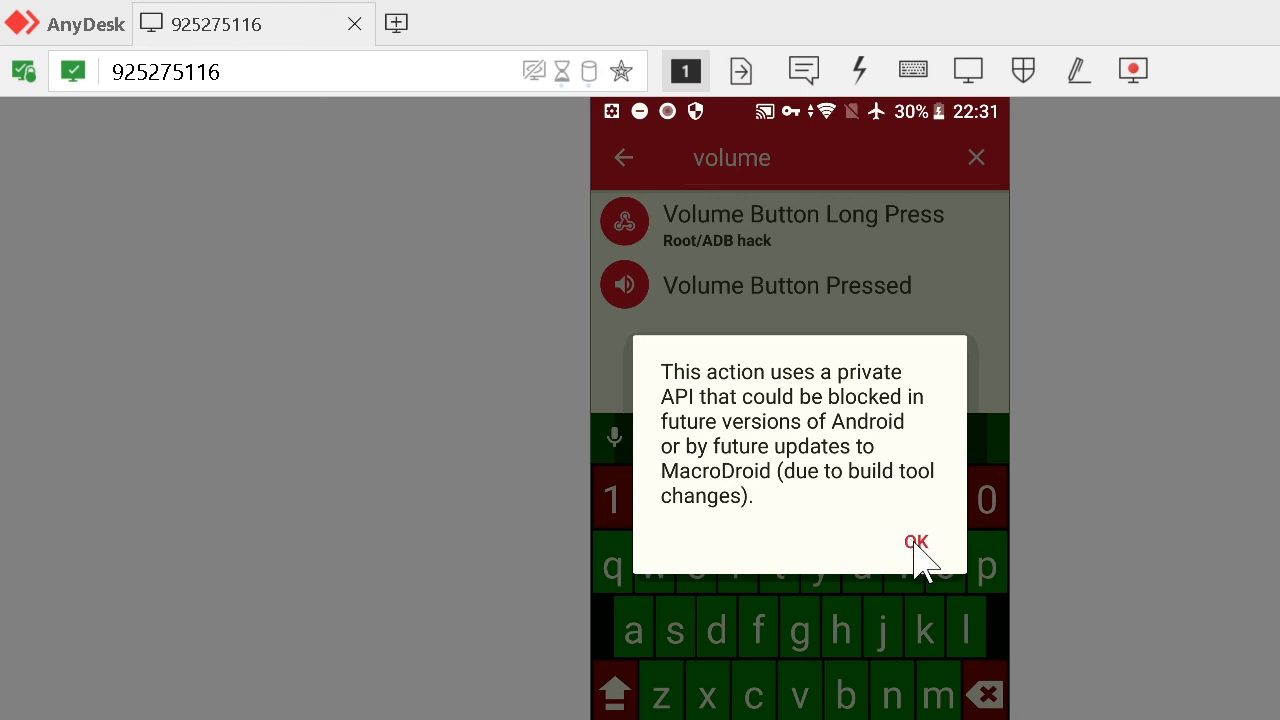
pyautogui.click(916, 542)
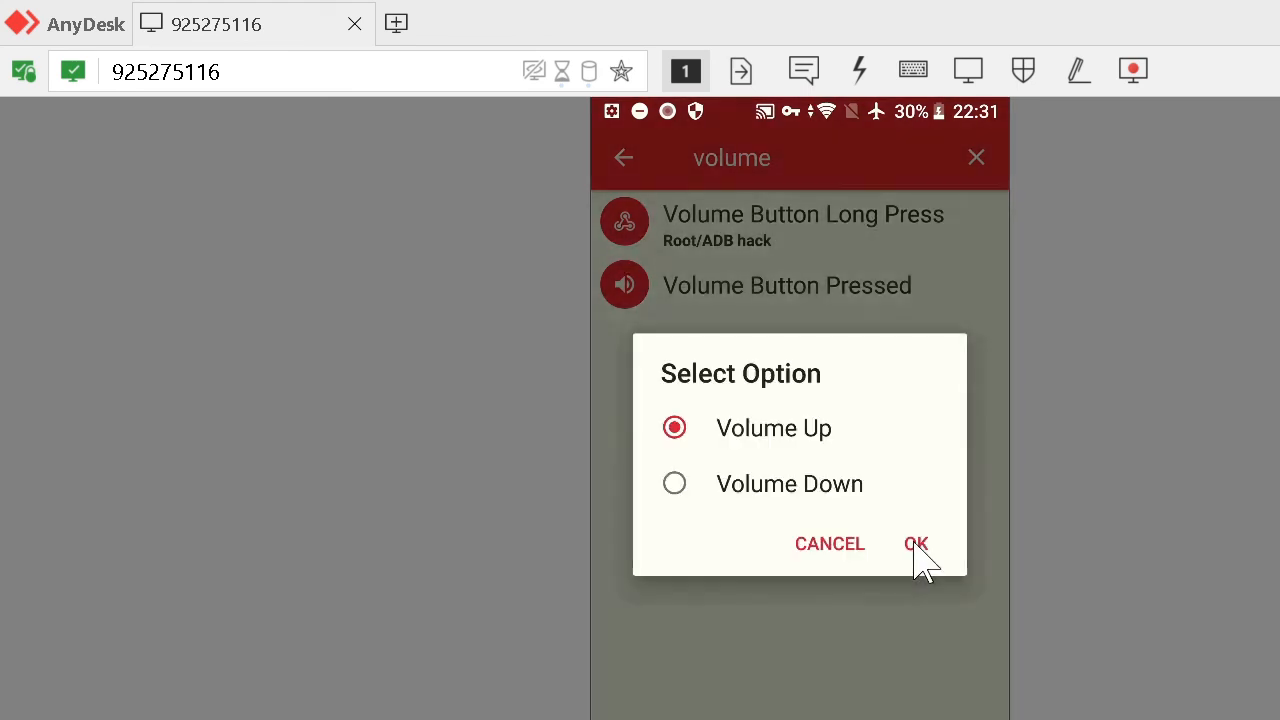
pyautogui.click(916, 544)
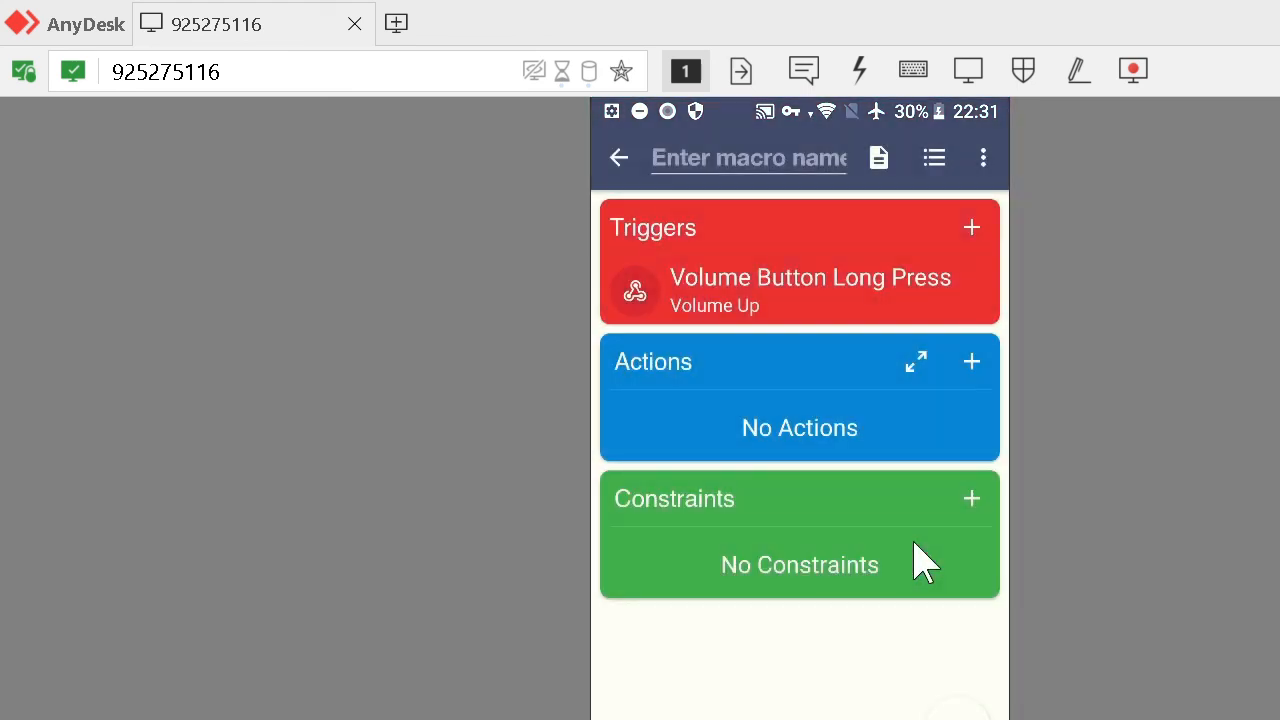
pyautogui.moveTo(804, 300)
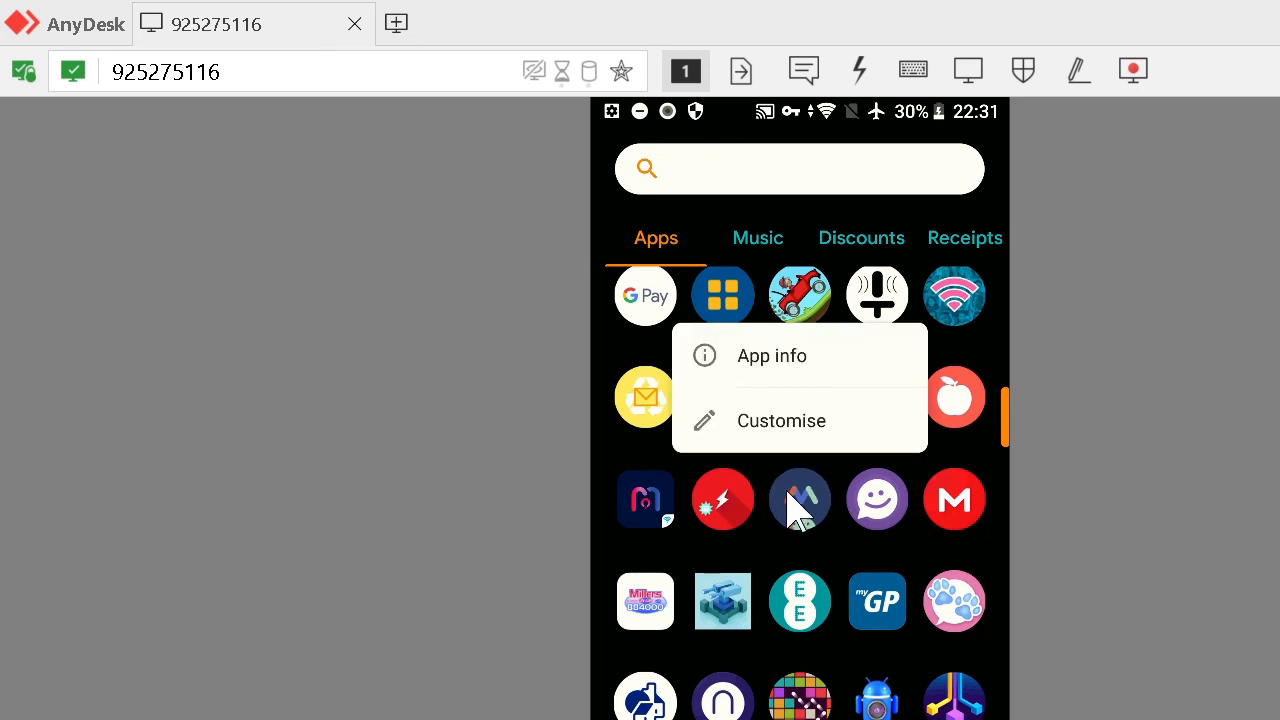
# - Show the app's App info page and scroll to its Advanced section confirming system-settings access
pyautogui.click(772, 356)
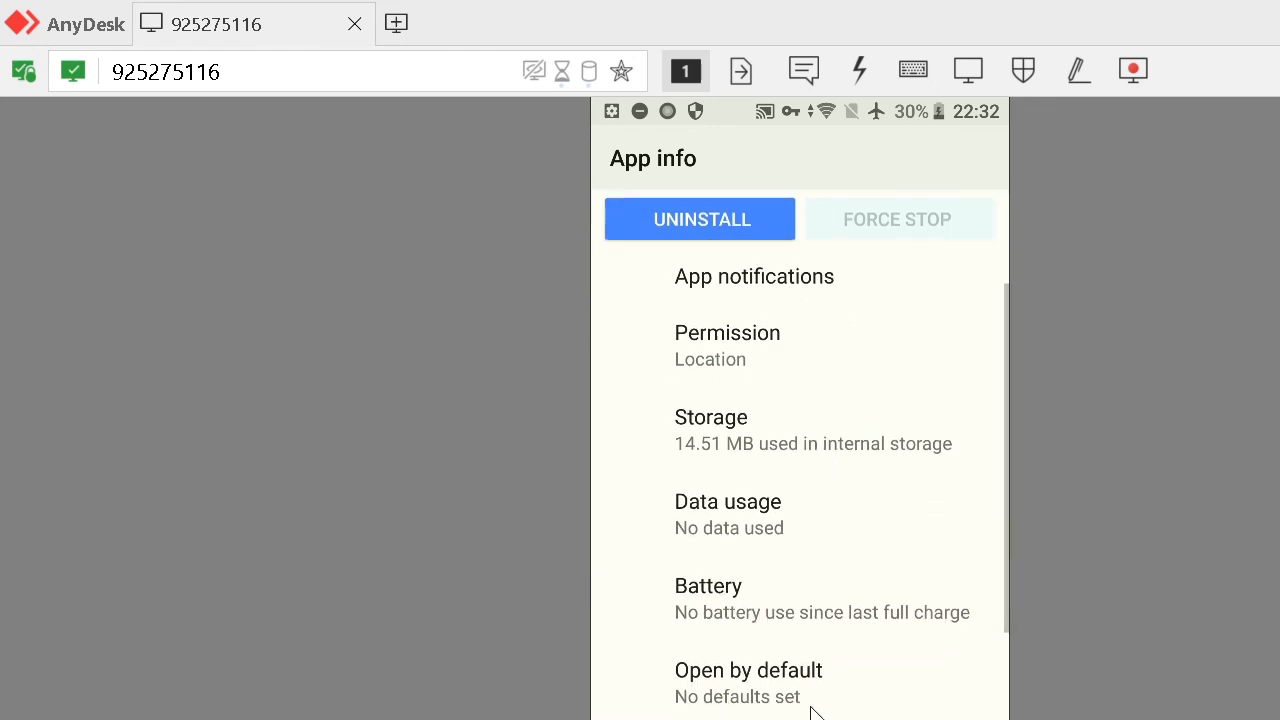
pyautogui.moveTo(840, 490)
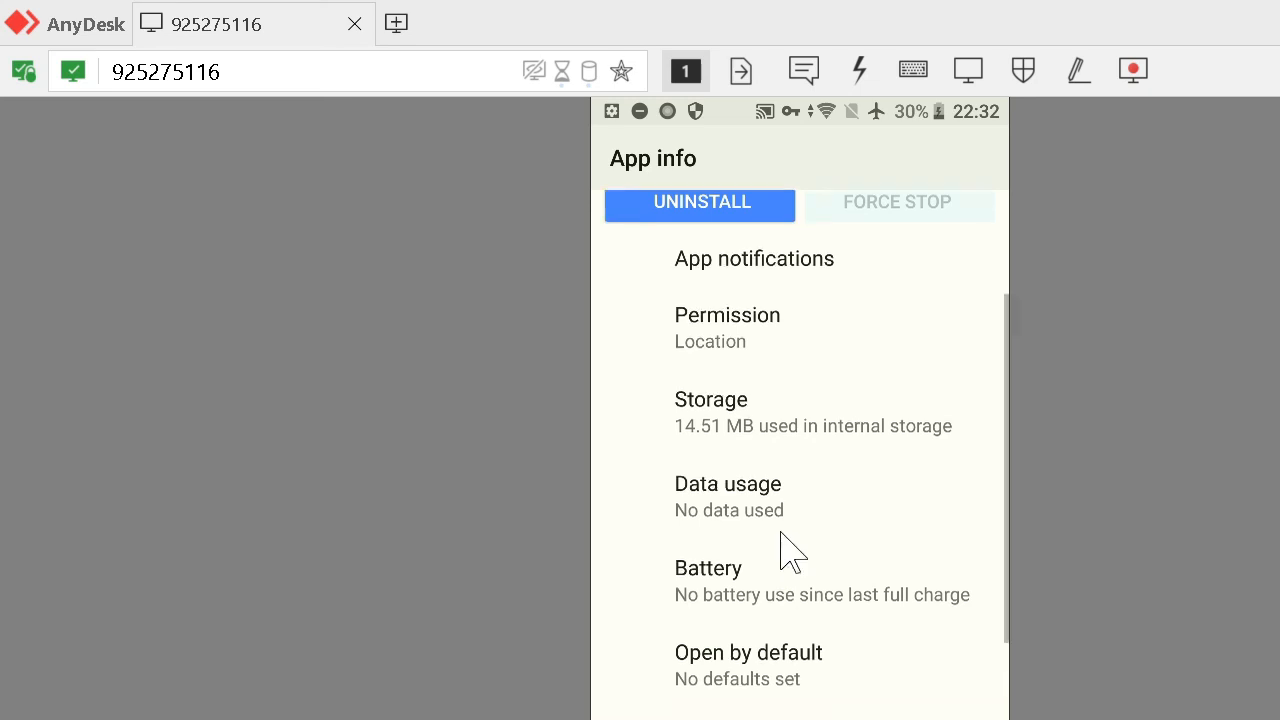
pyautogui.scroll(-3)
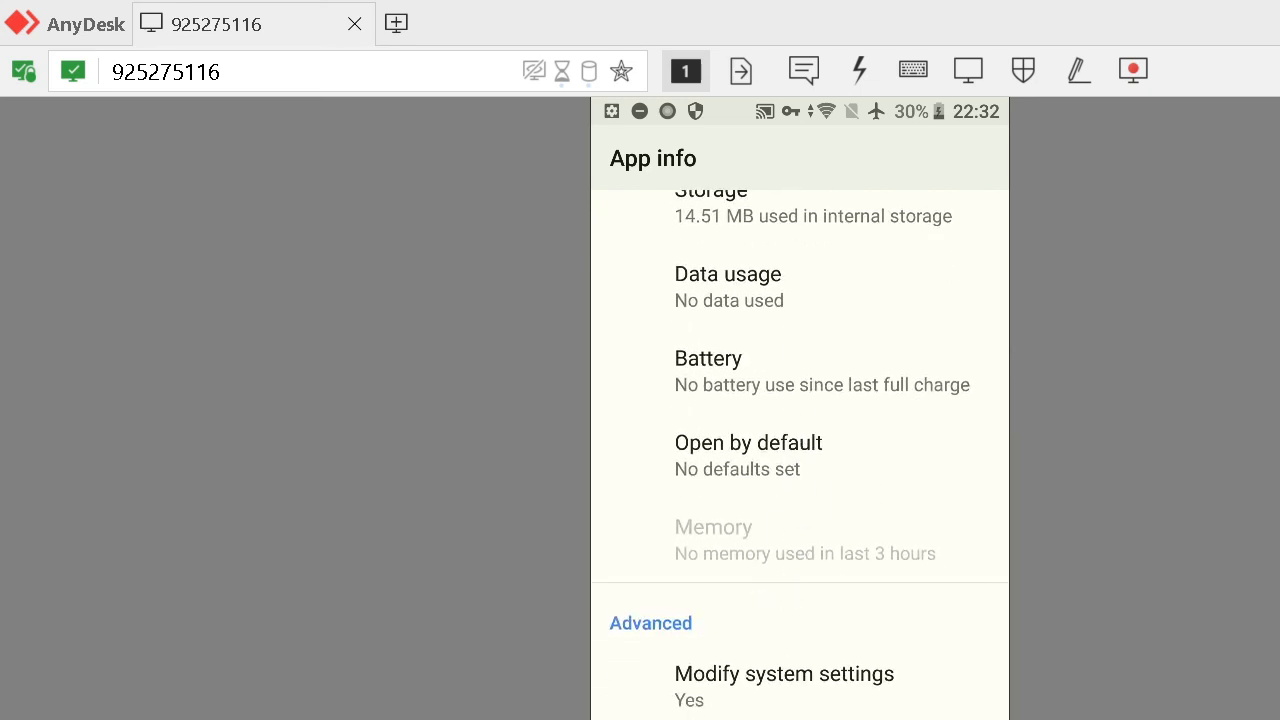
pyautogui.moveTo(276, 530)
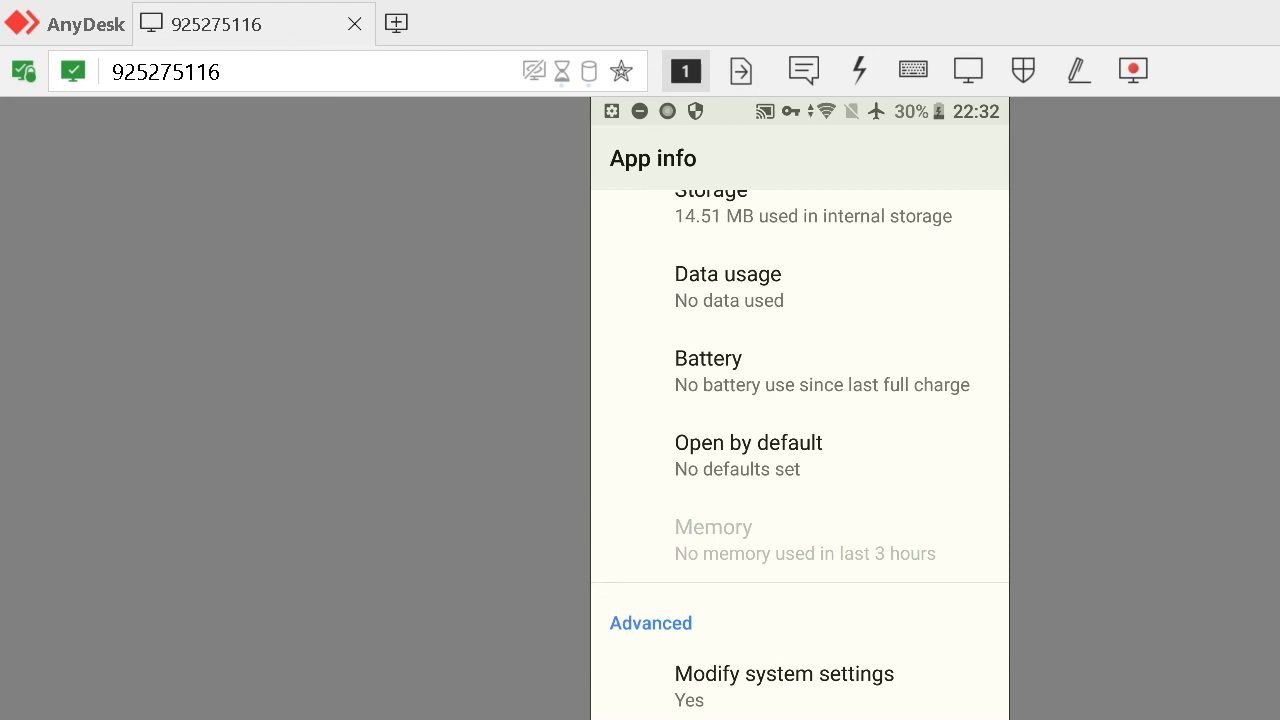
pyautogui.moveTo(618, 524)
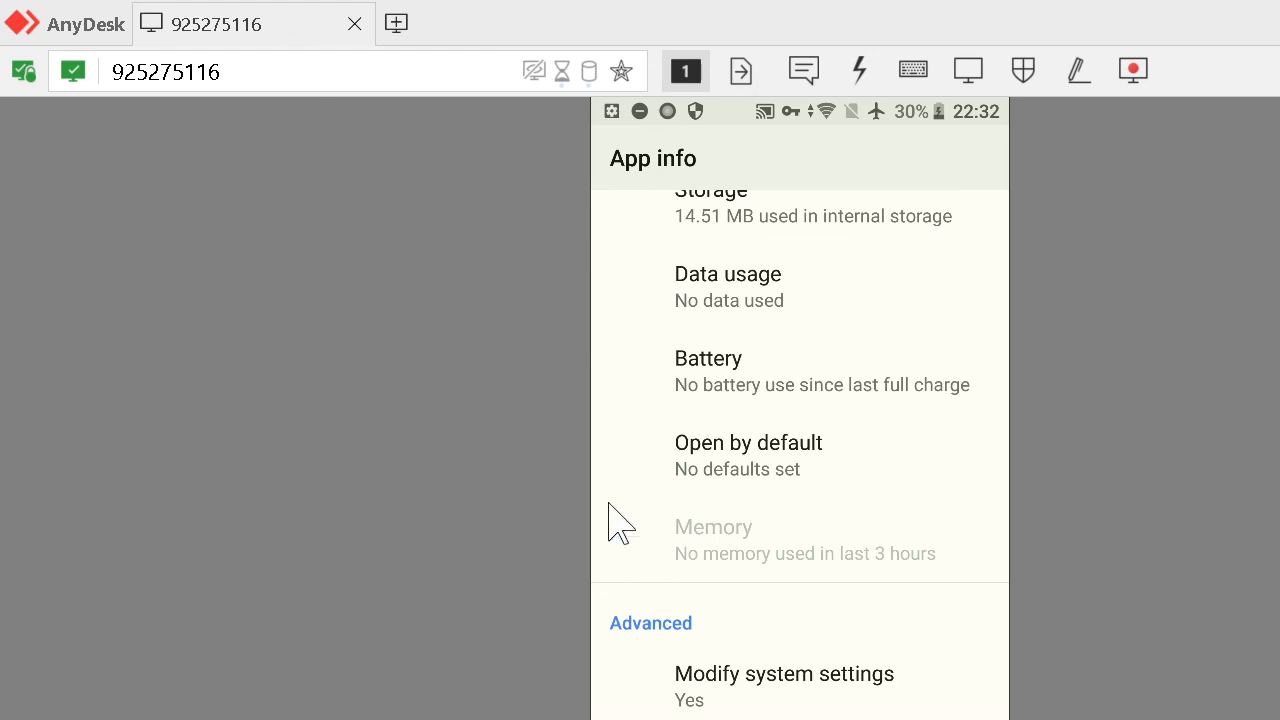
pyautogui.moveTo(580, 450)
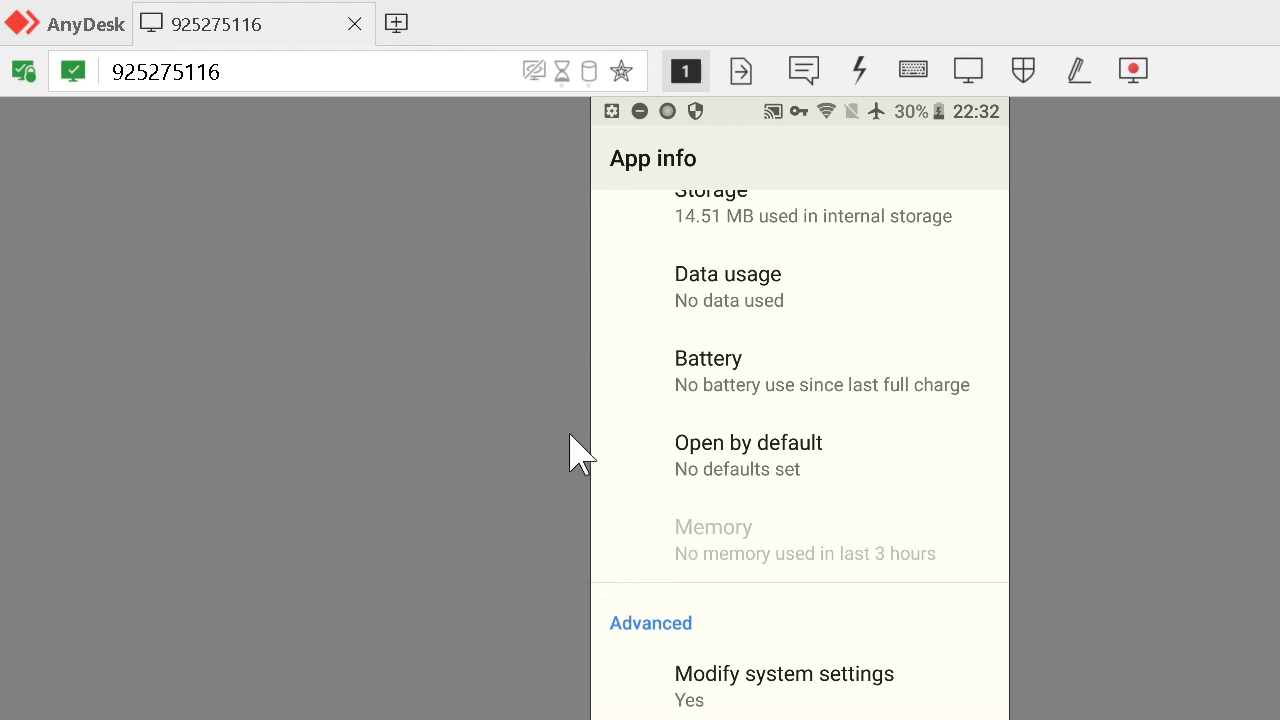